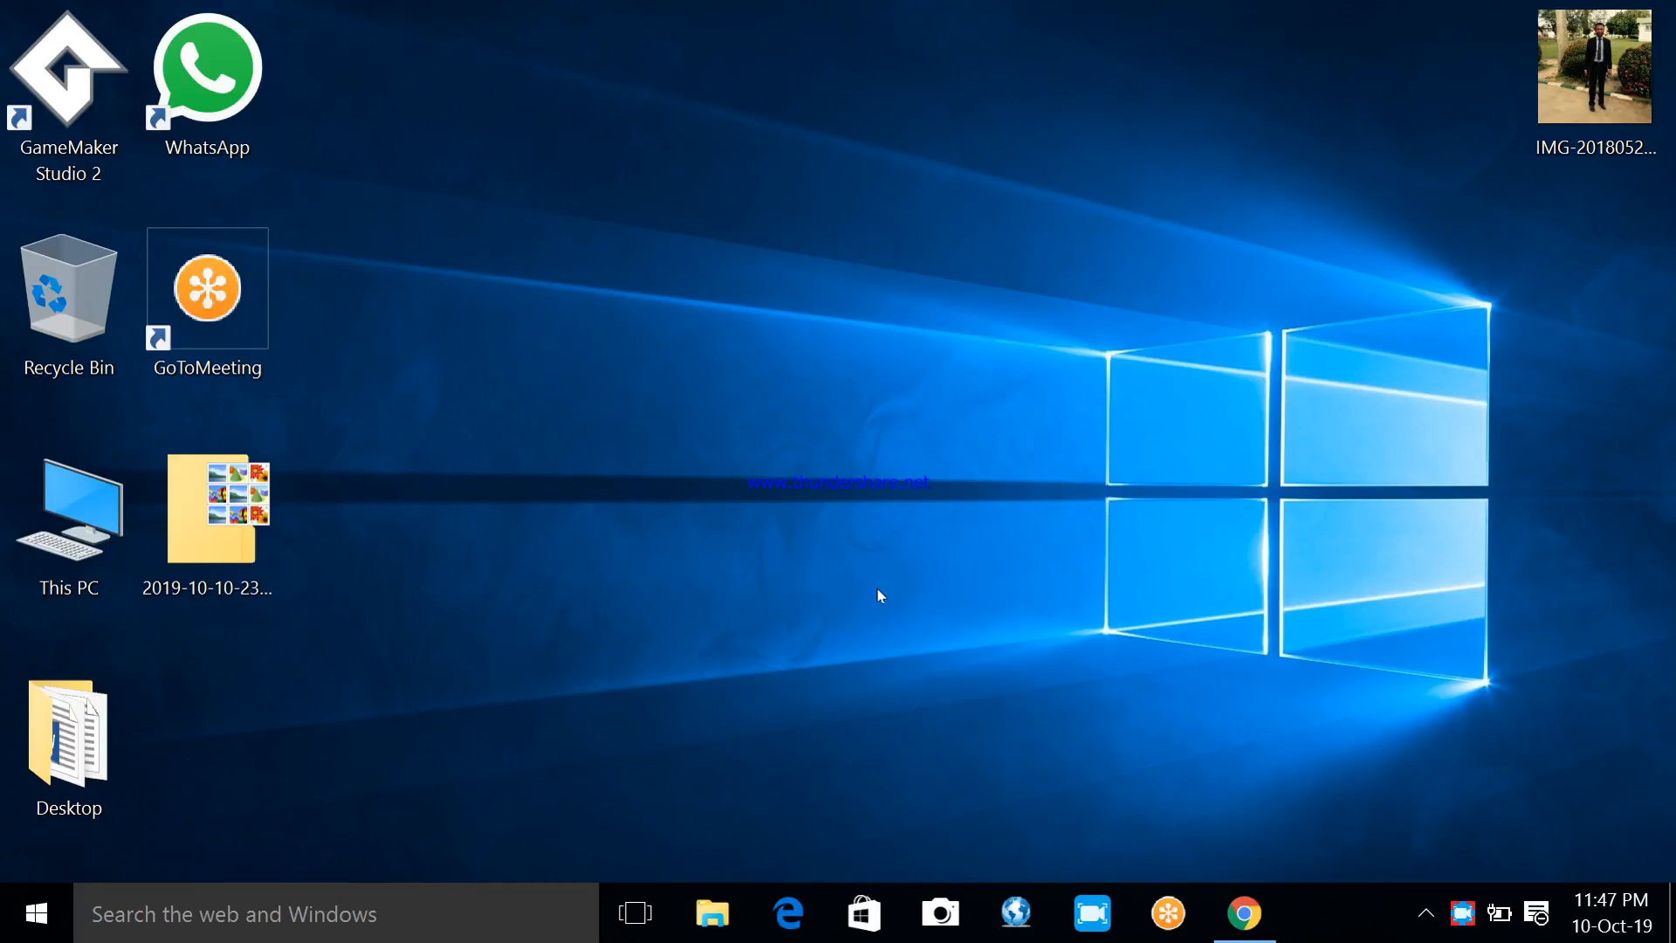
mouse_move(848, 520)
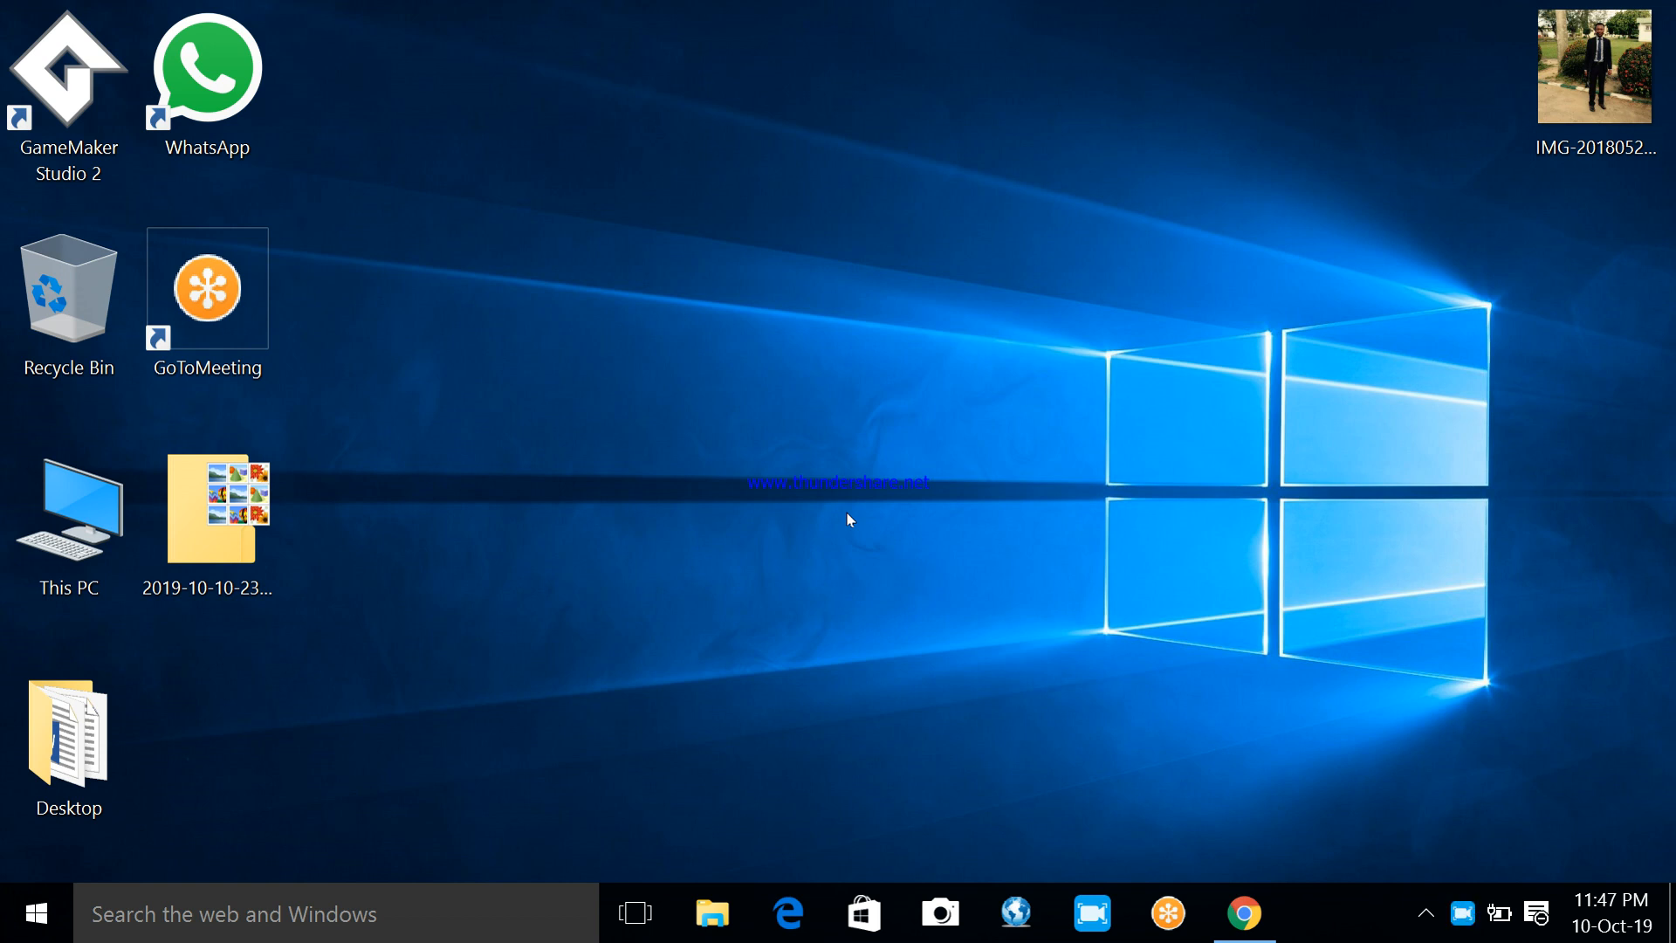
mouse_move(761, 539)
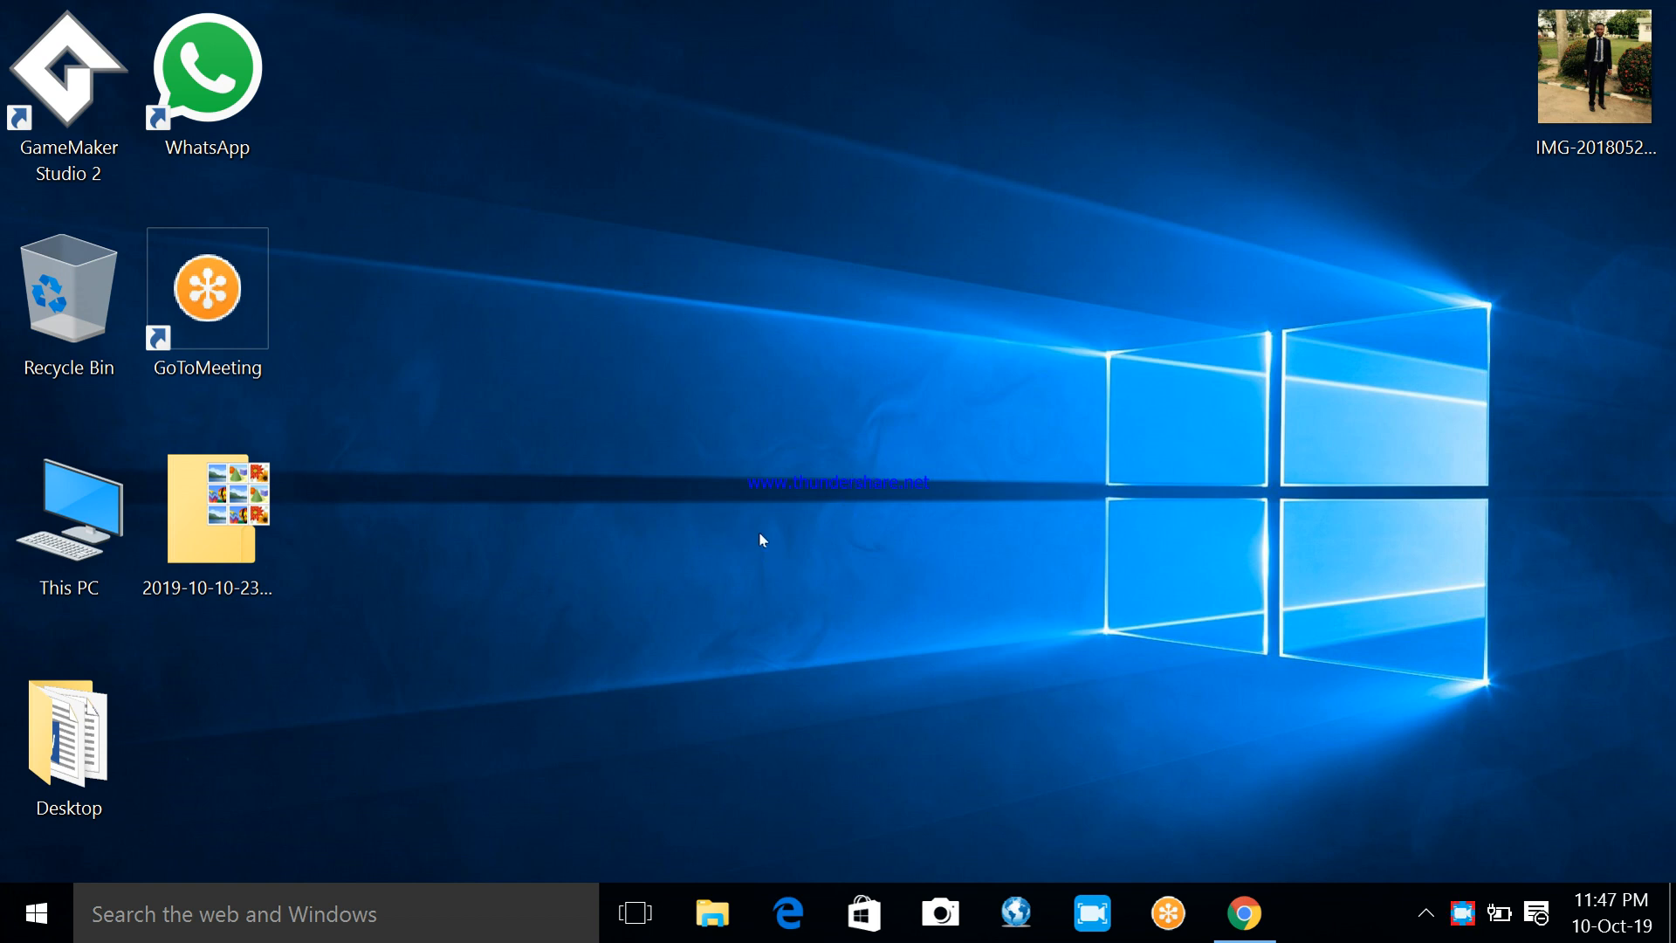
mouse_move(833, 534)
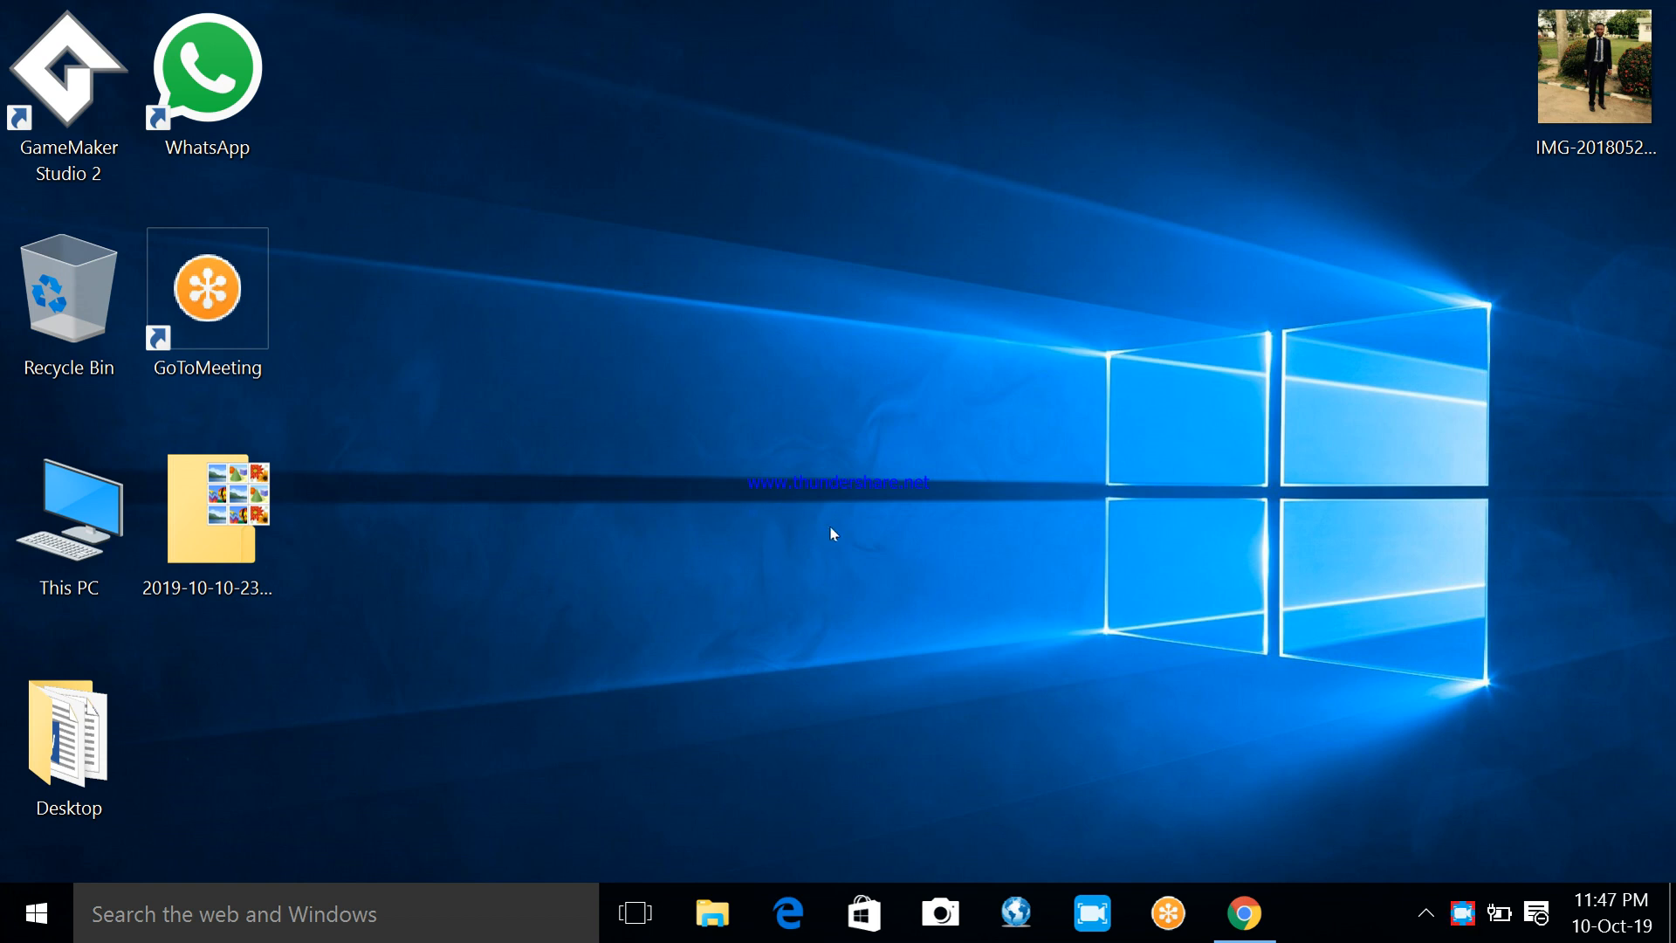
mouse_move(885, 461)
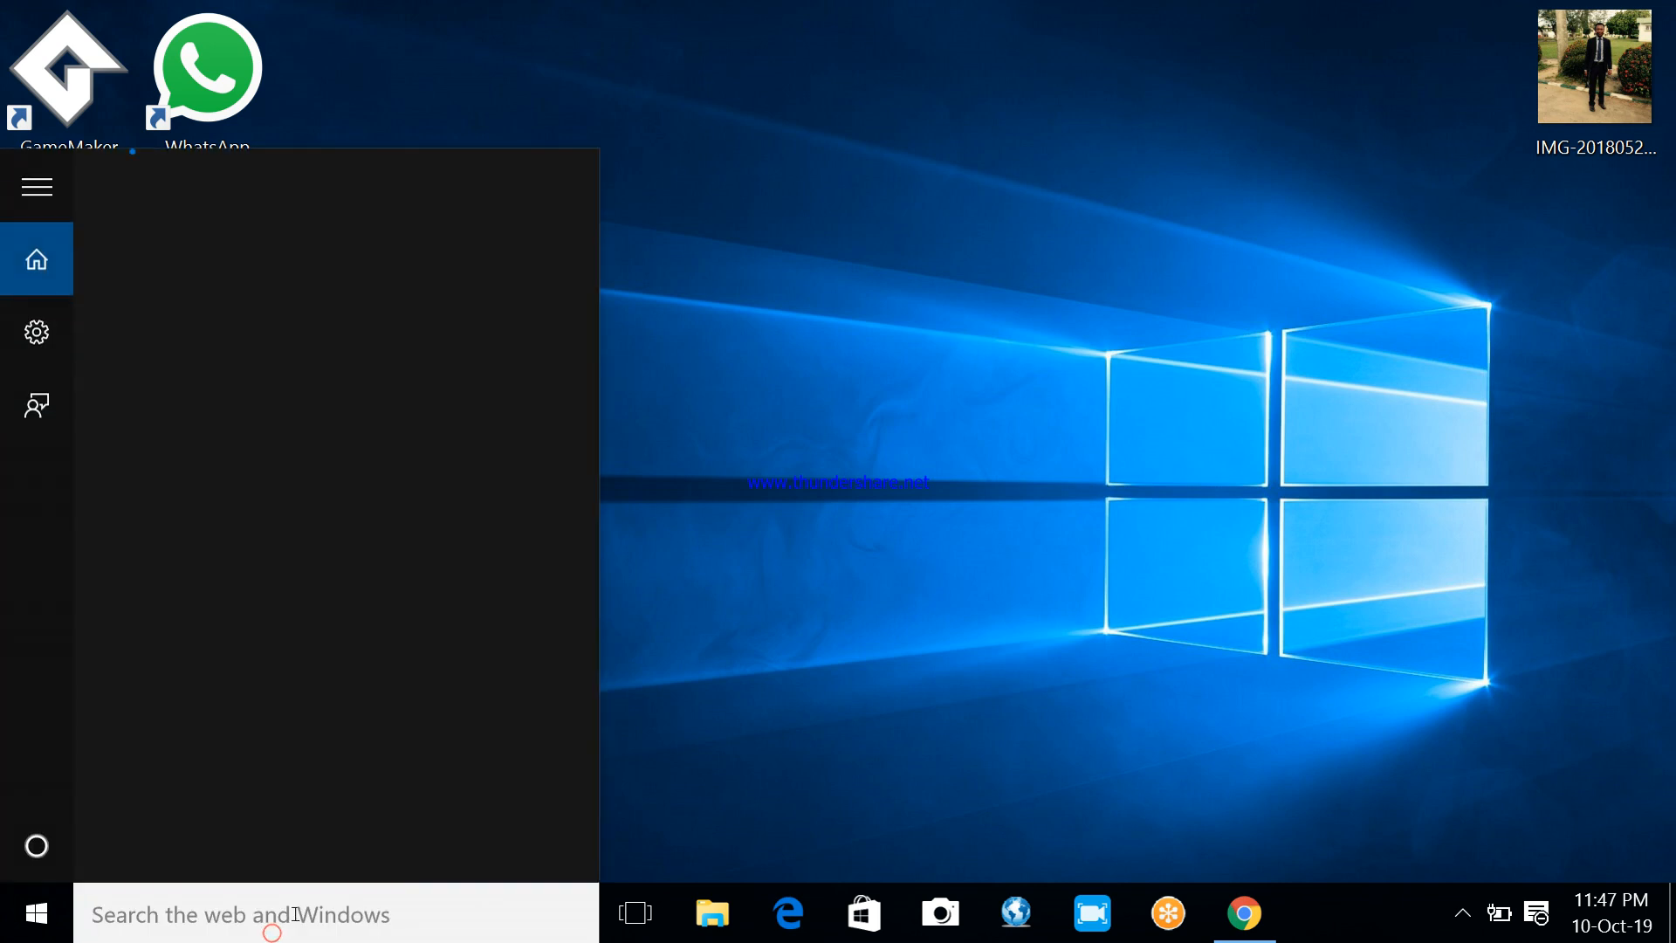
Search Windows Start for 'spss' and launch SPSS 15.0 for Windows Evaluation Version
type("s")
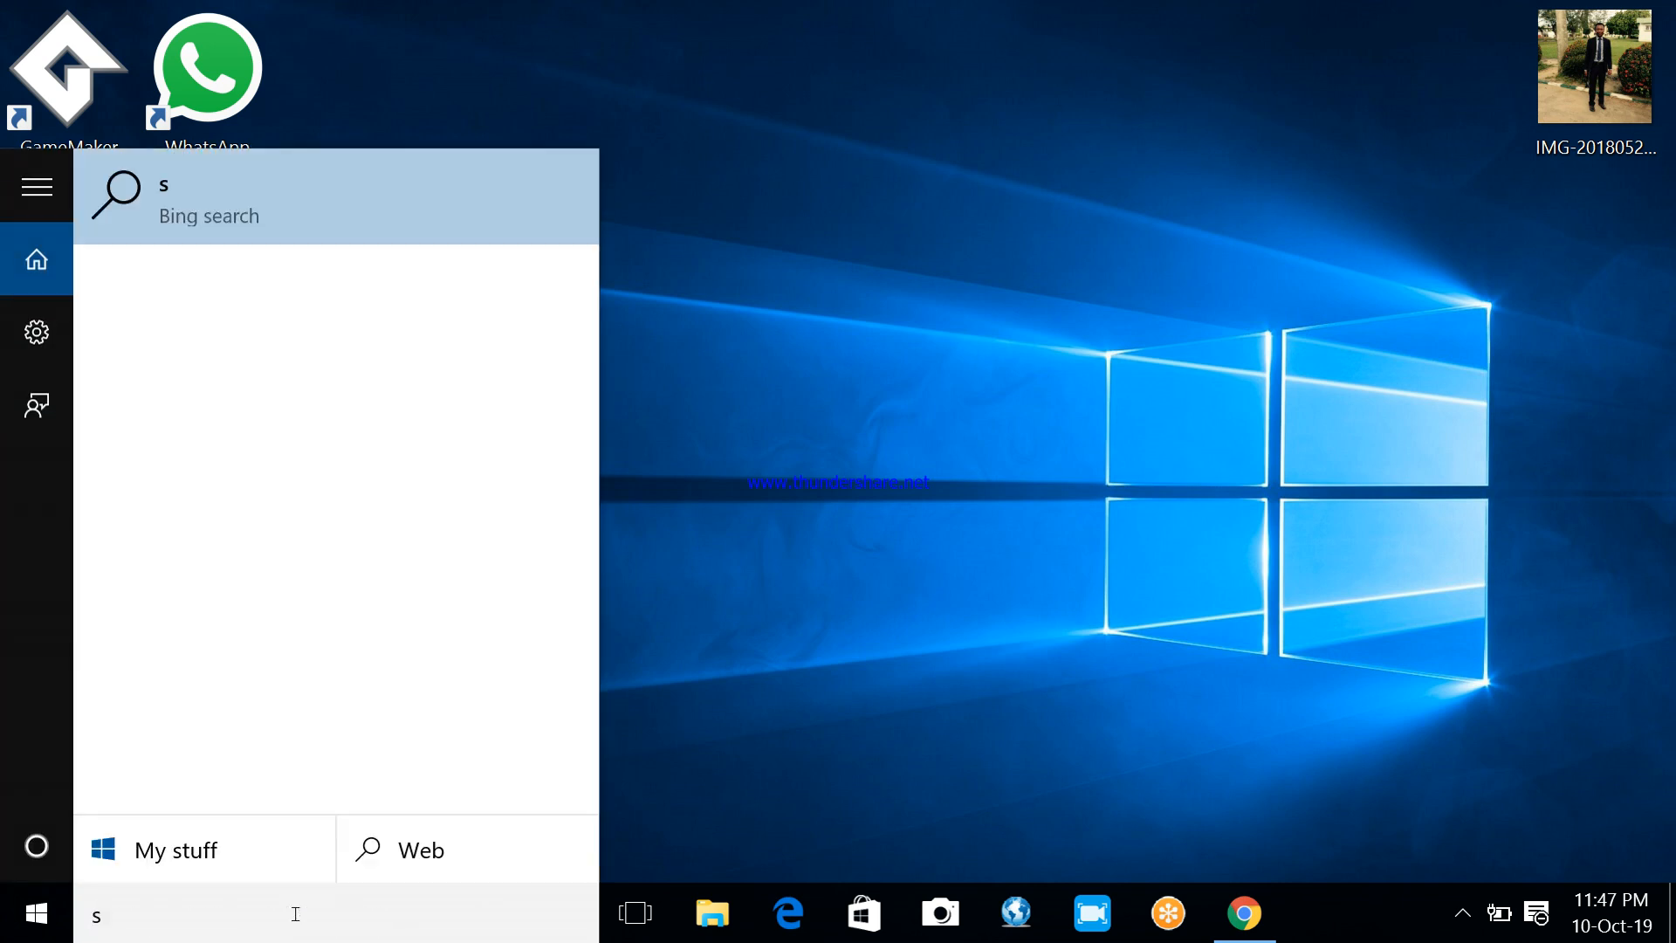
type("pss")
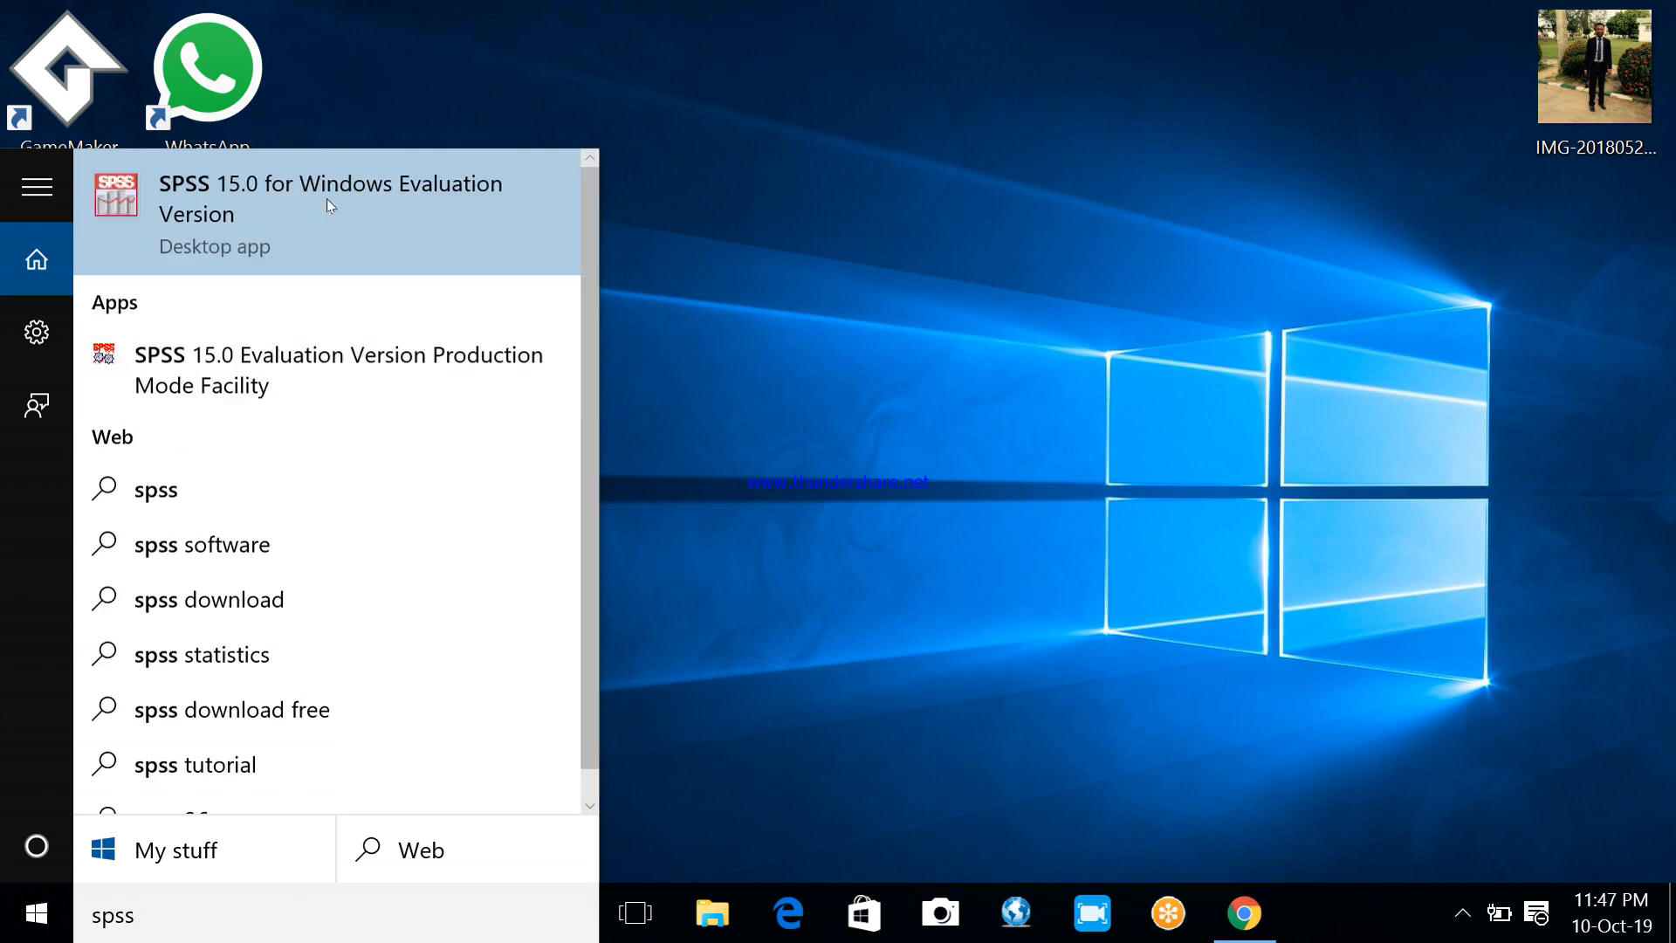
left_click(329, 198)
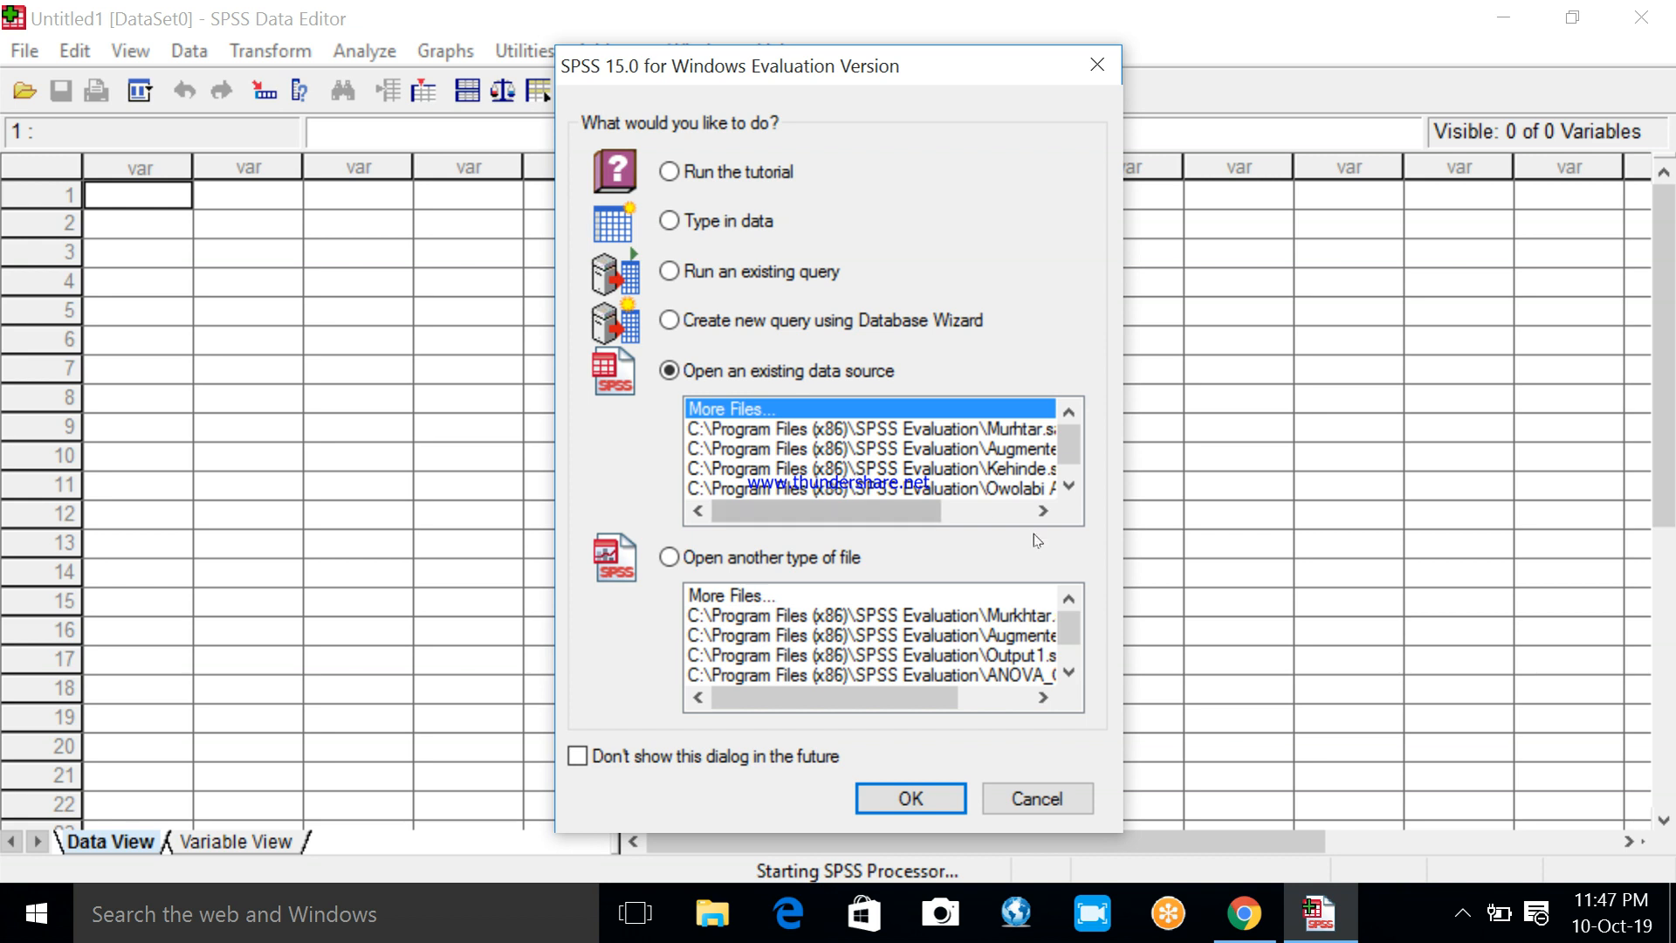
mouse_move(903, 344)
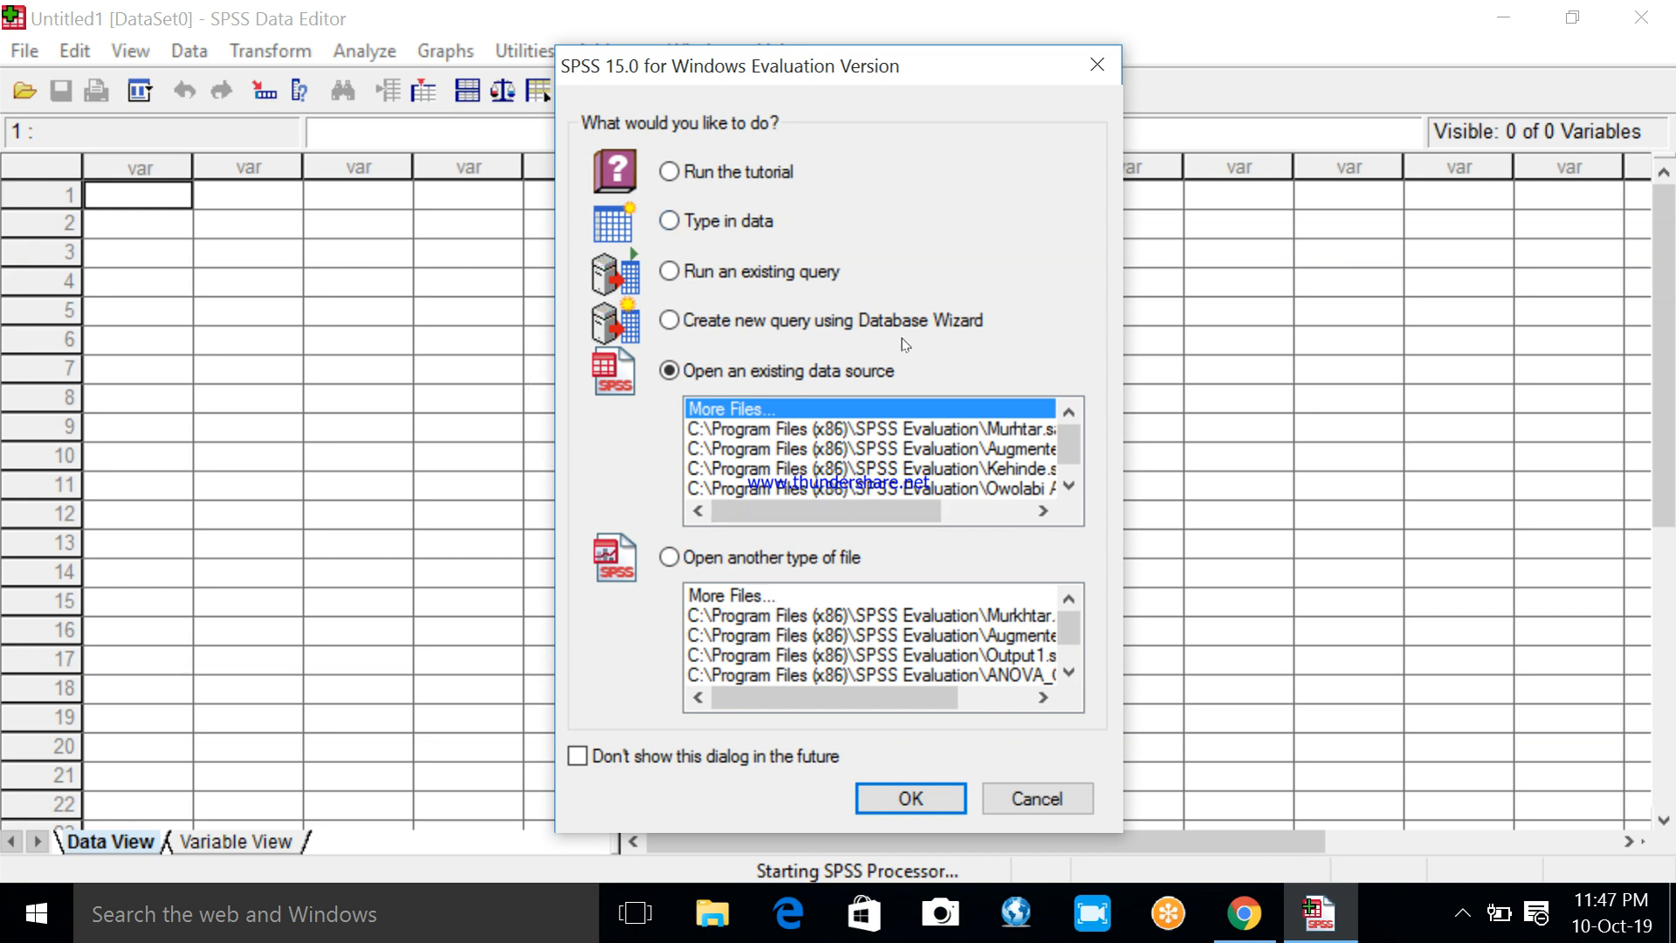
mouse_move(710, 331)
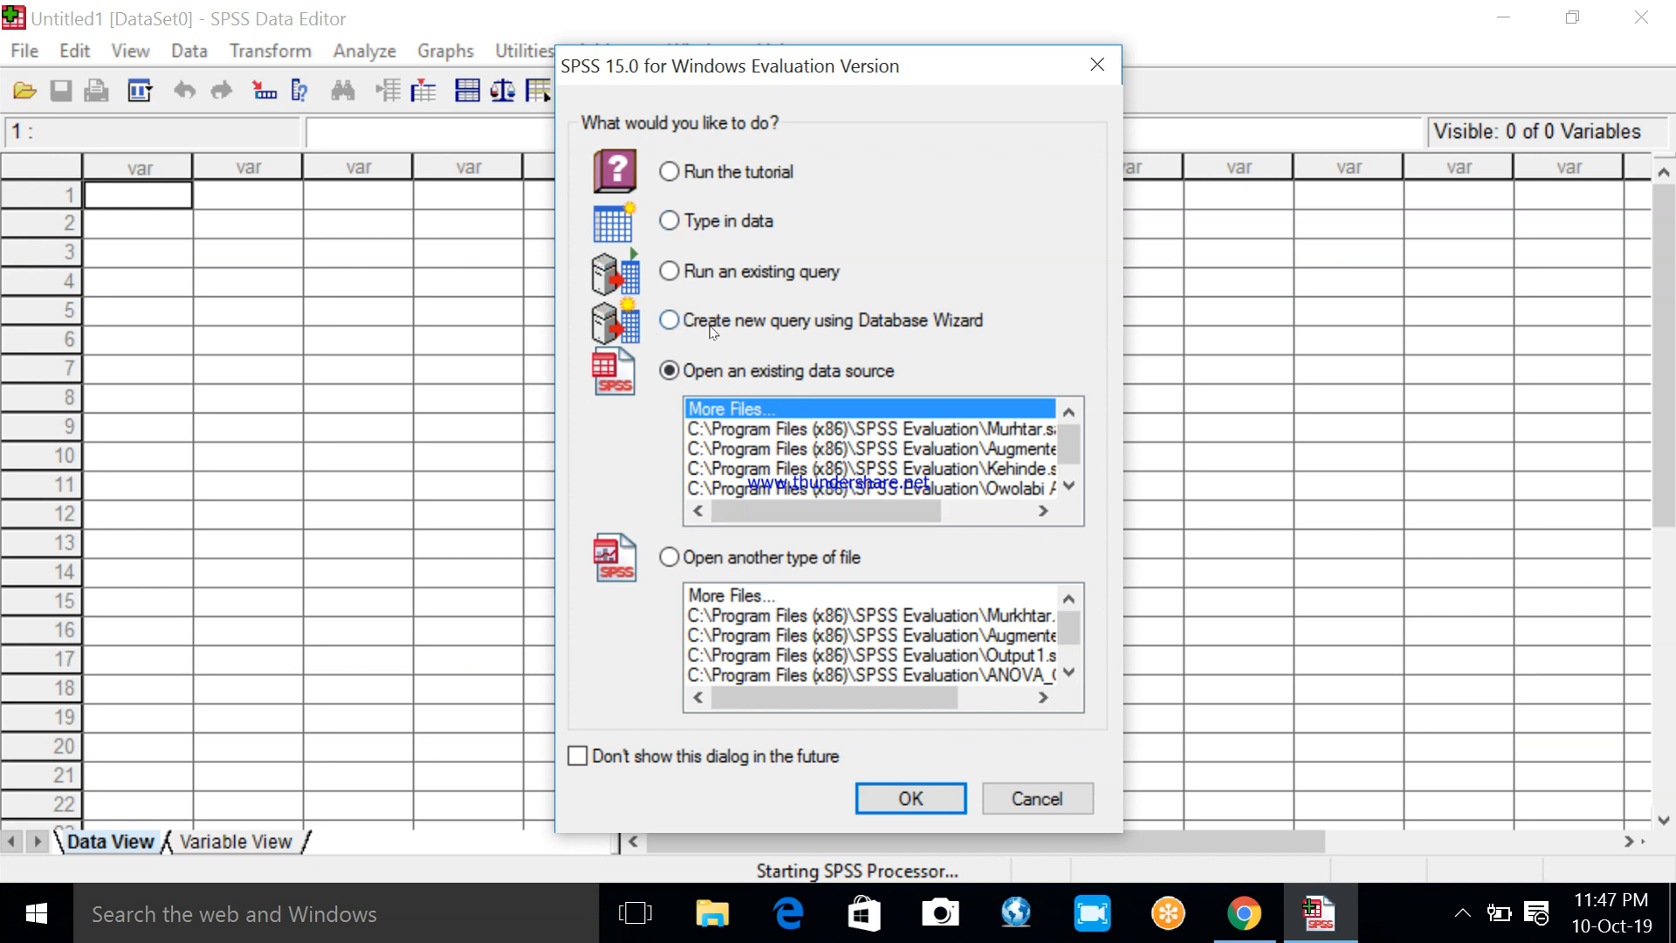
mouse_move(979, 337)
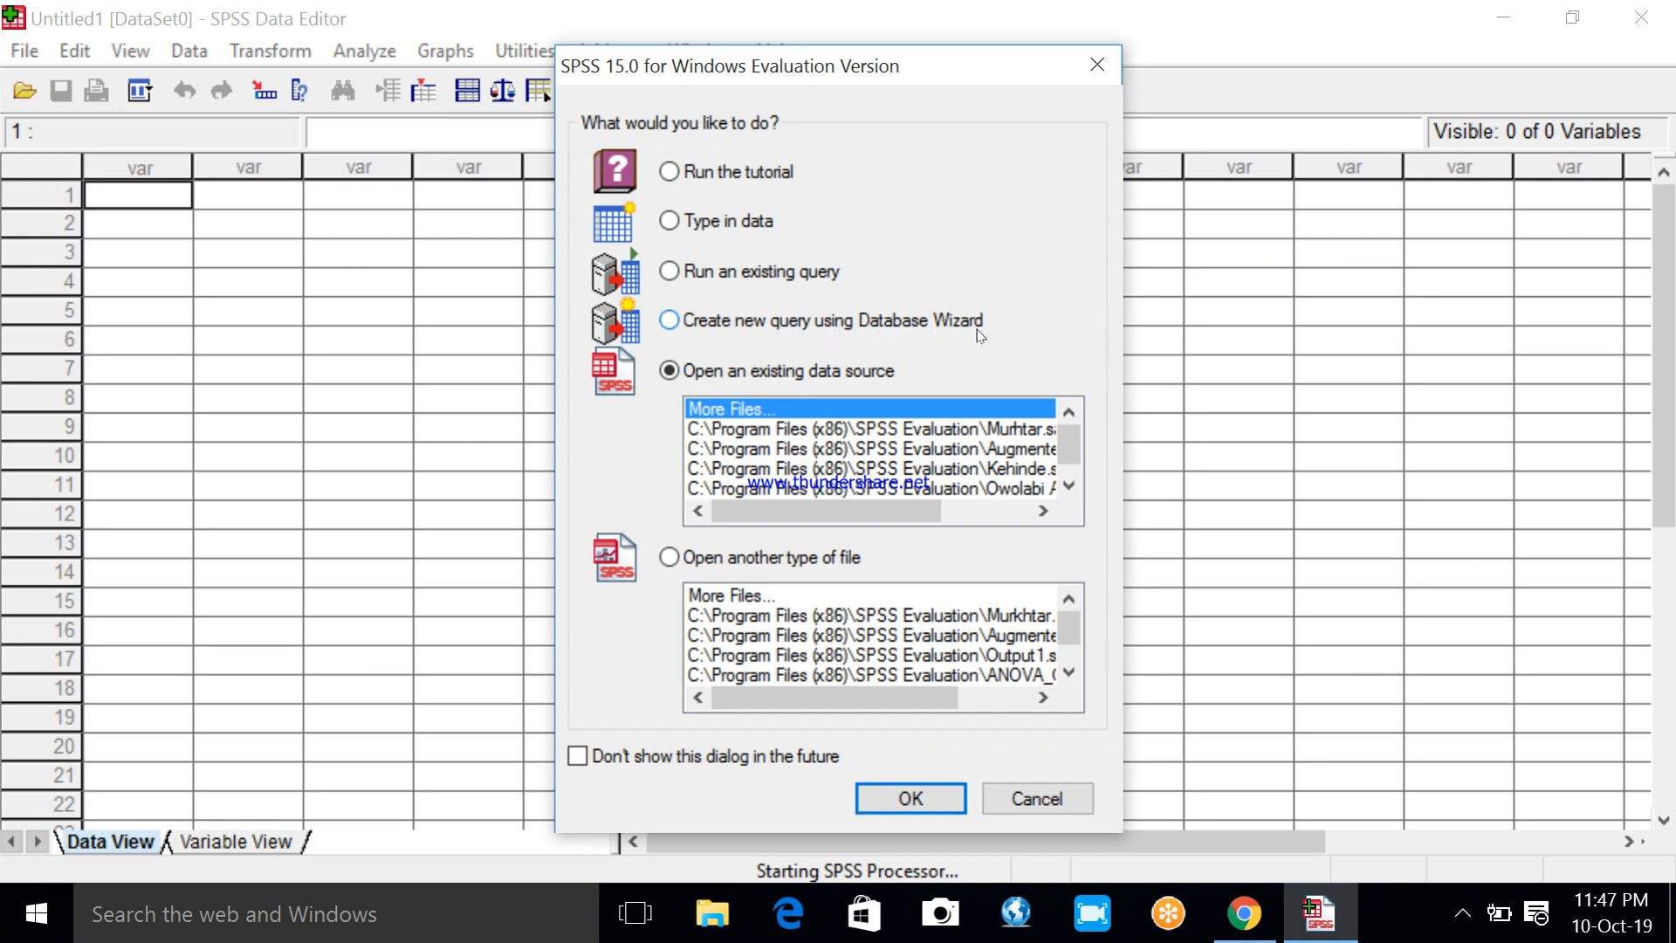
mouse_move(744, 294)
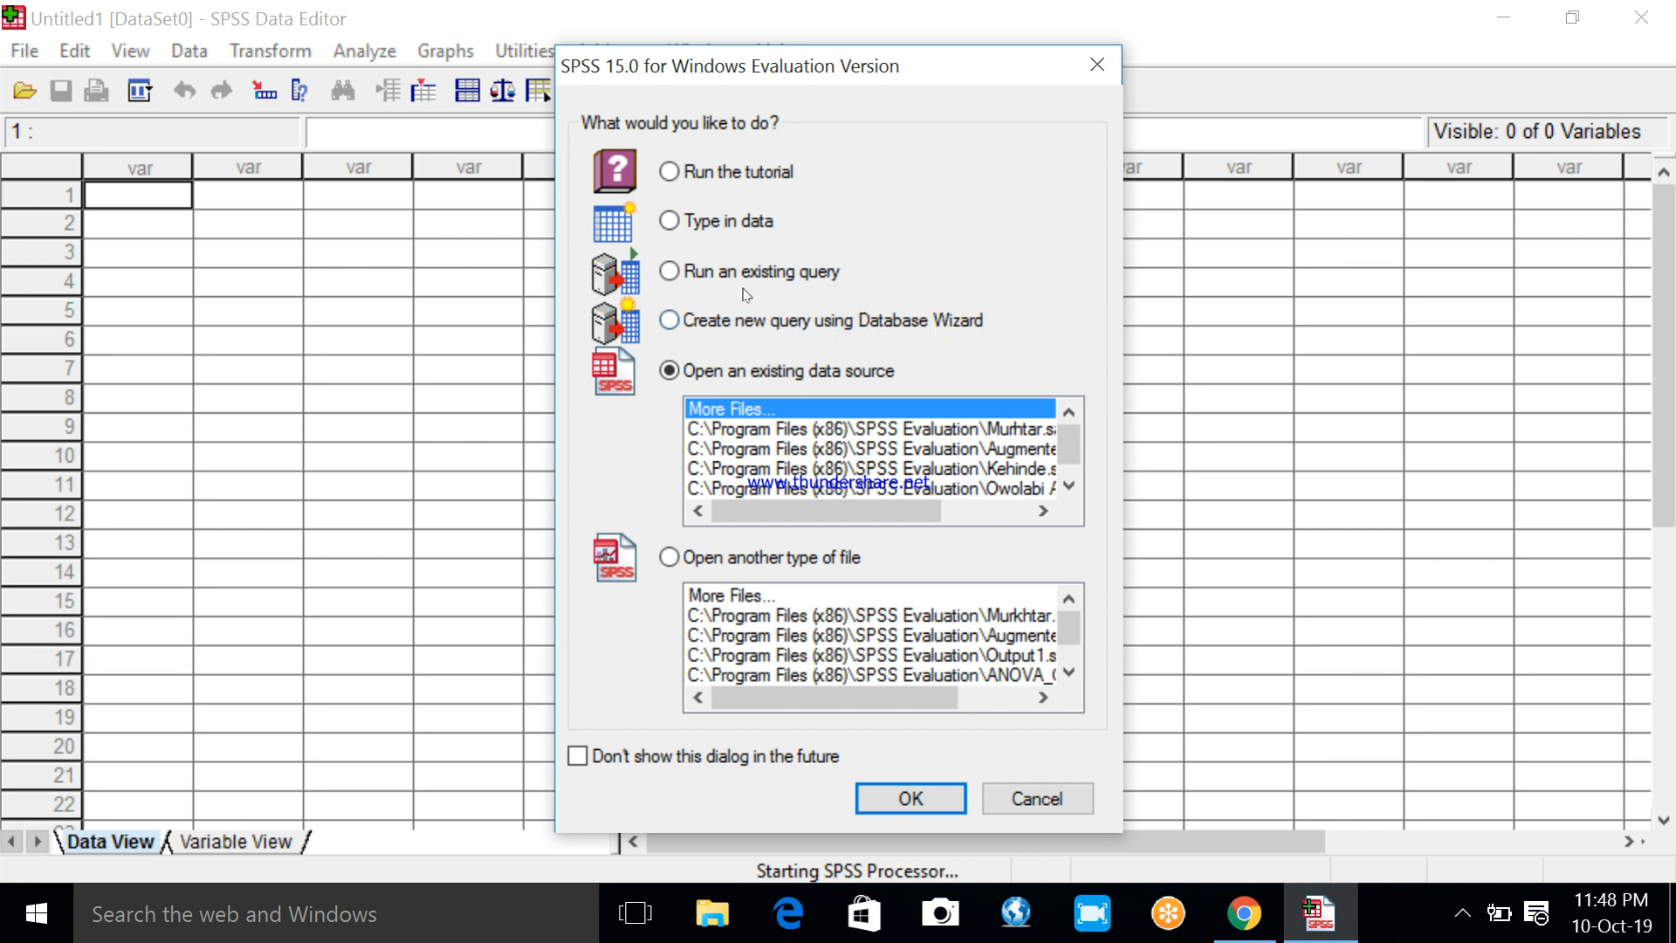
Choose Create new query using Database Wizard in the SPSS startup dialog
left_click(667, 319)
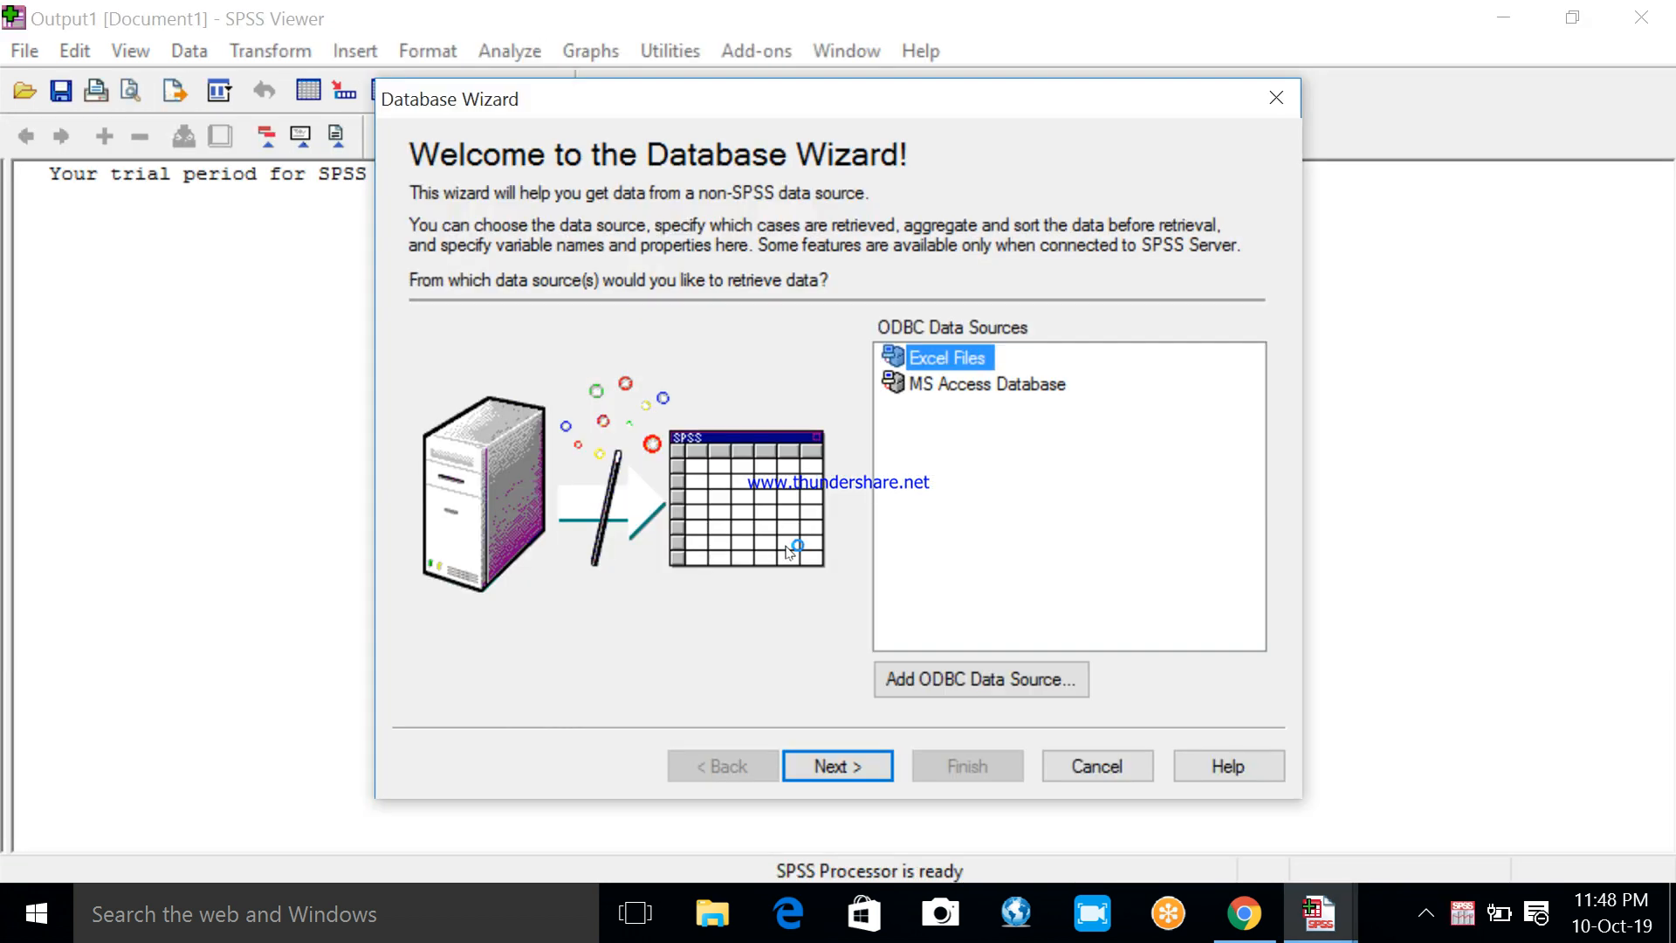
mouse_move(844, 552)
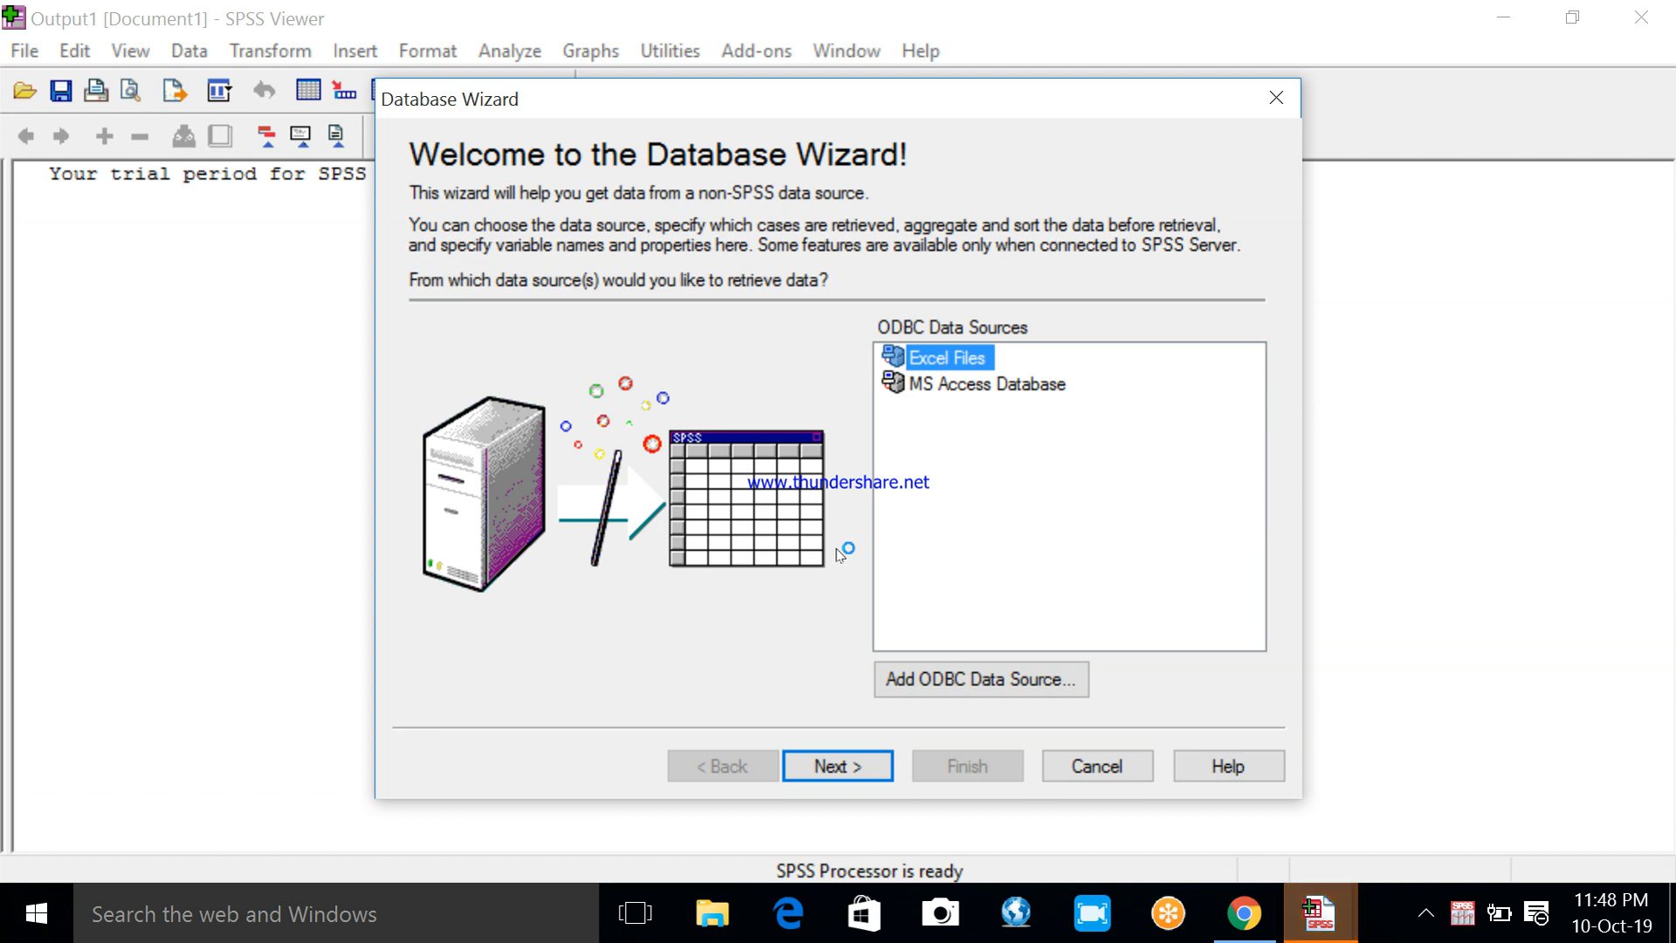
mouse_move(577, 172)
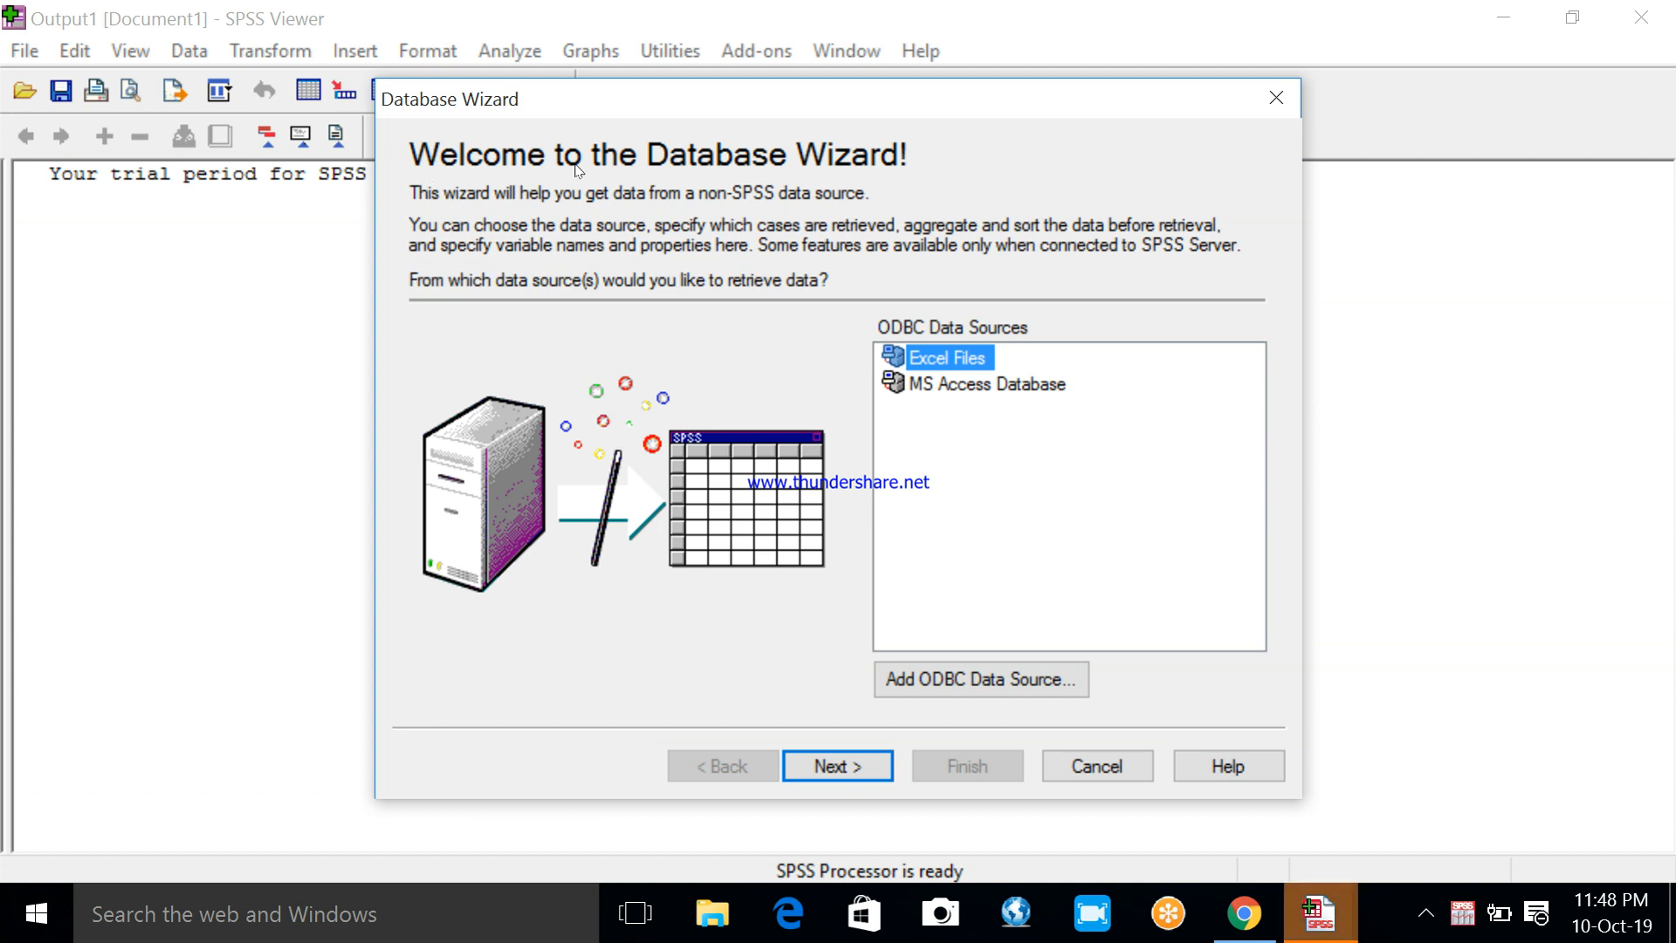
mouse_move(981, 428)
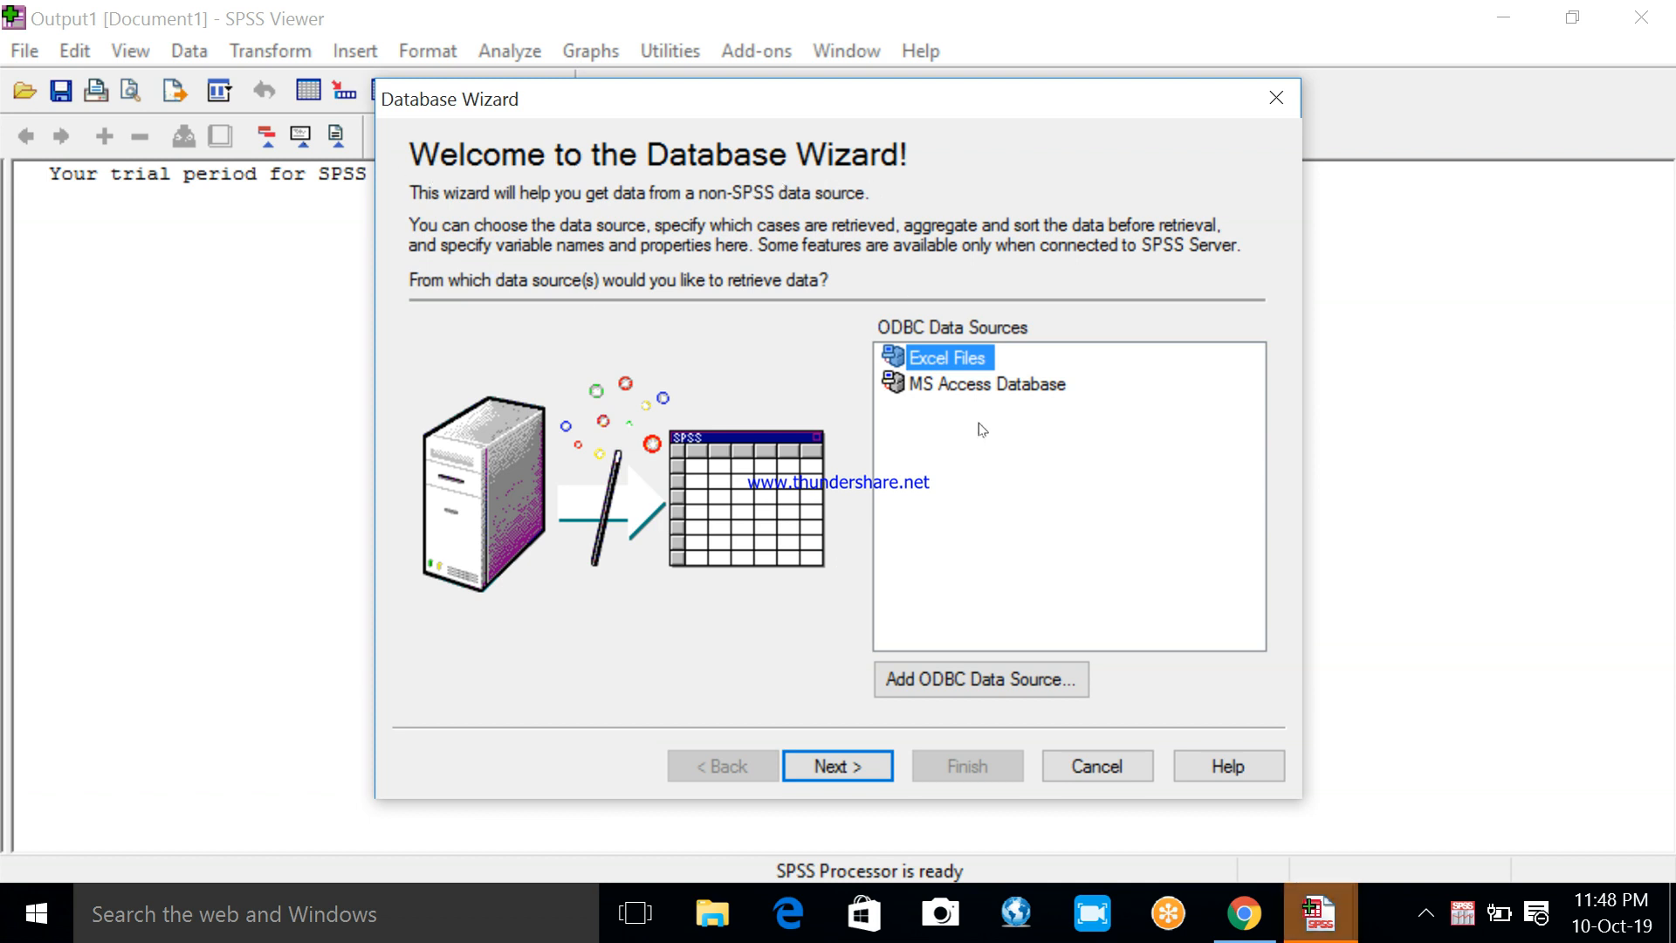
mouse_move(1005, 510)
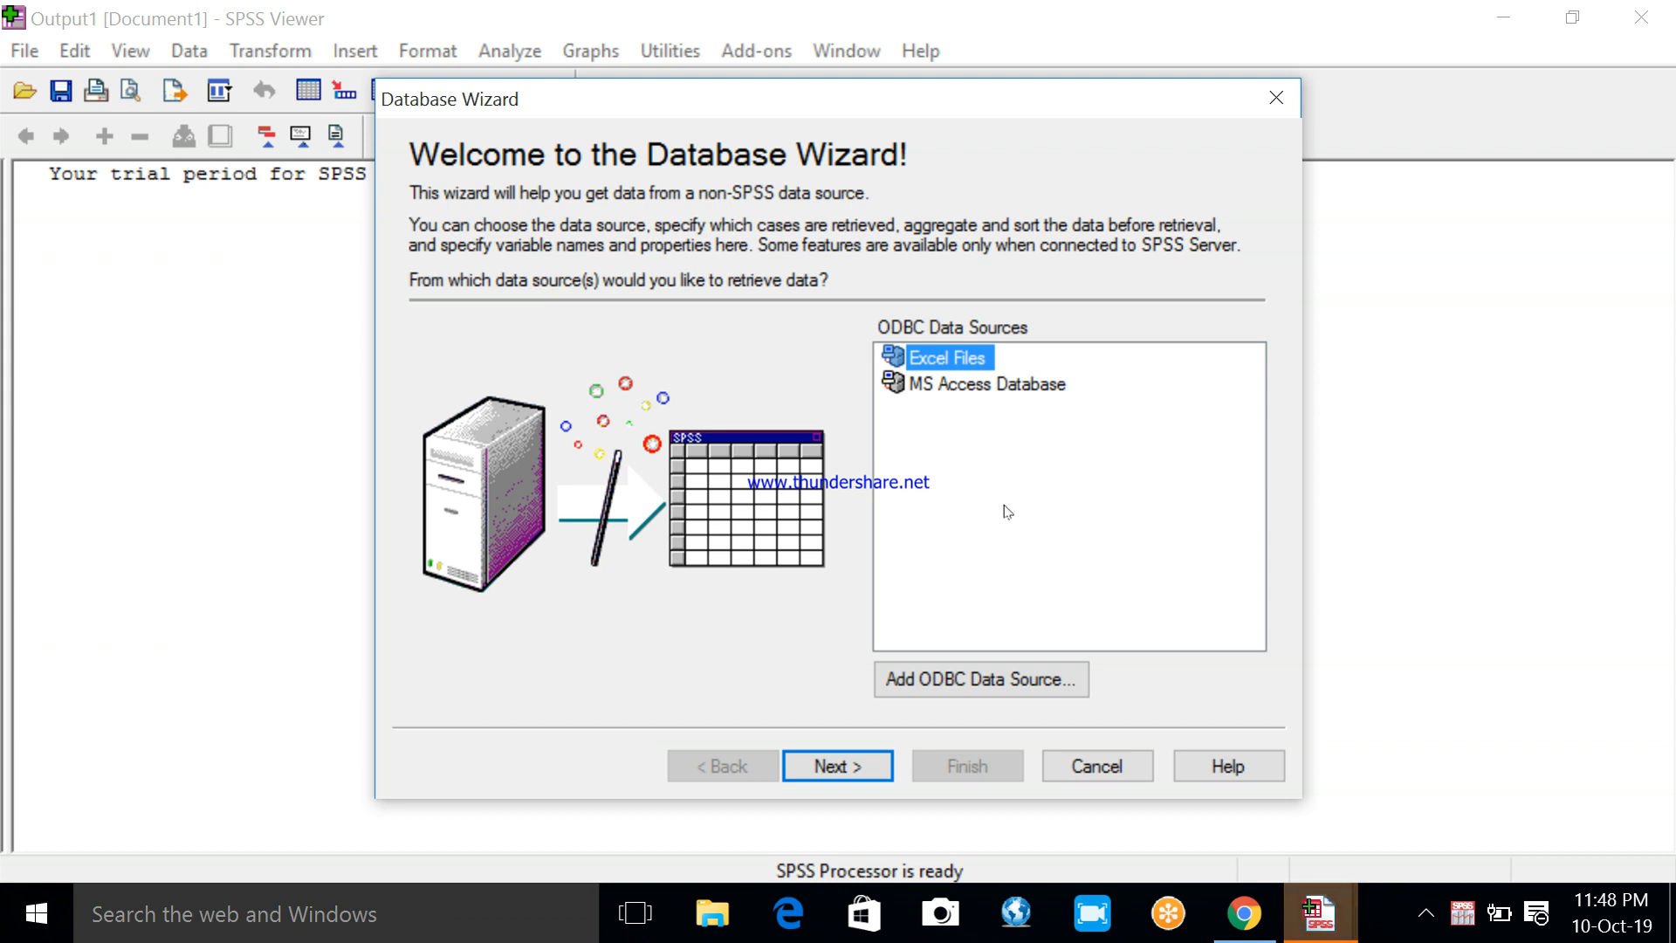
mouse_move(966, 391)
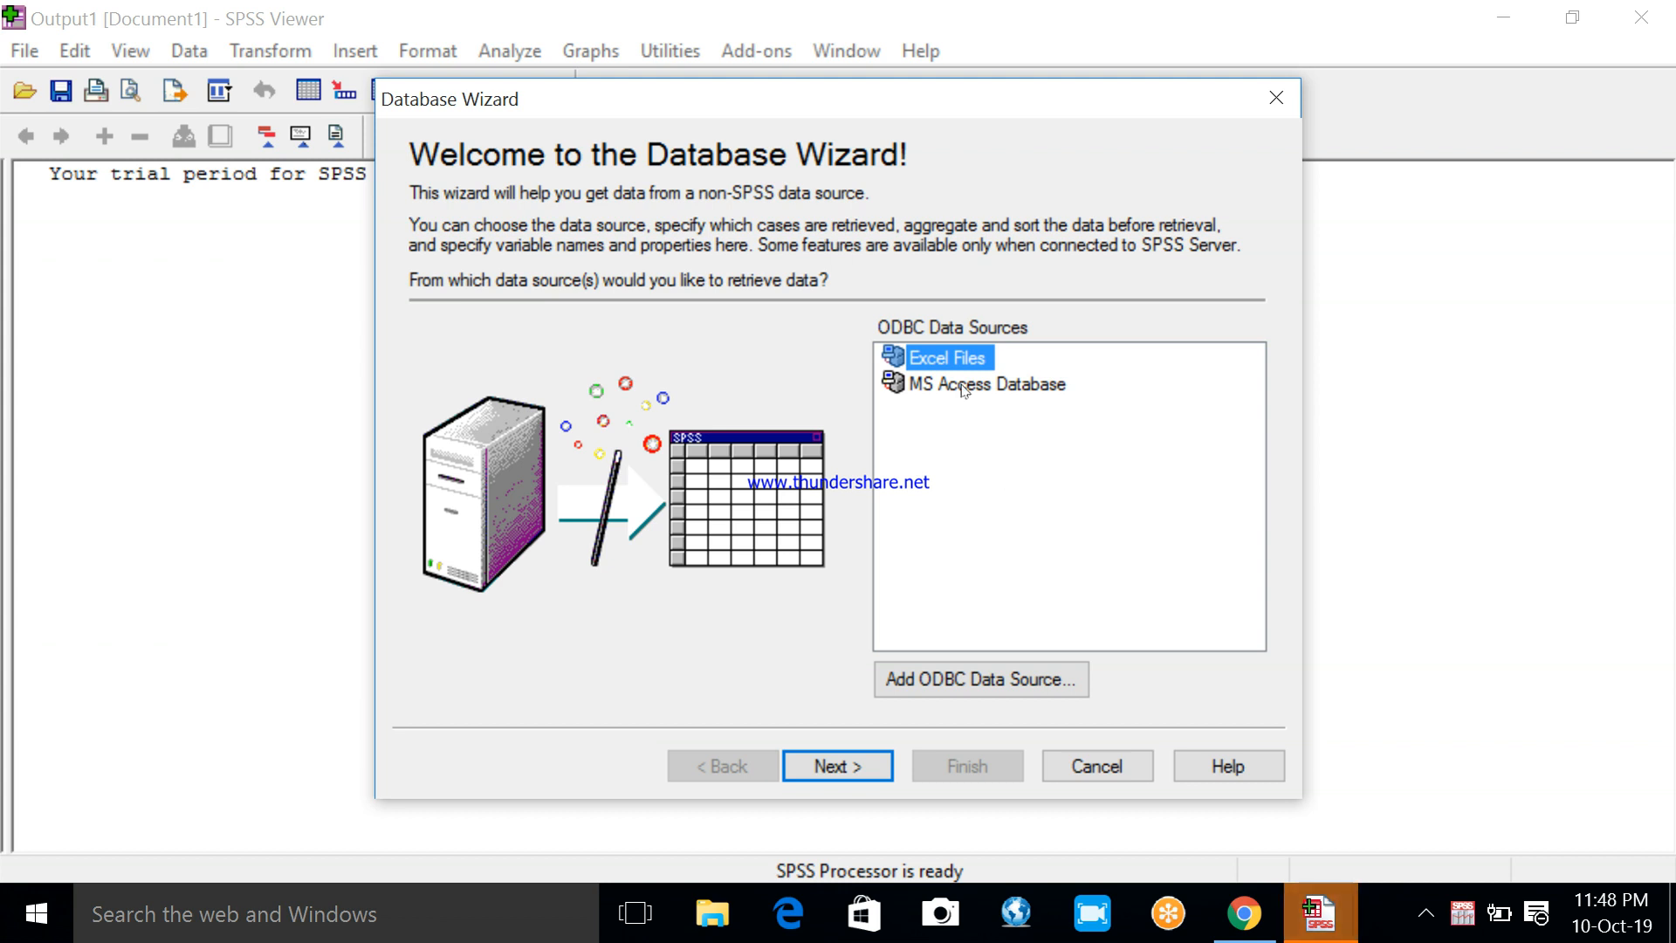
mouse_move(914, 386)
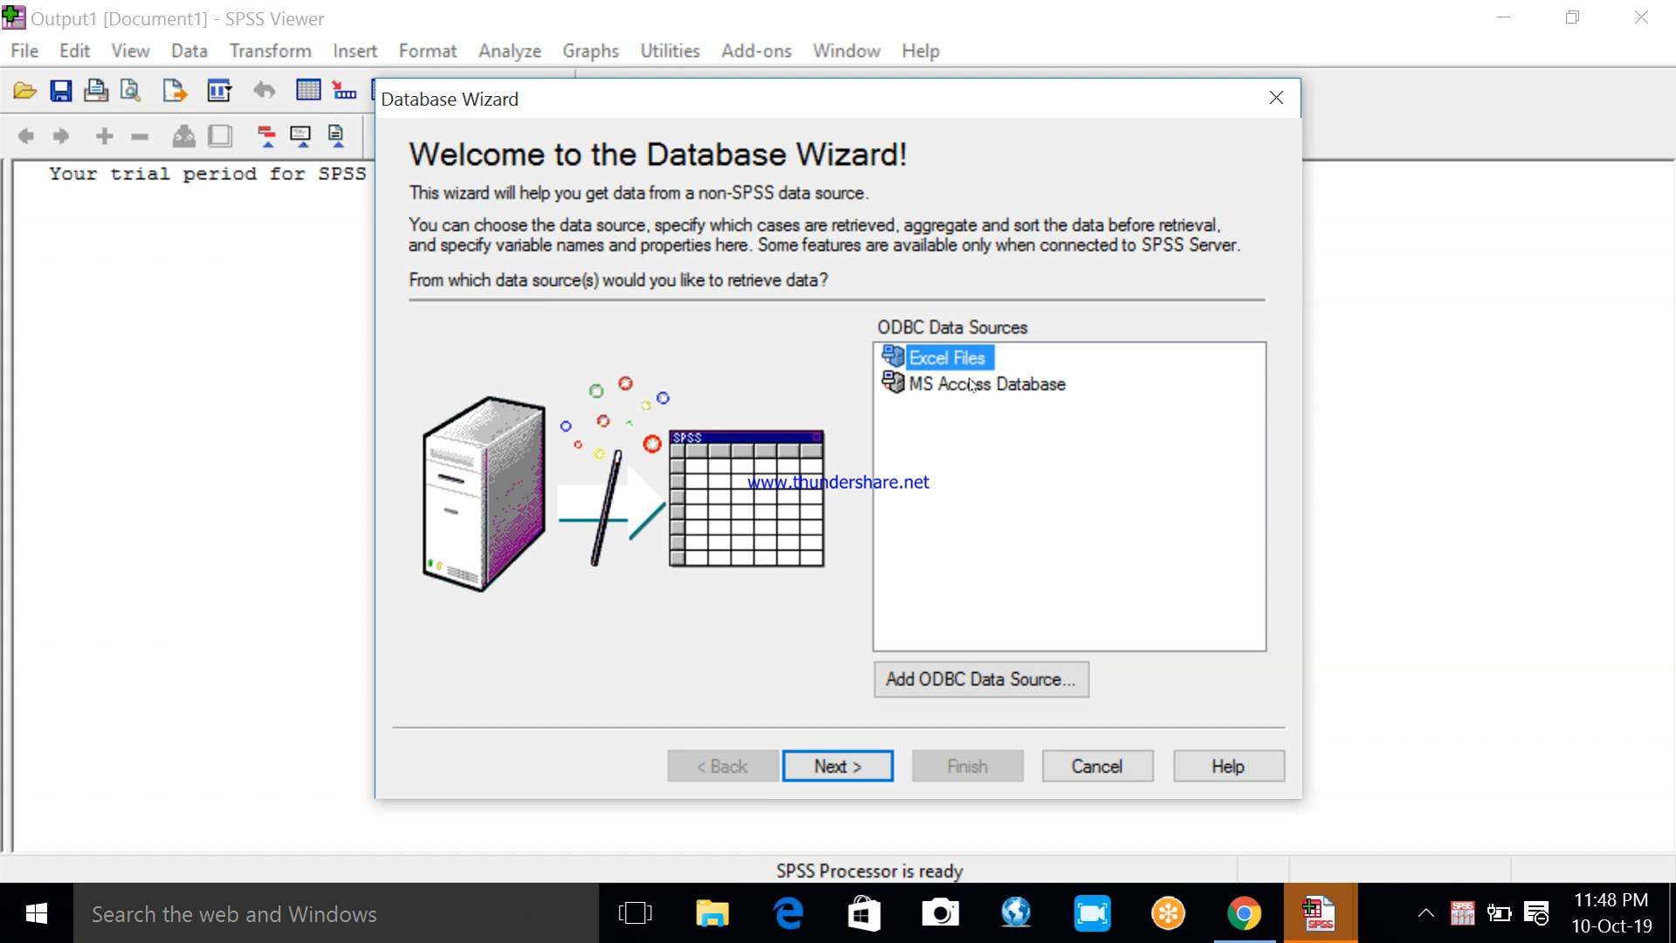
Select MS Access Database in the wizard's ODBC Data Sources list
left_click(987, 384)
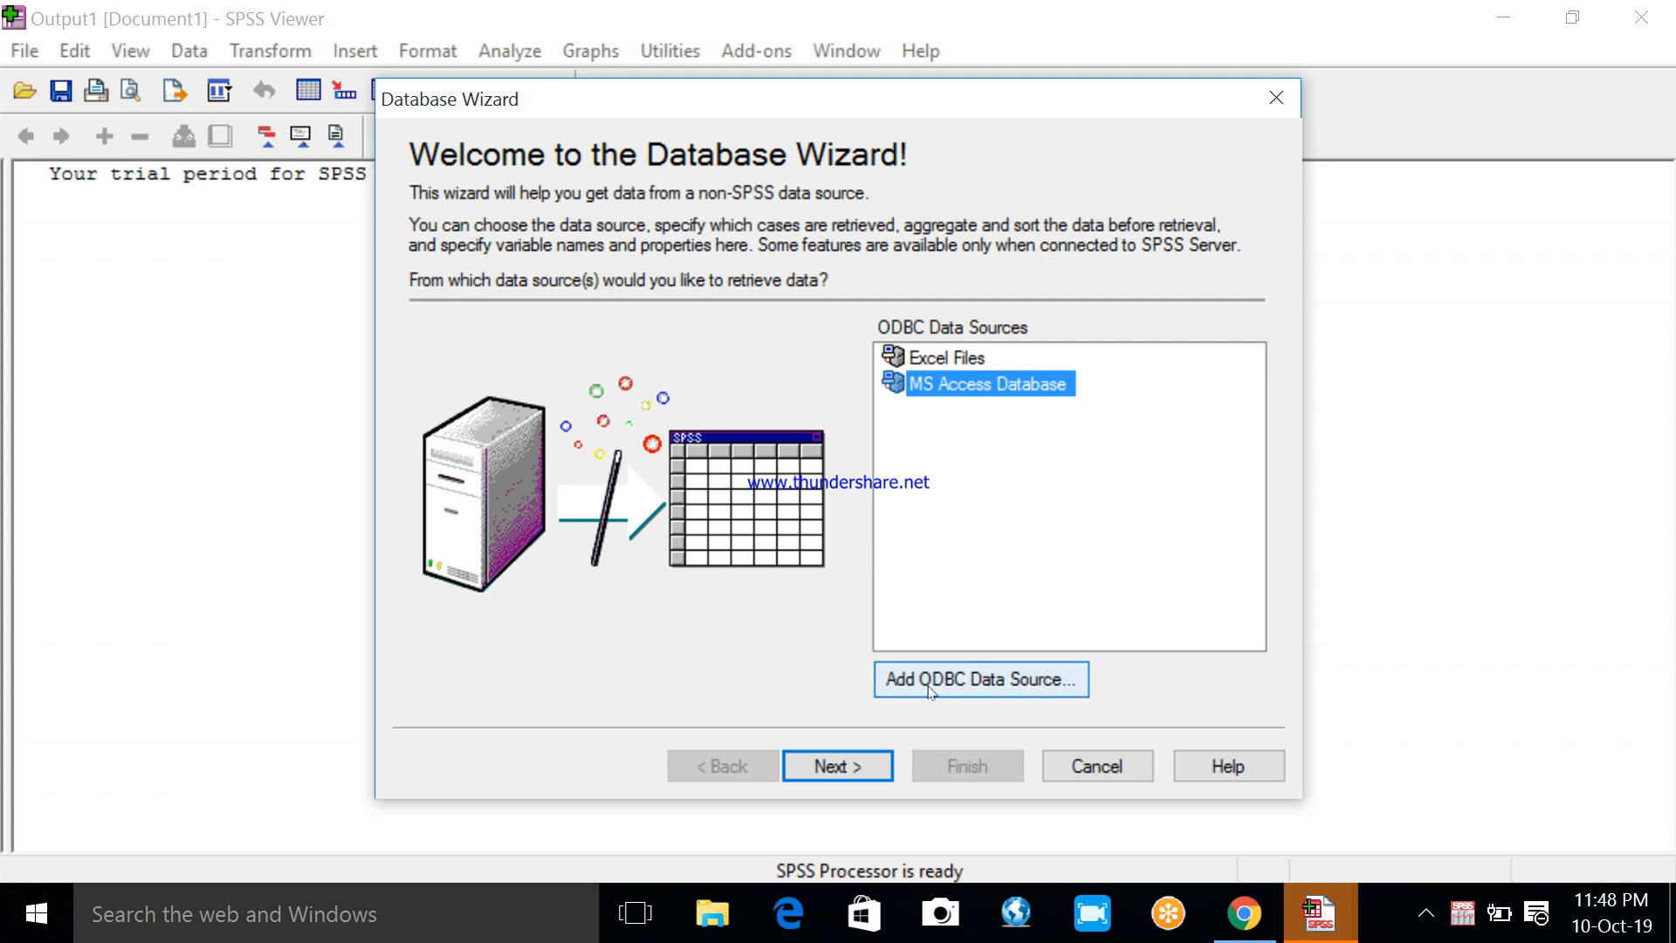
mouse_move(1006, 682)
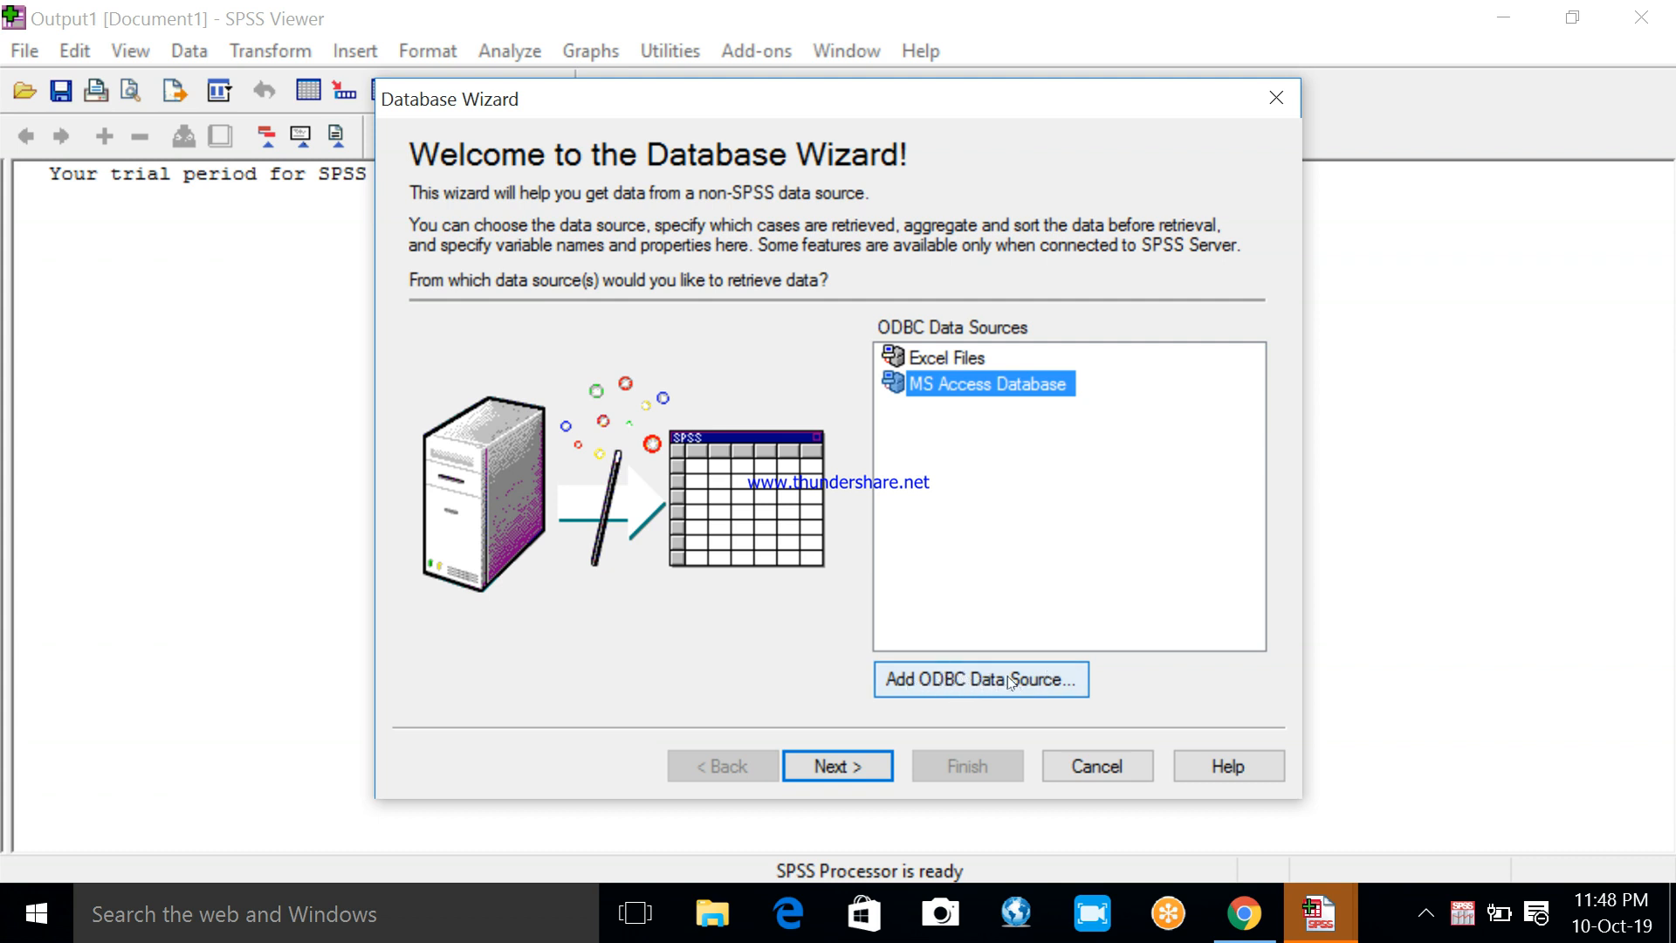
mouse_move(1047, 616)
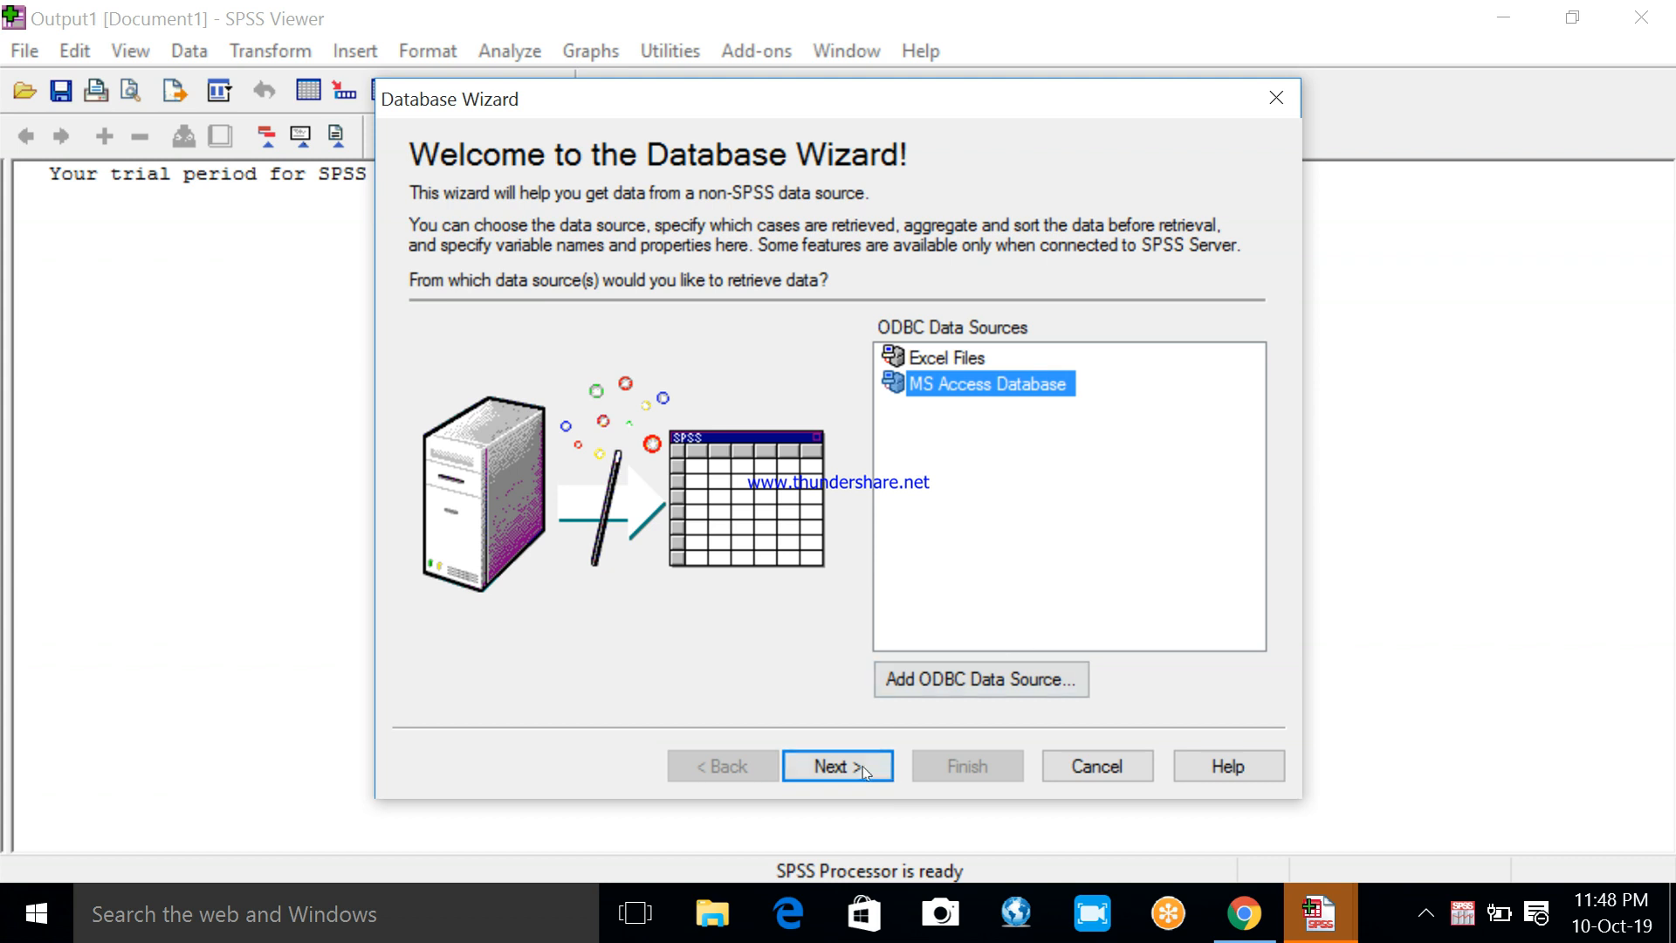
mouse_move(855, 767)
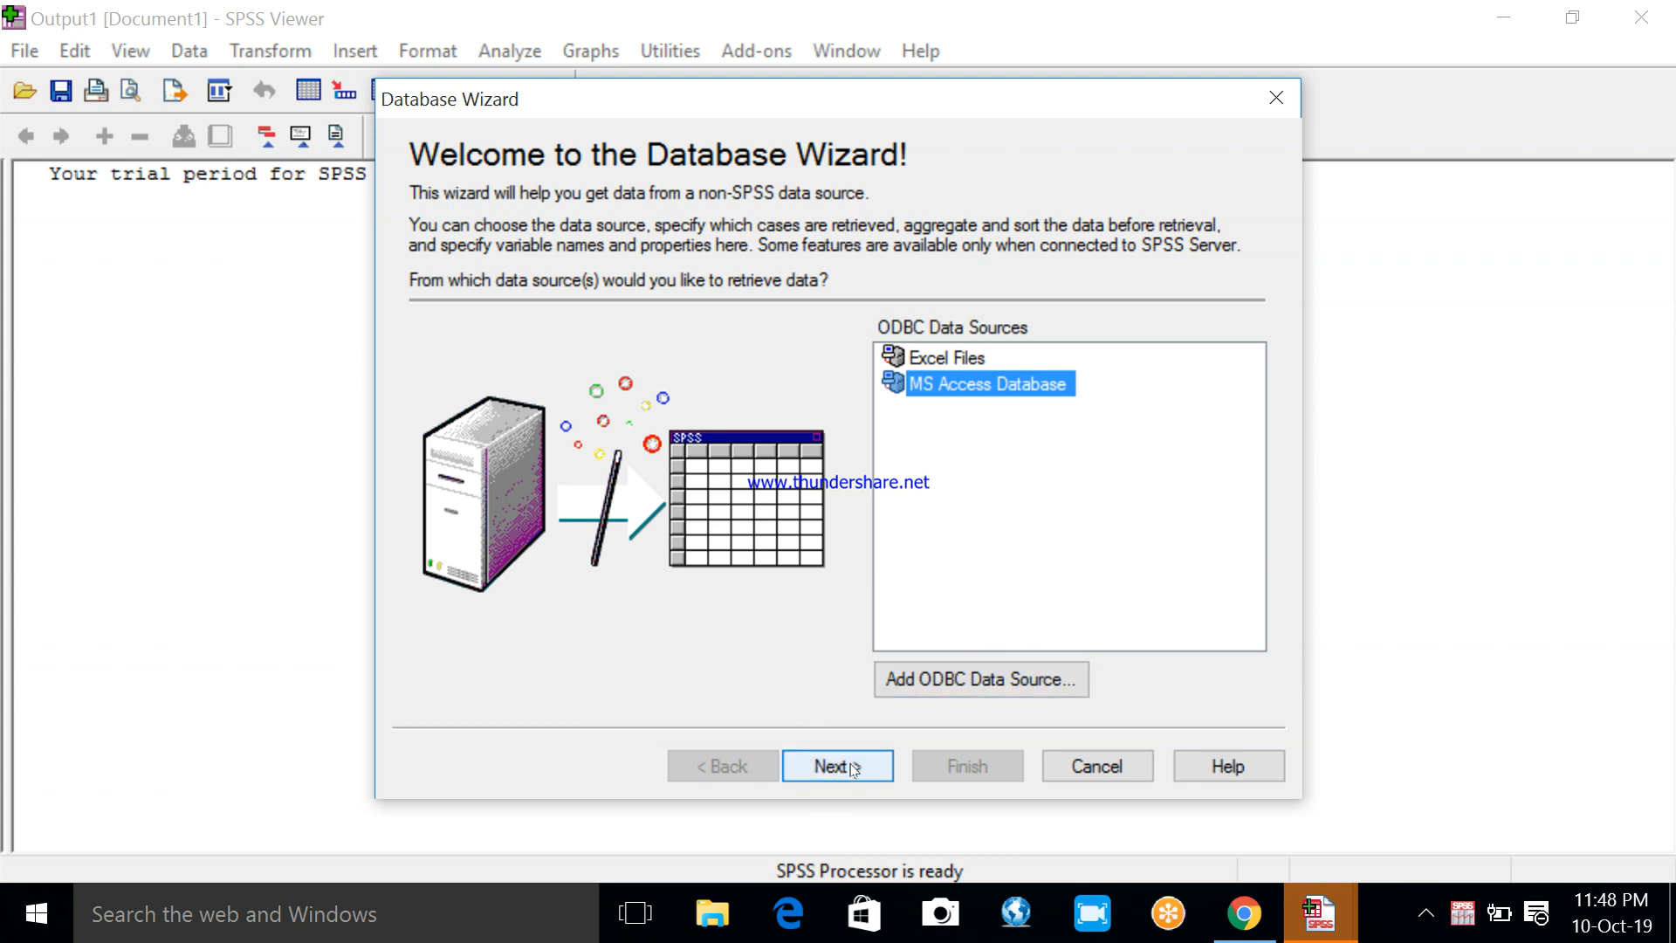
Advance to the ODBC Driver Login and browse for the Access database file
left_click(837, 765)
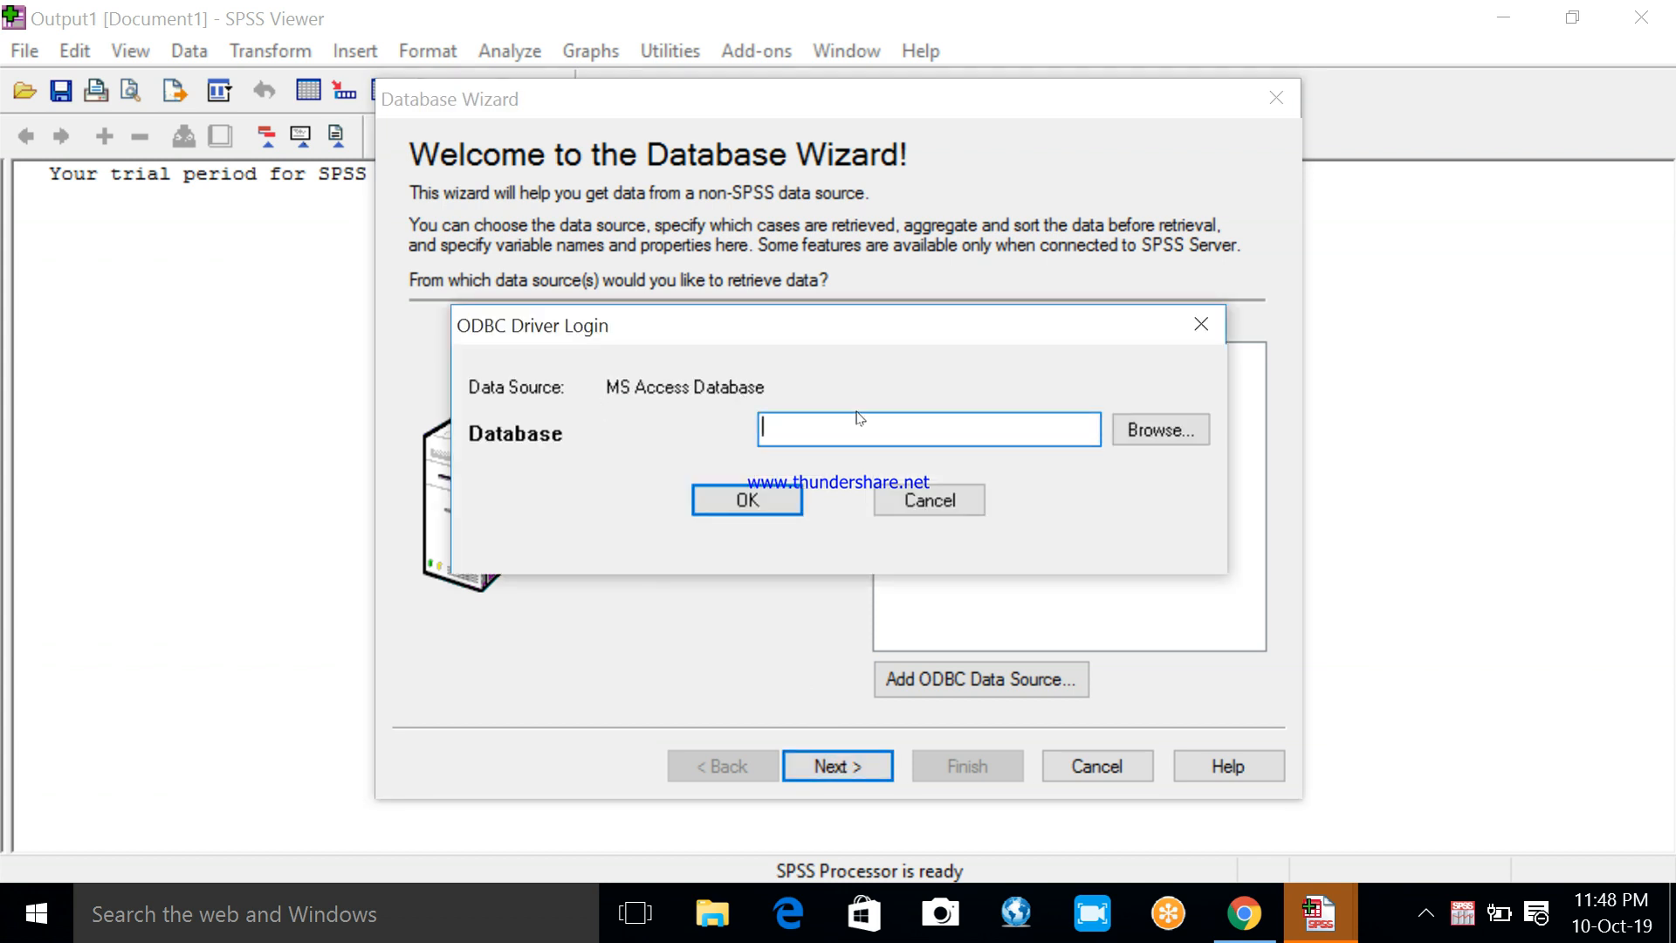
mouse_move(572, 417)
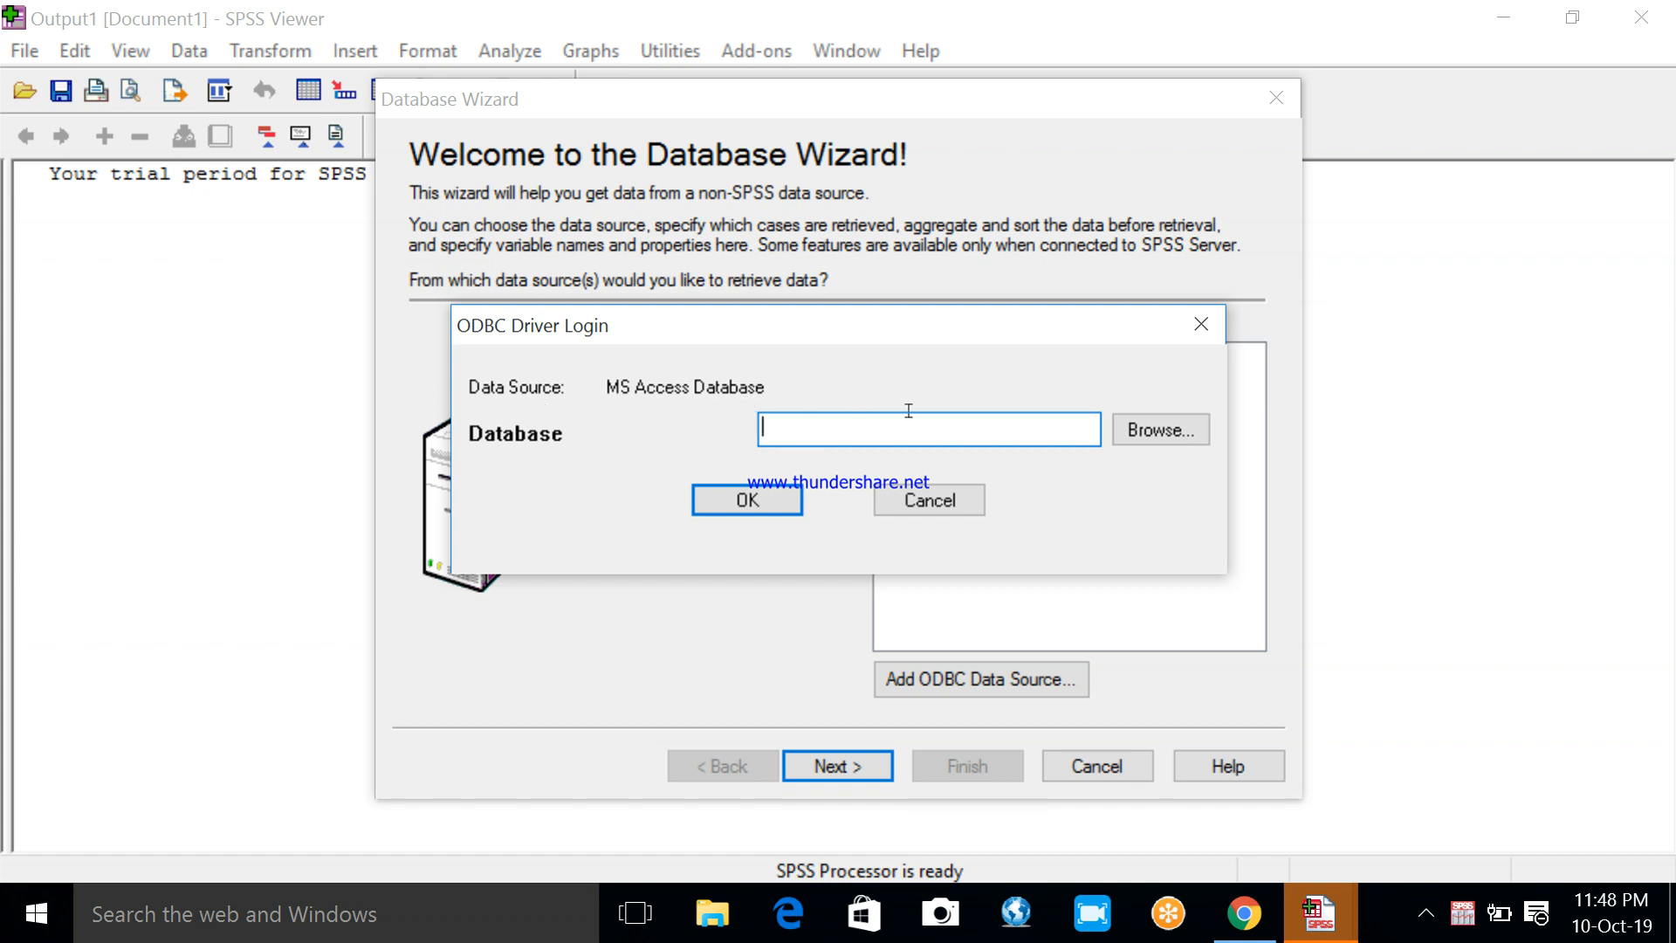
mouse_move(847, 433)
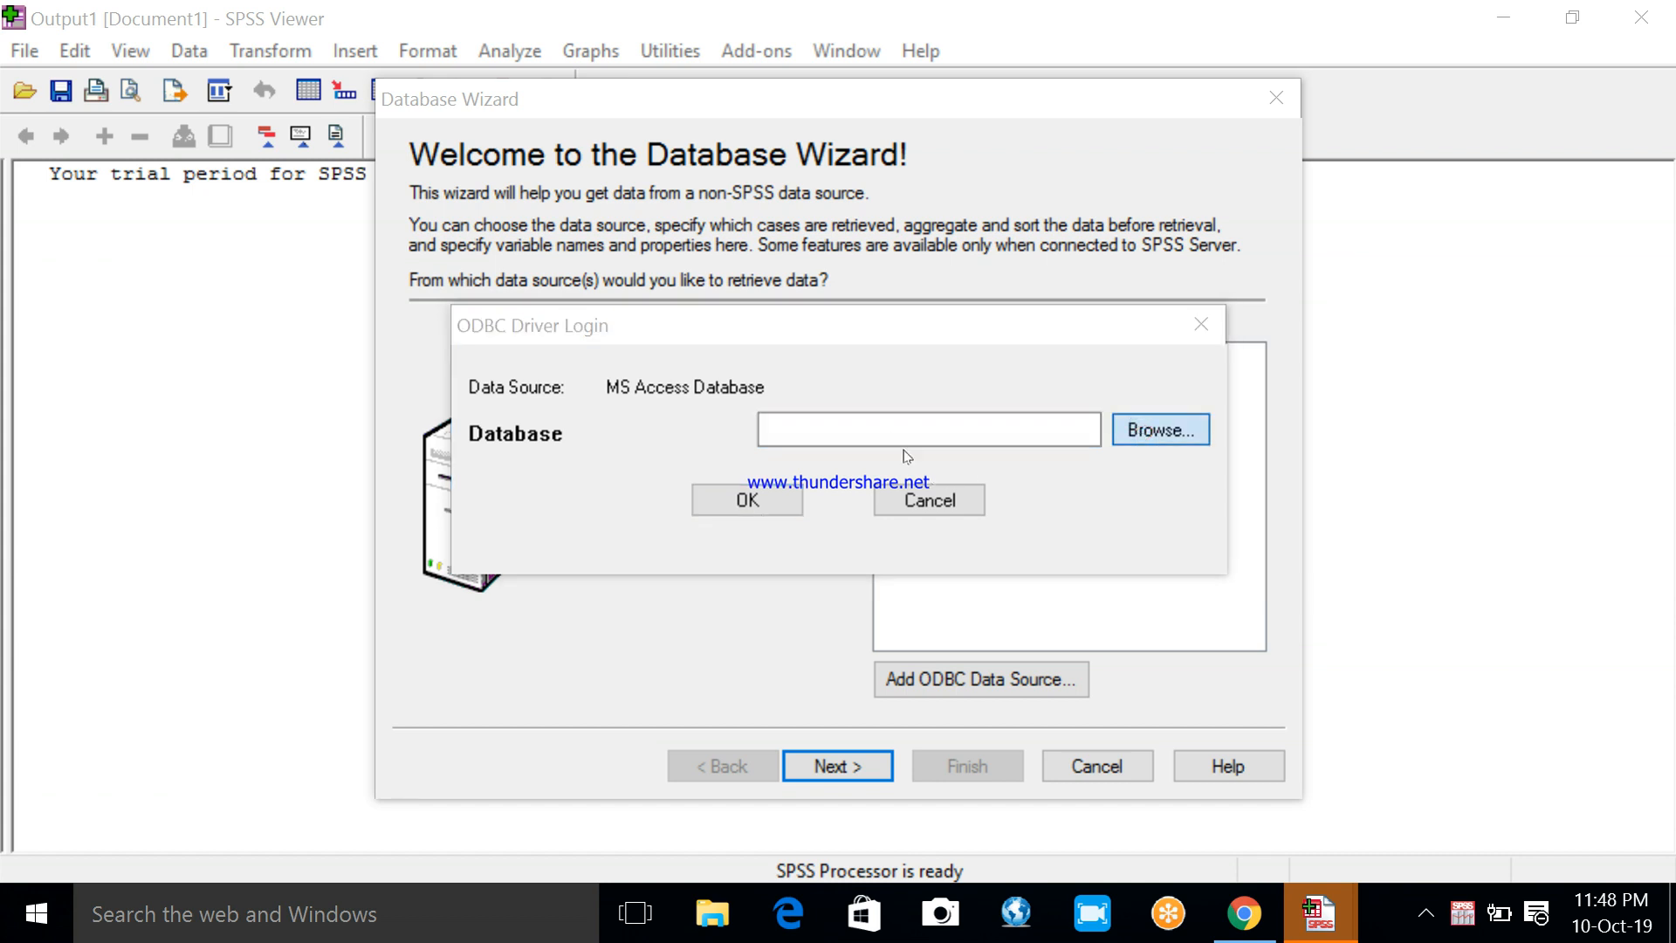
left_click(1158, 429)
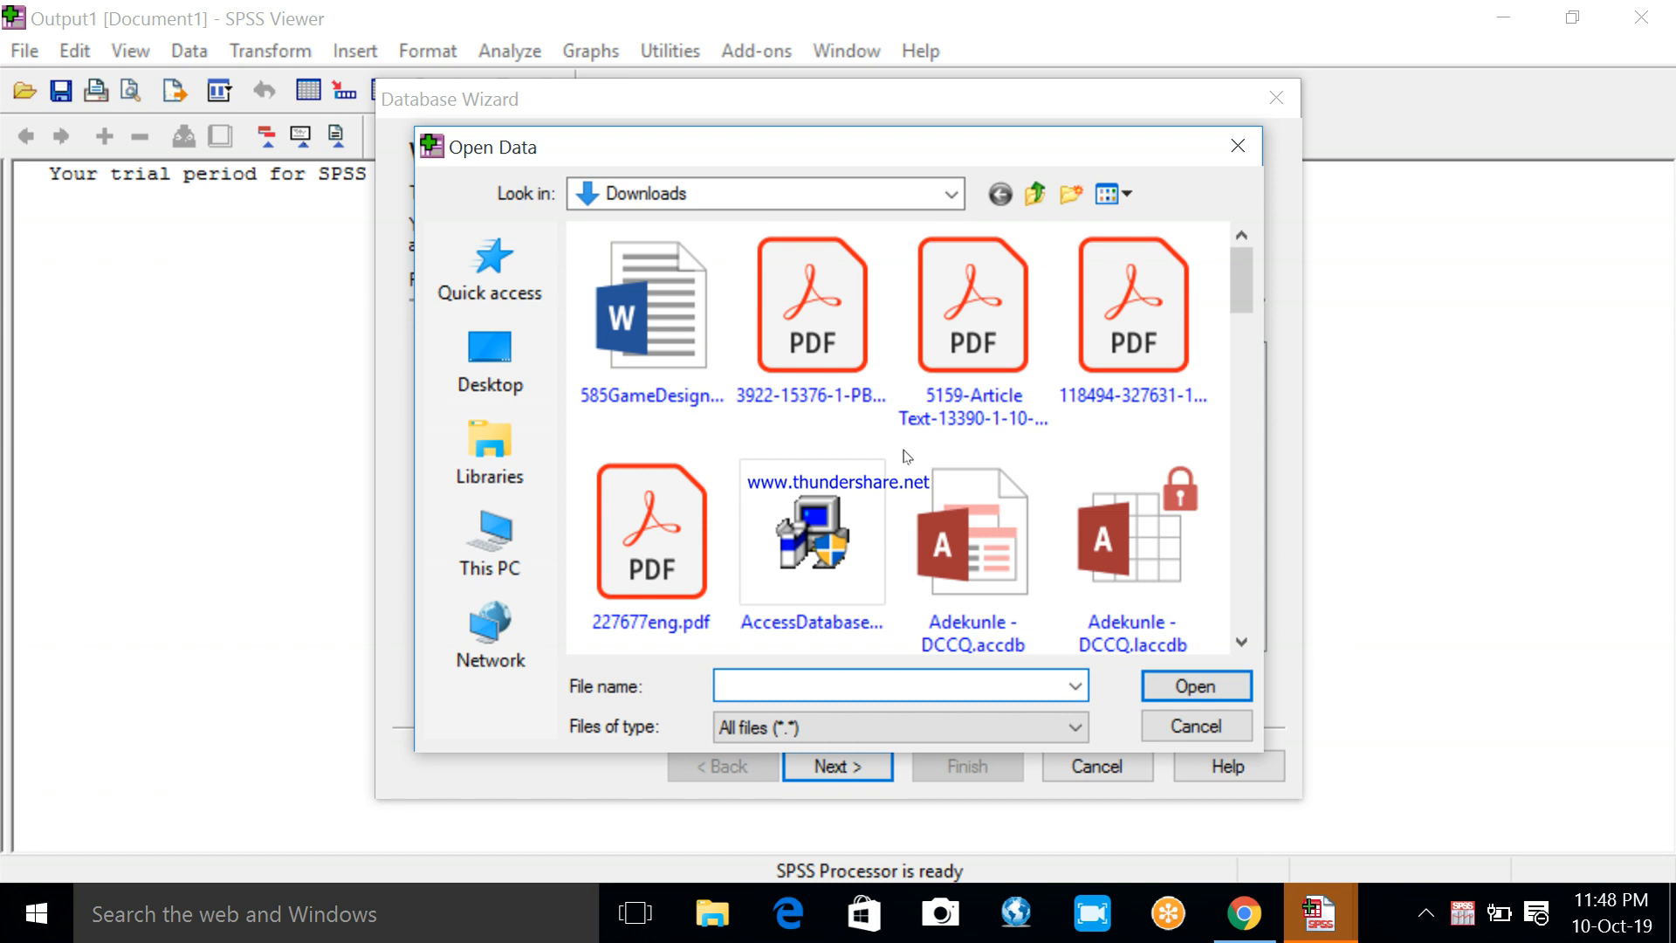
Browse the file-open window's locations, starting with the Desktop
left_click(898, 685)
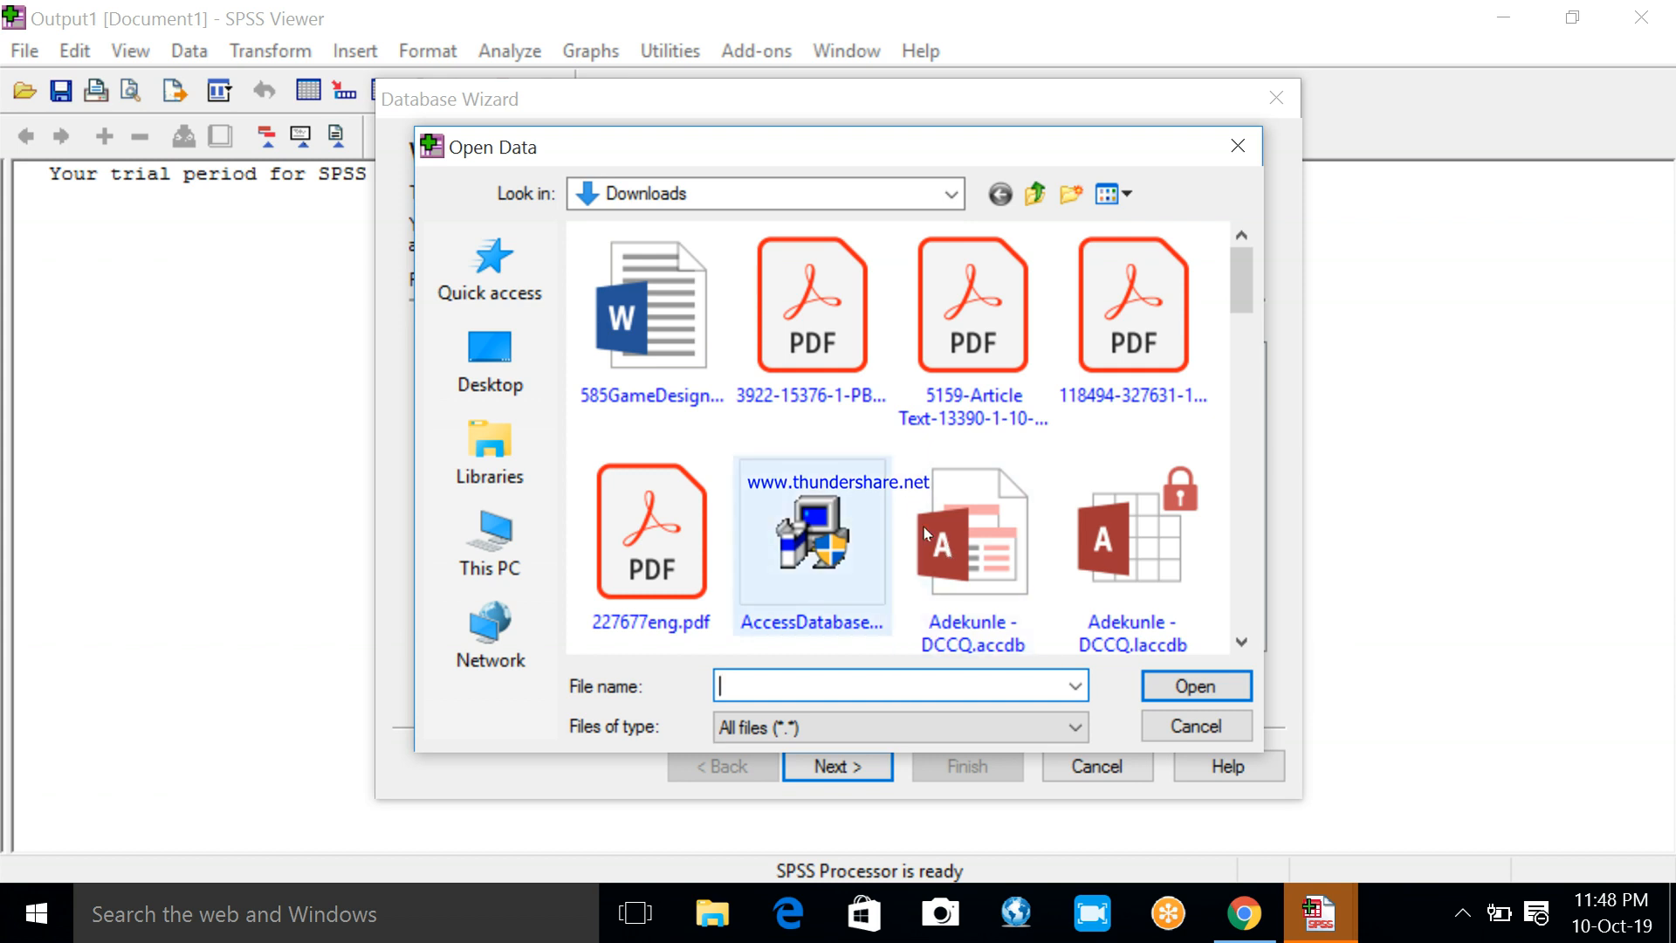
mouse_move(938, 368)
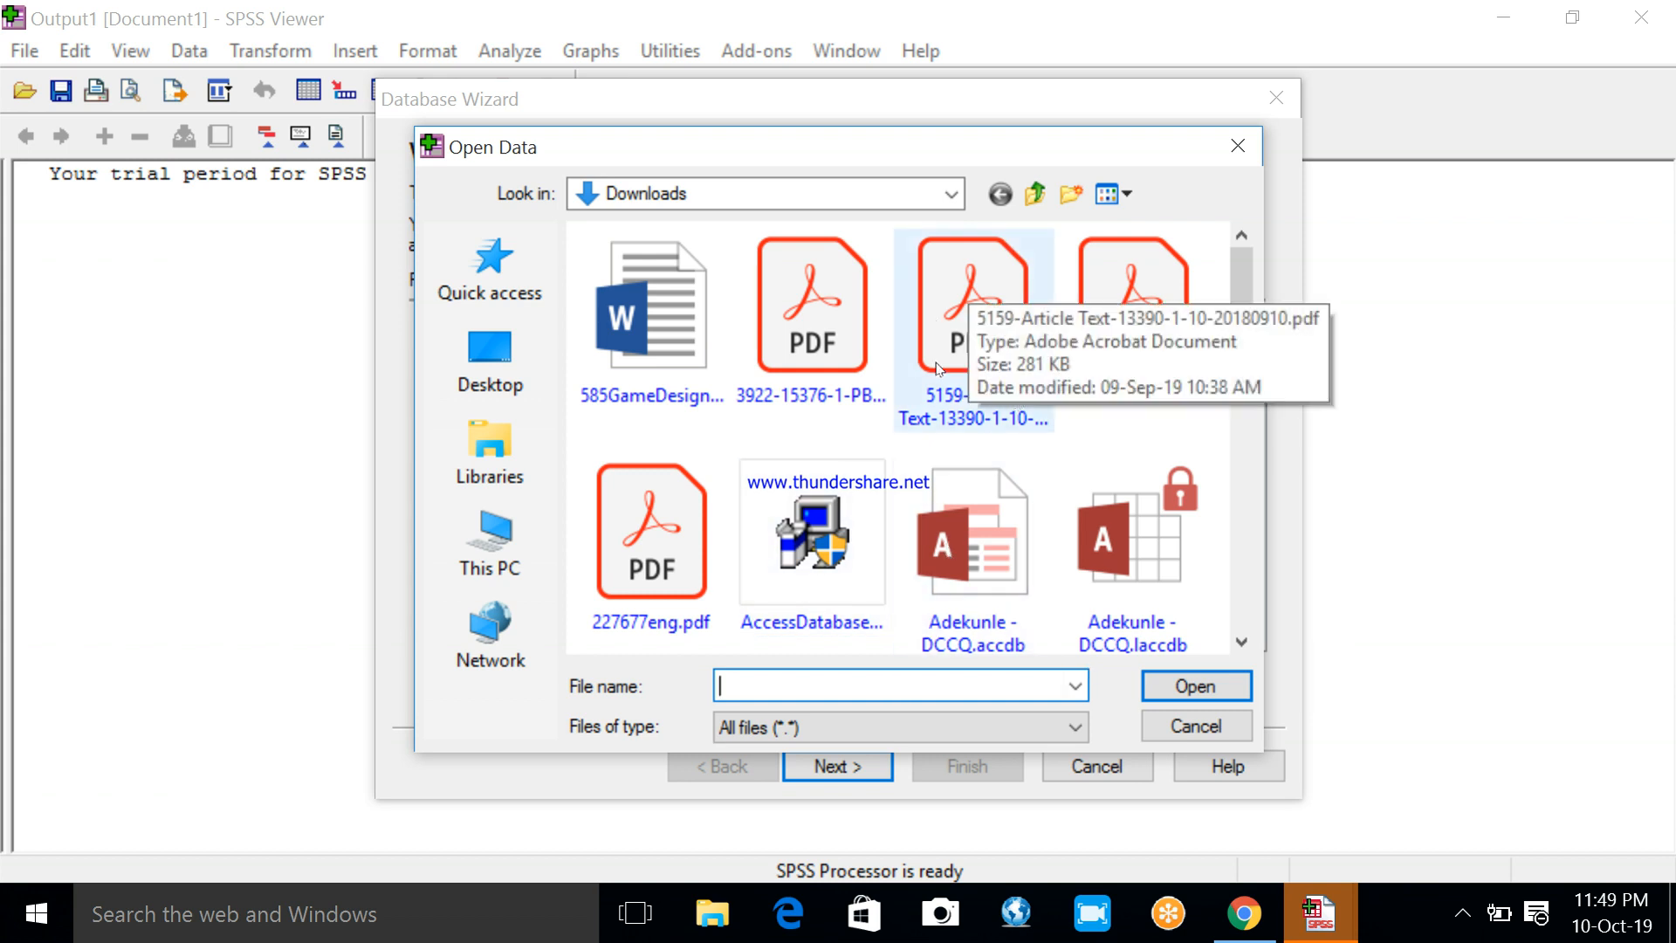
mouse_move(899, 443)
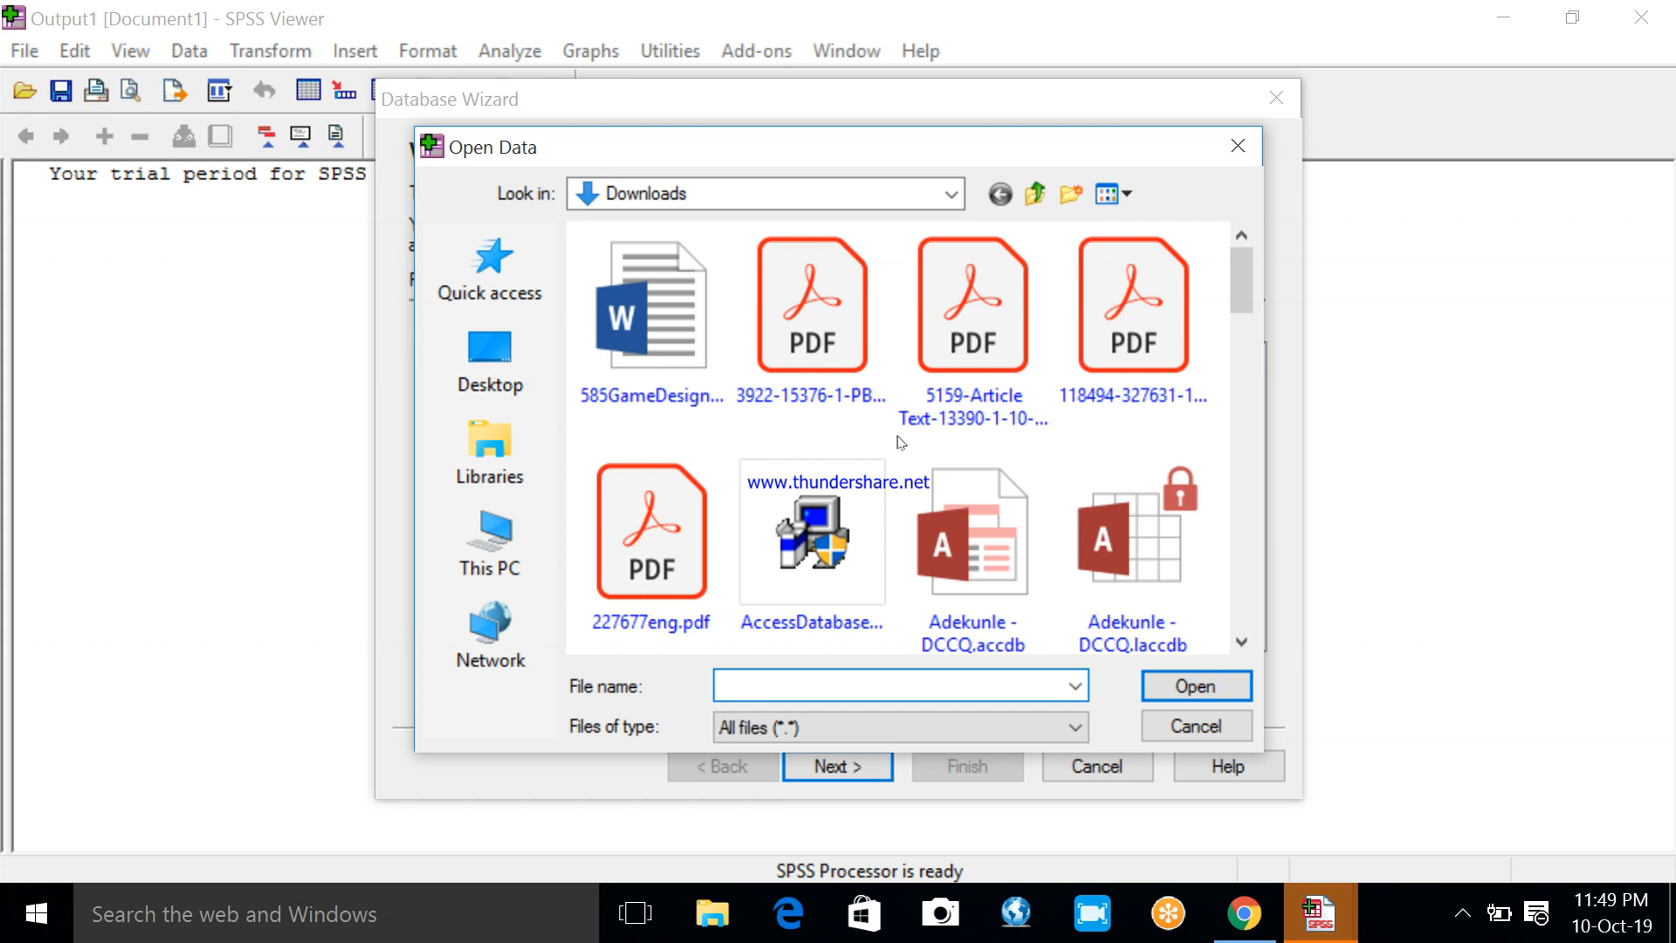
left_click(1133, 544)
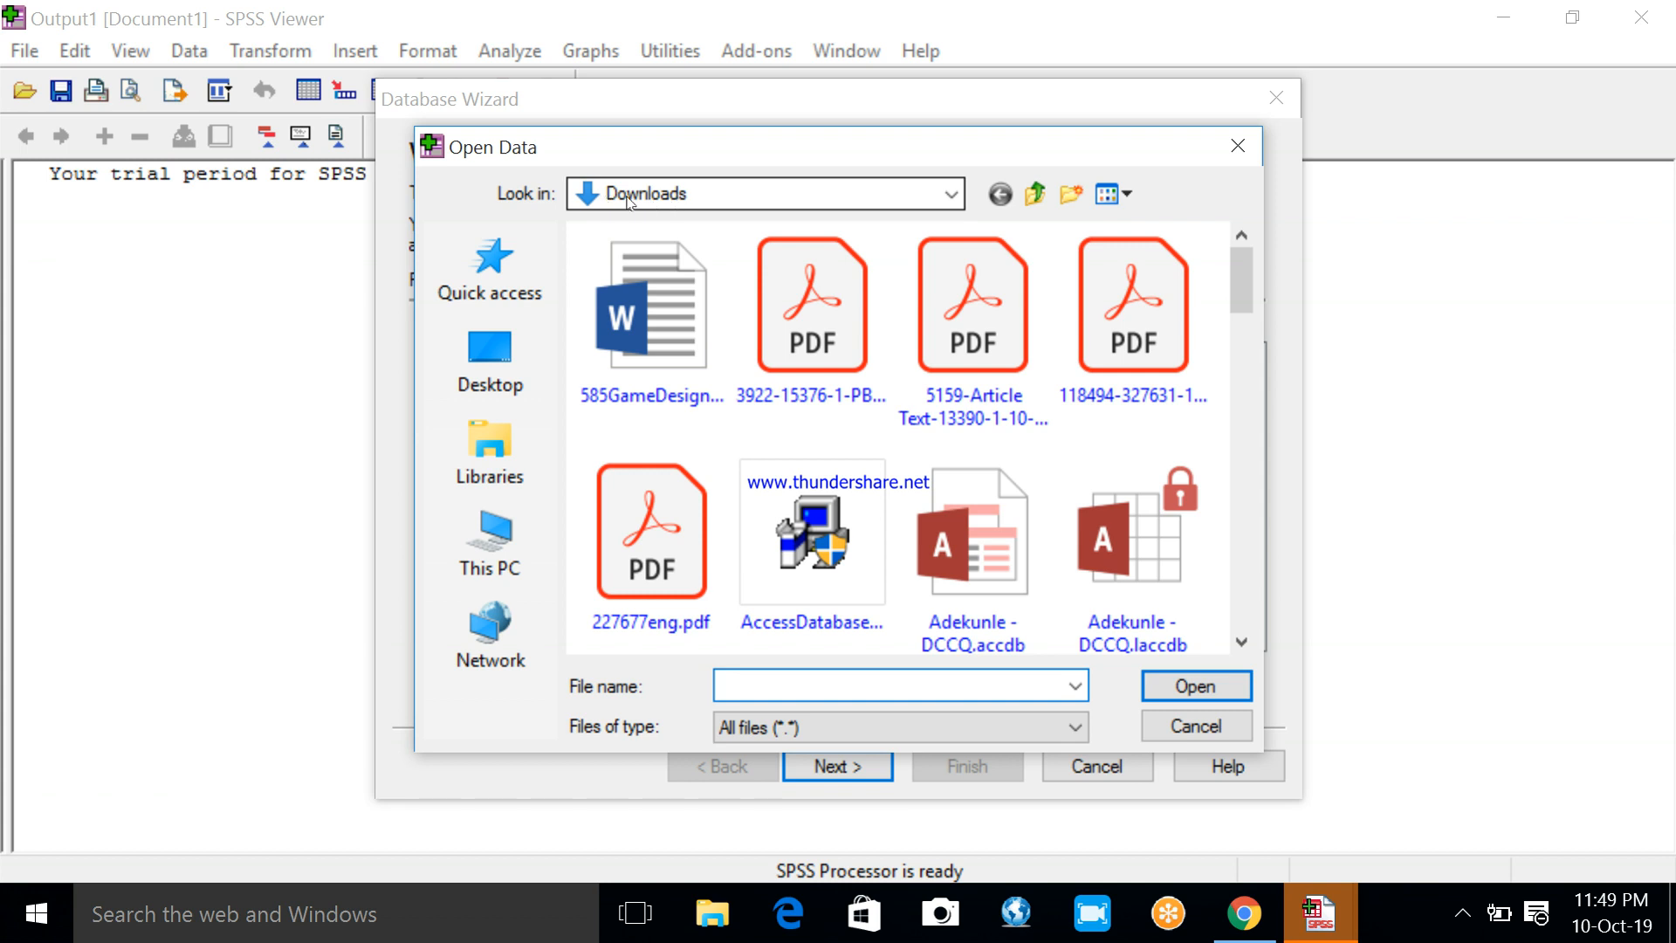
mouse_move(748, 195)
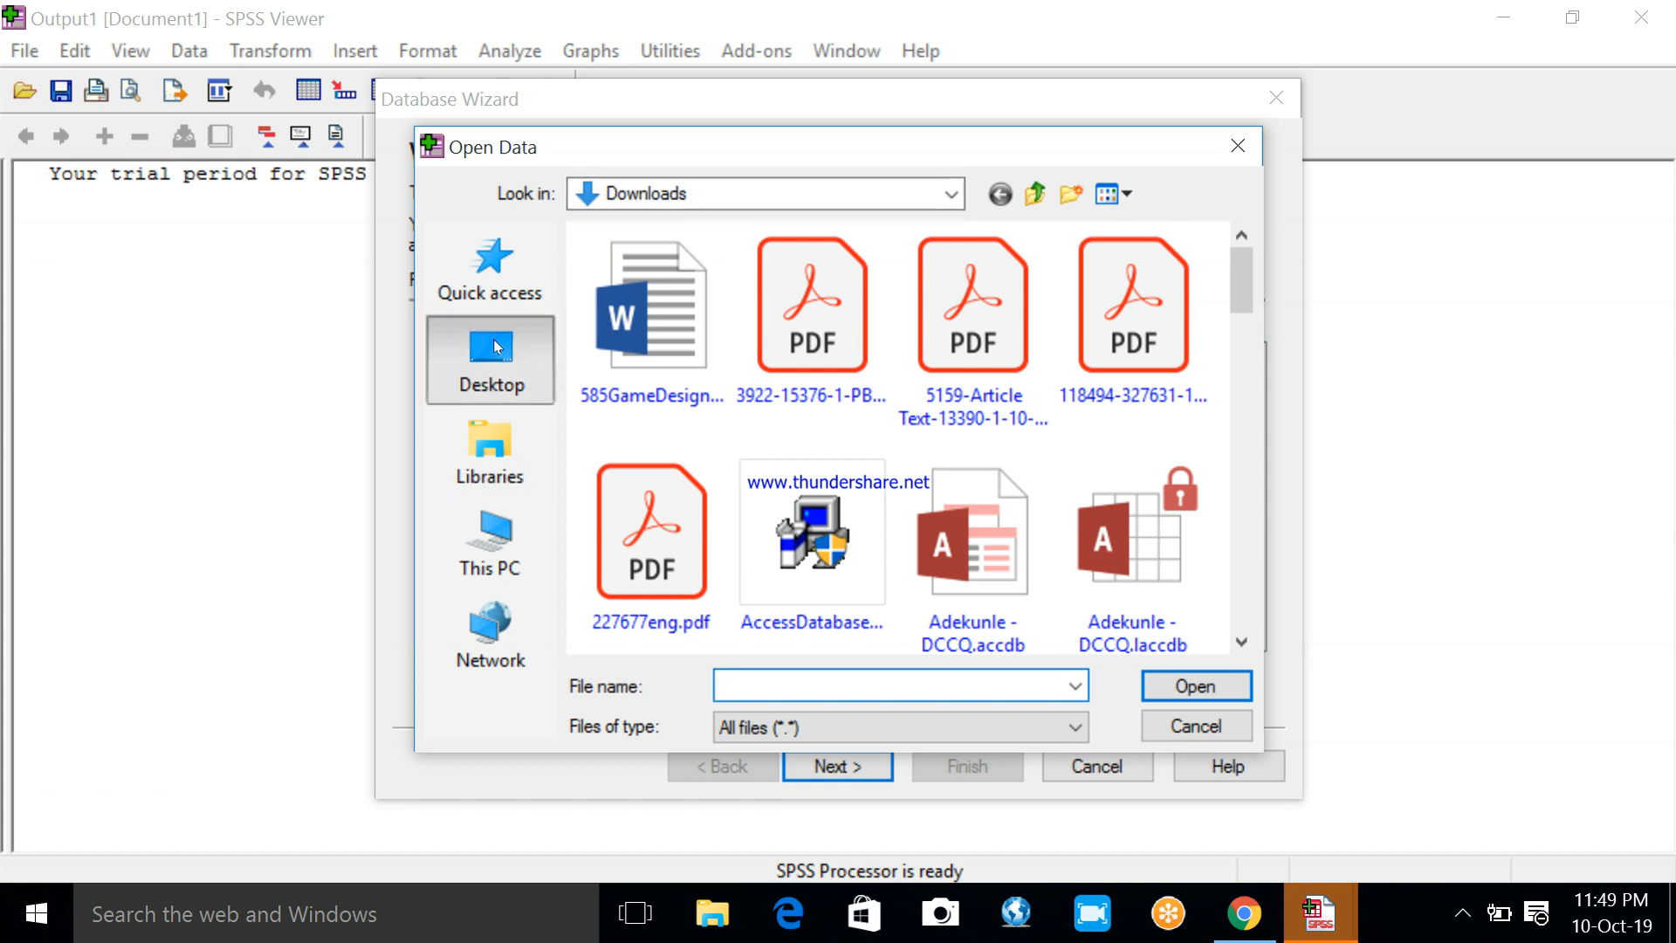
left_click(489, 360)
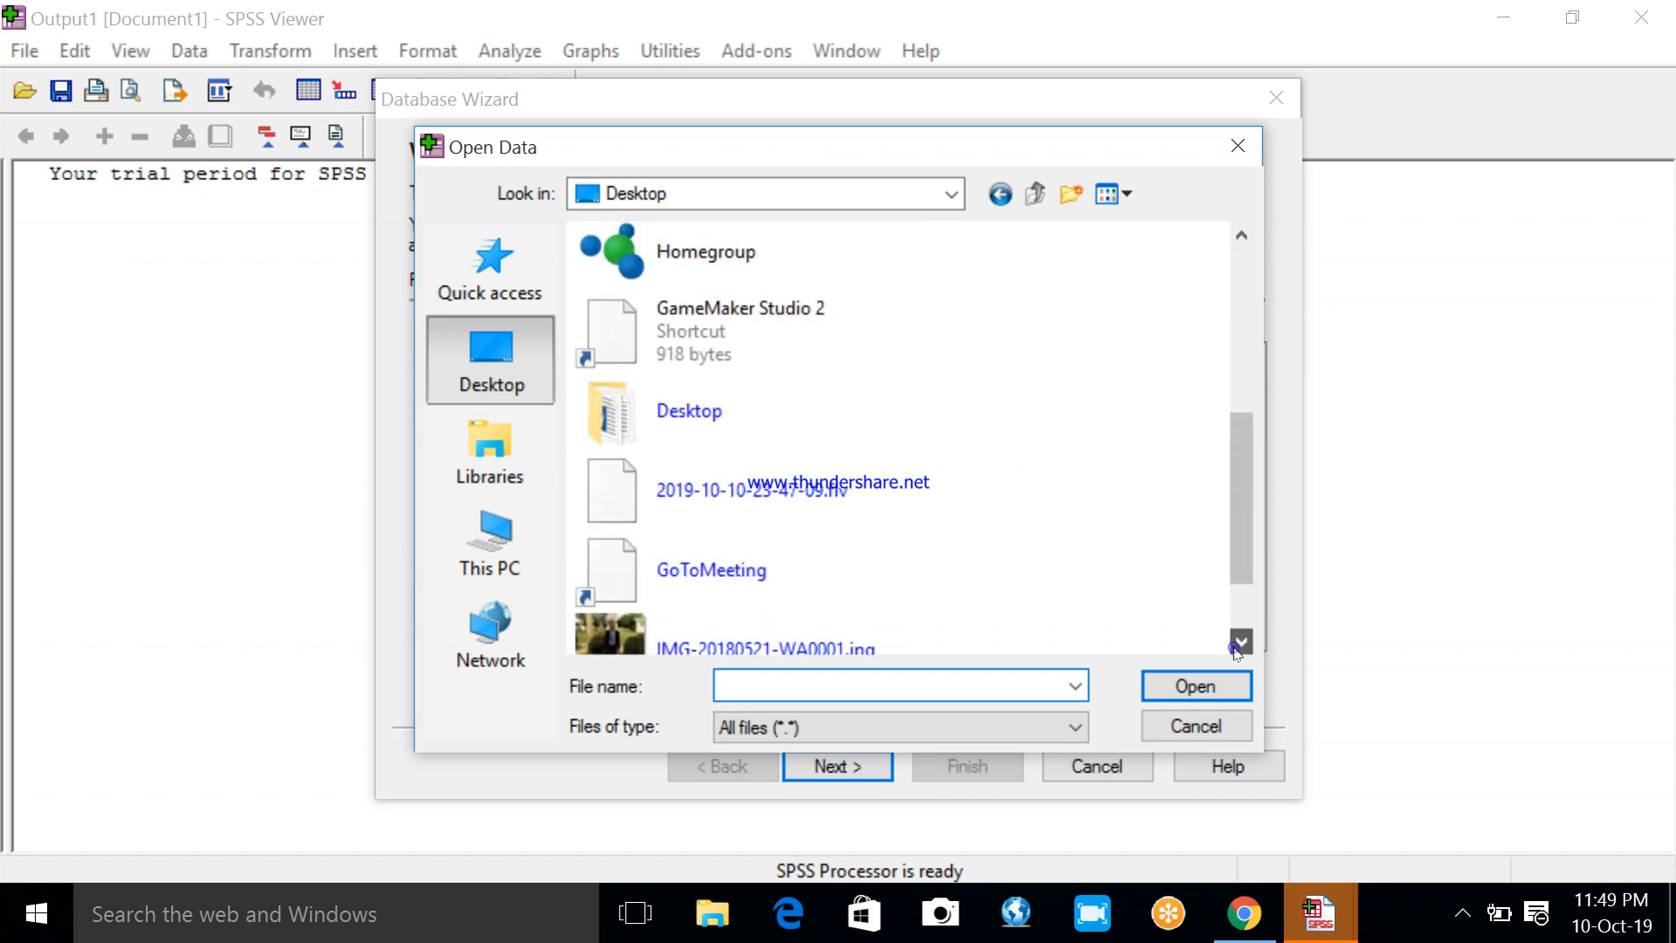
scroll("down", 3)
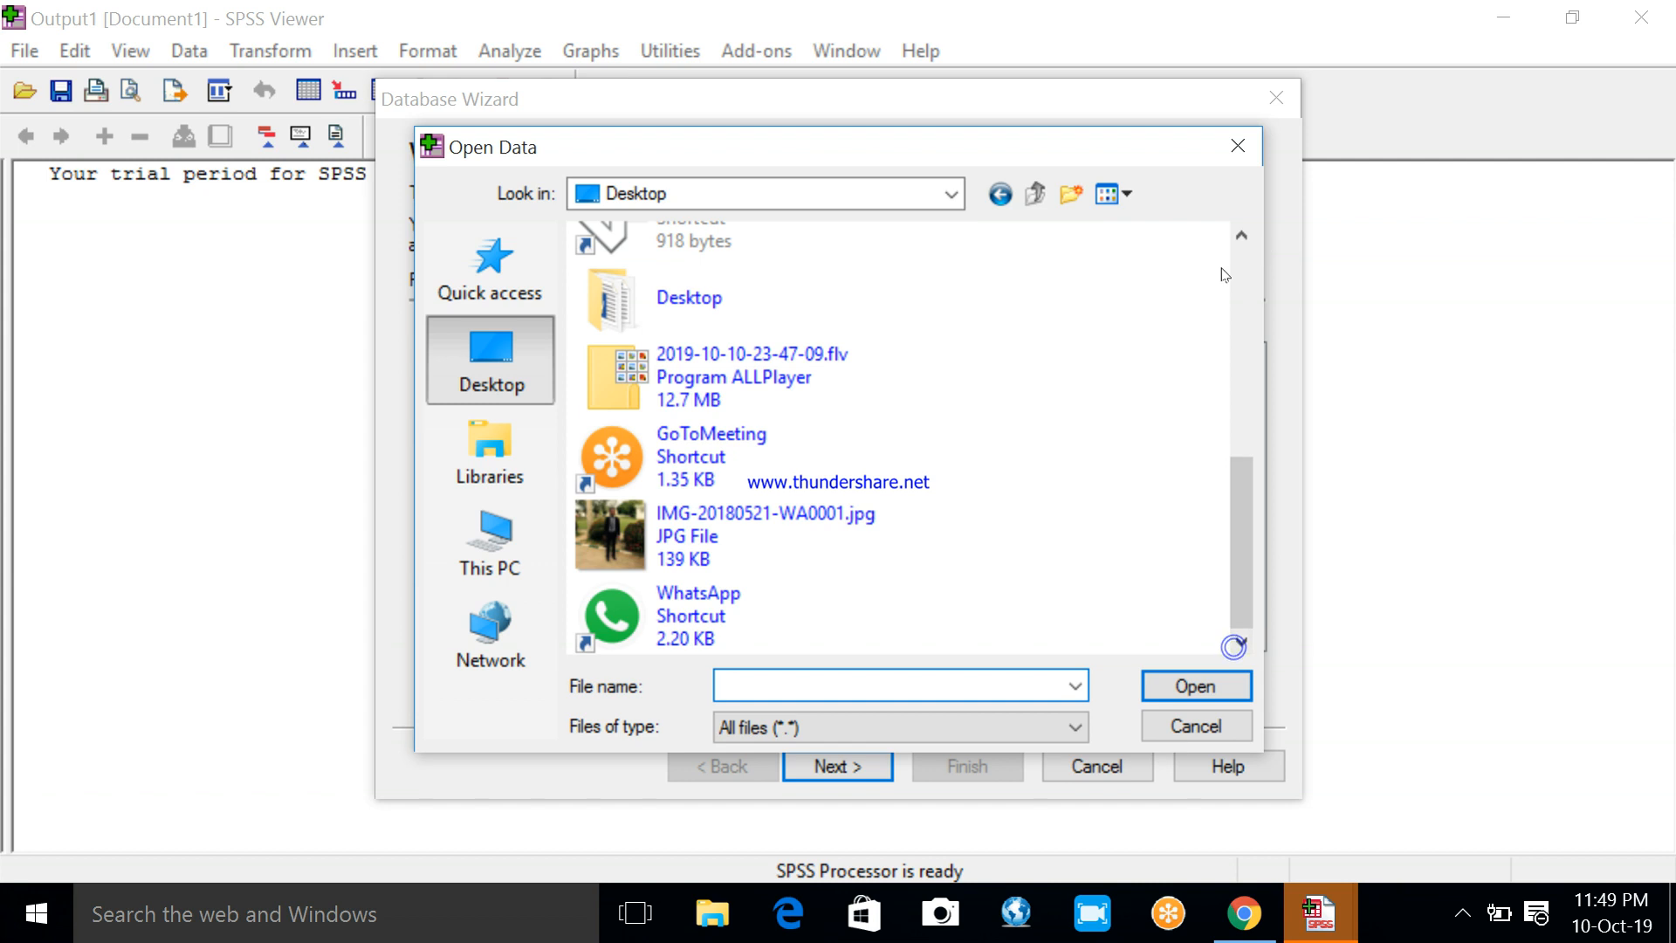
Open Downloads from This PC and pick Adekunle - DCCQ.accdb
left_click(489, 543)
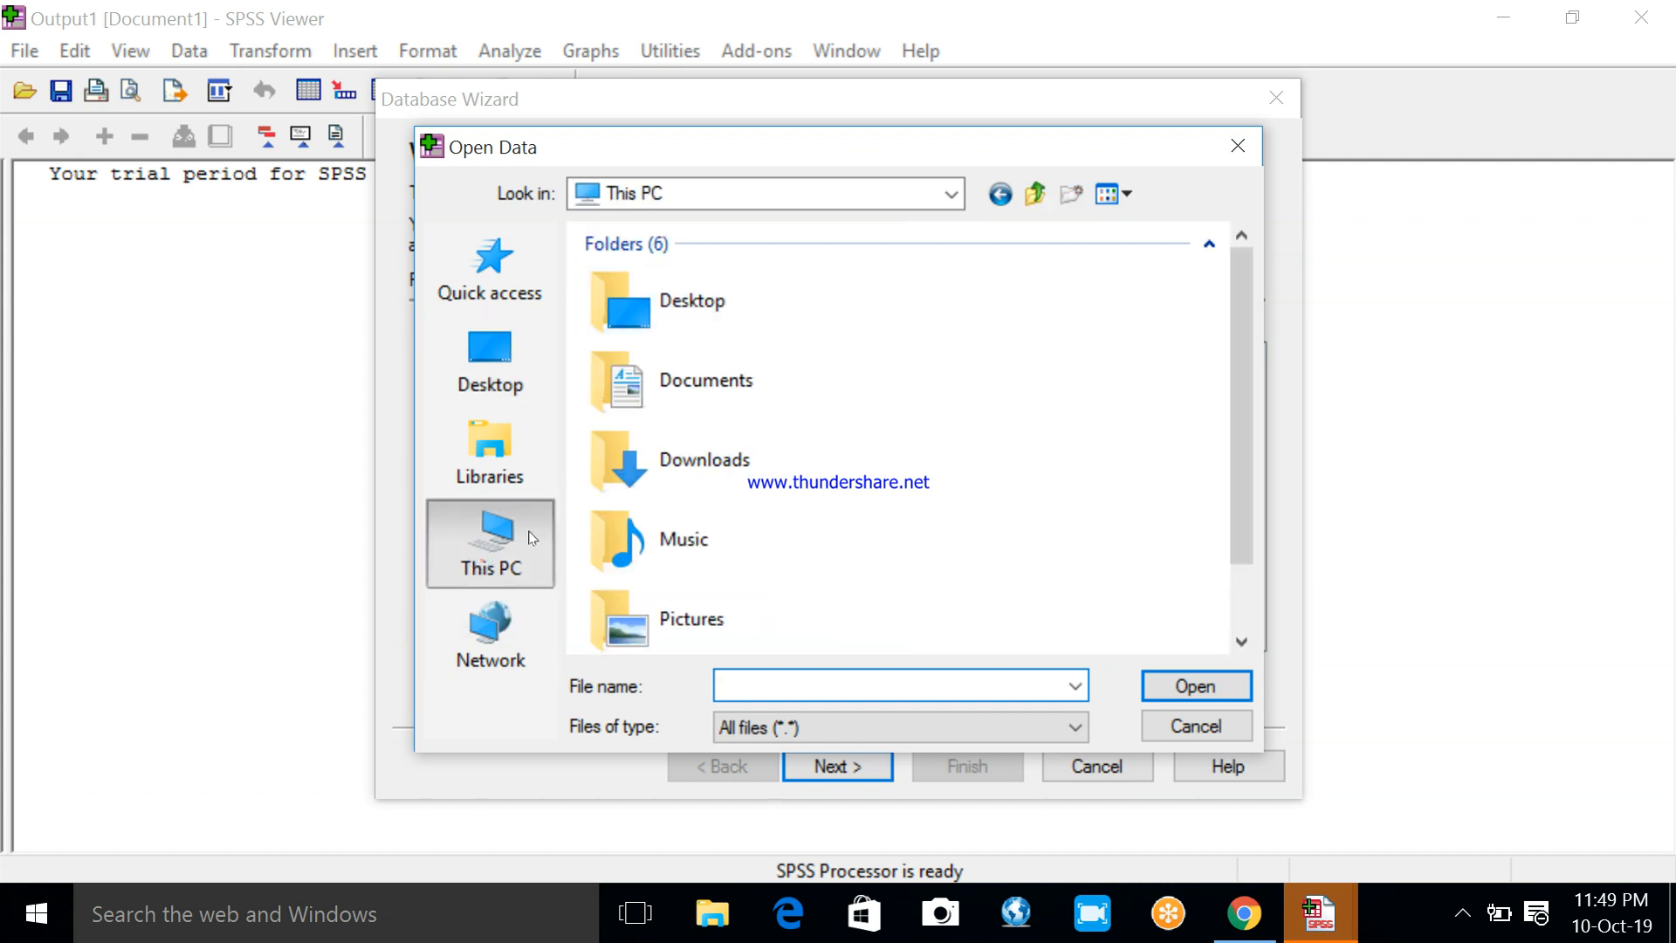
left_click(692, 300)
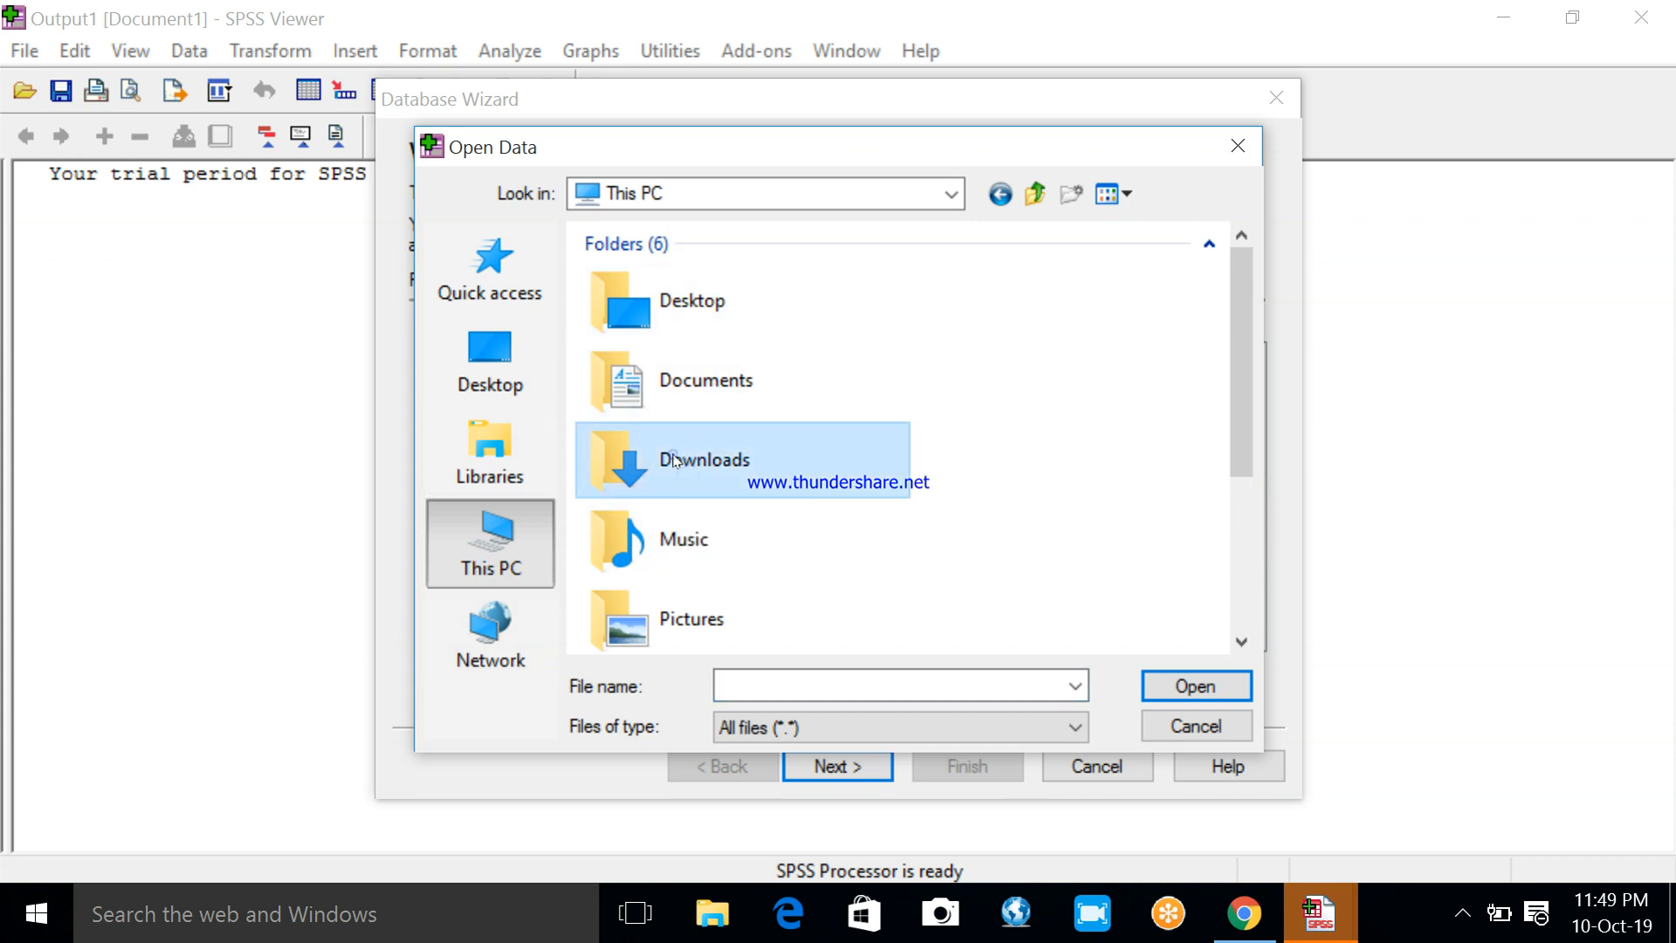
double_click(705, 460)
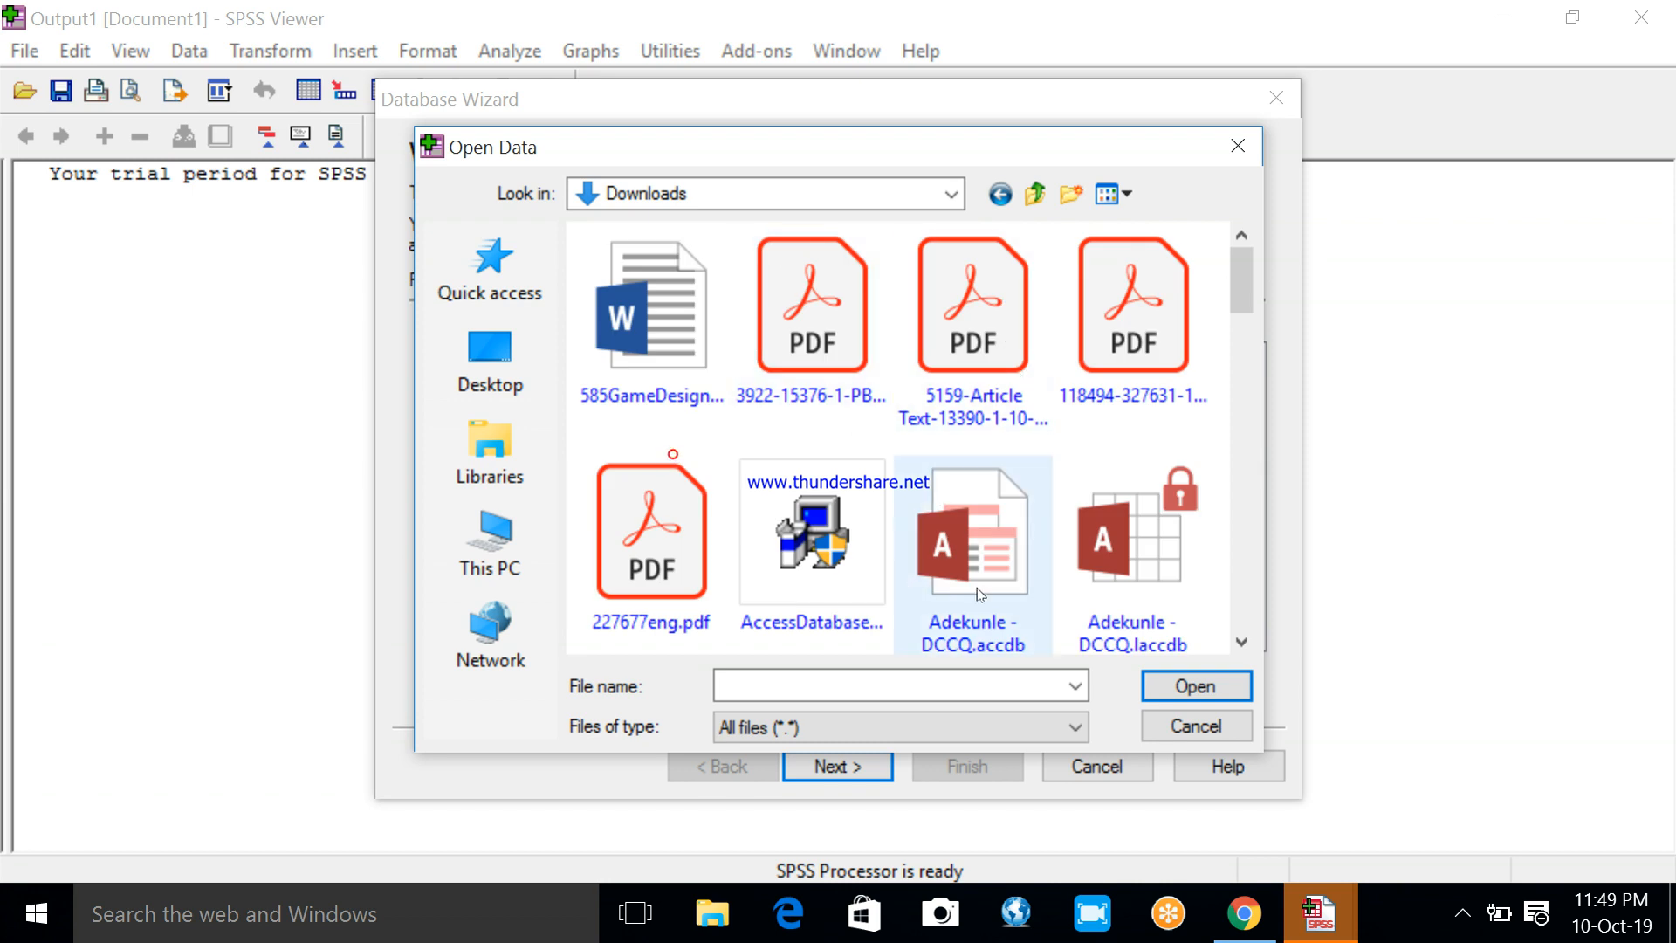
mouse_move(1132, 524)
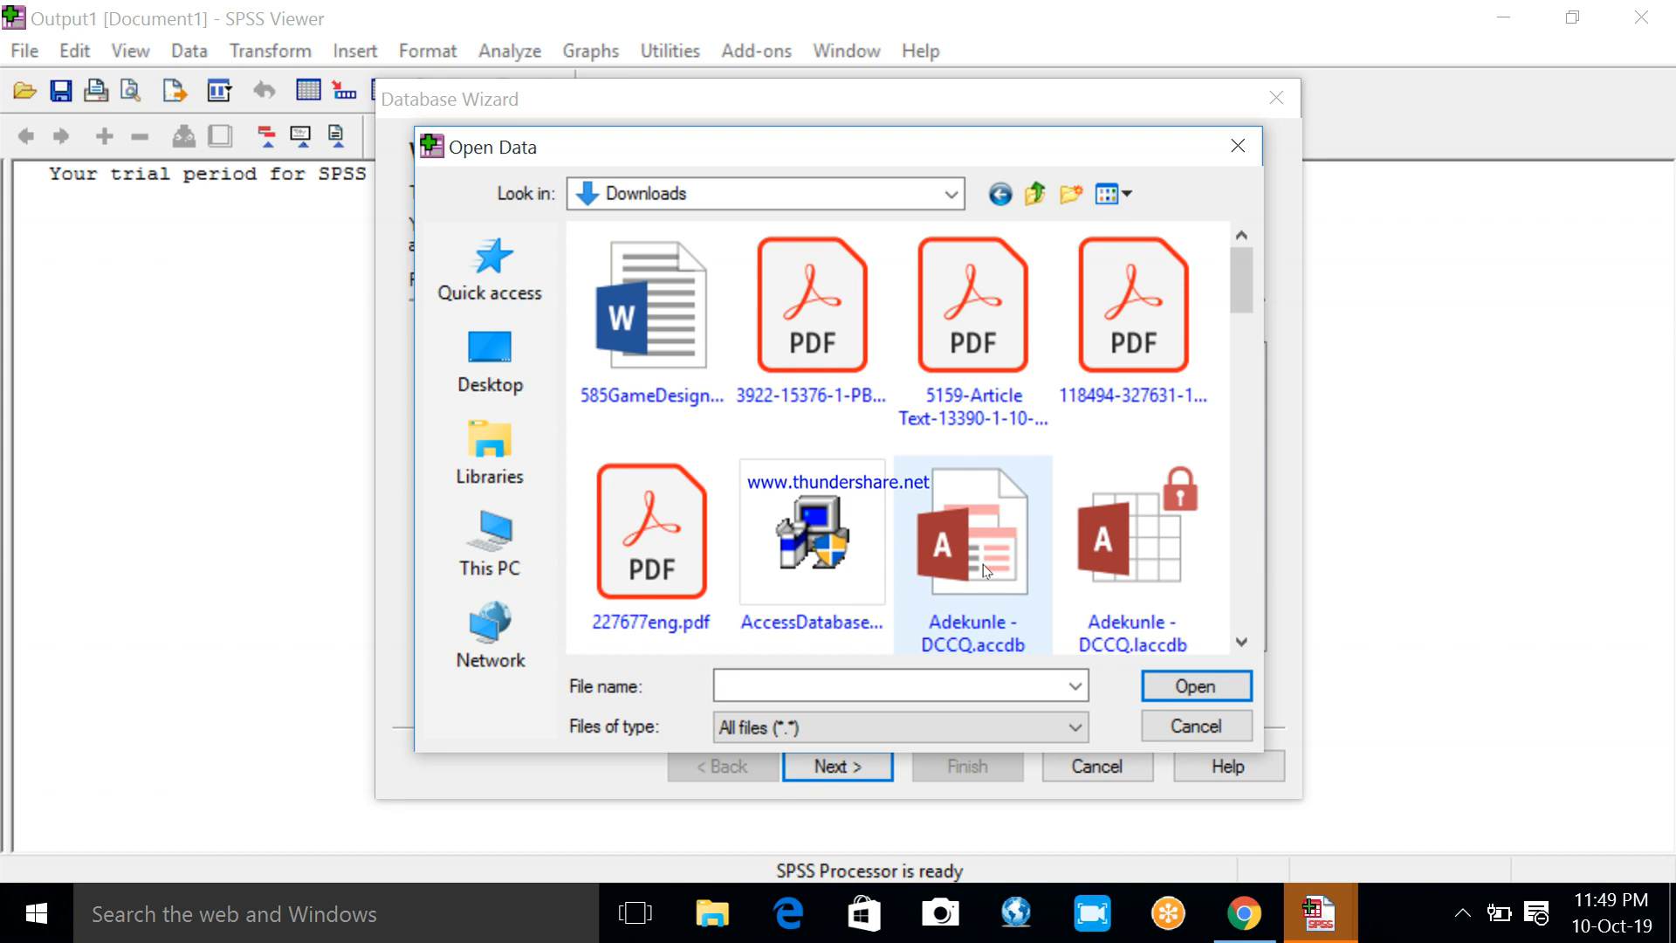
left_click(971, 532)
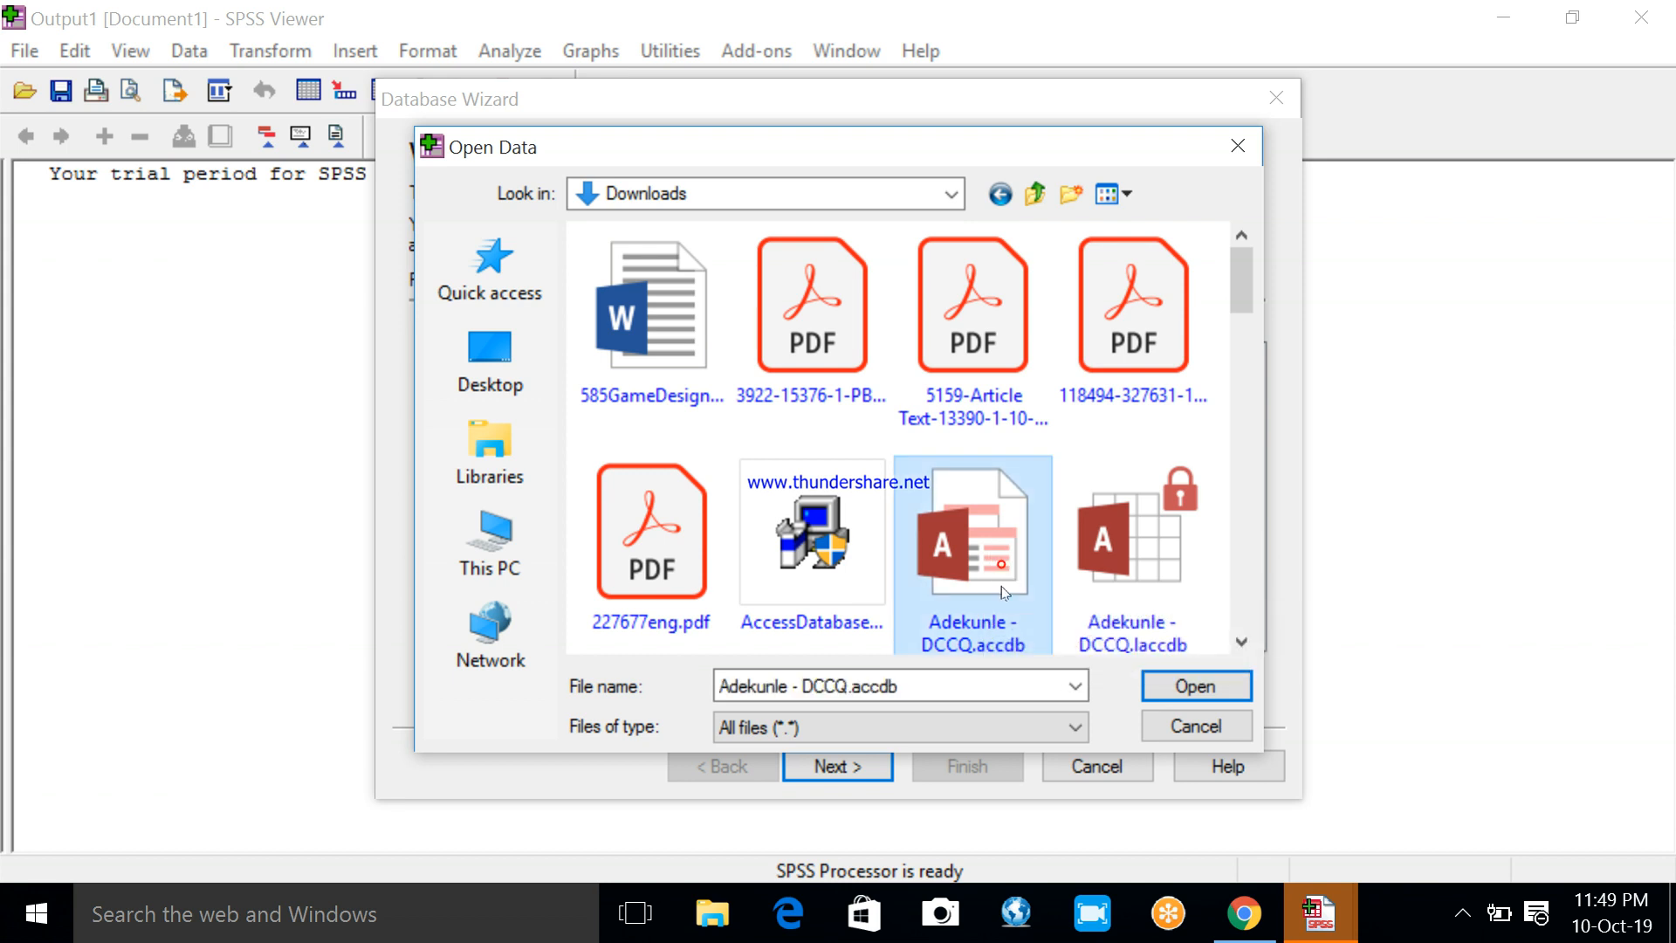
Open Adekunle - DCCQ.accdb so its Downloads path fills the ODBC login
left_click(1194, 685)
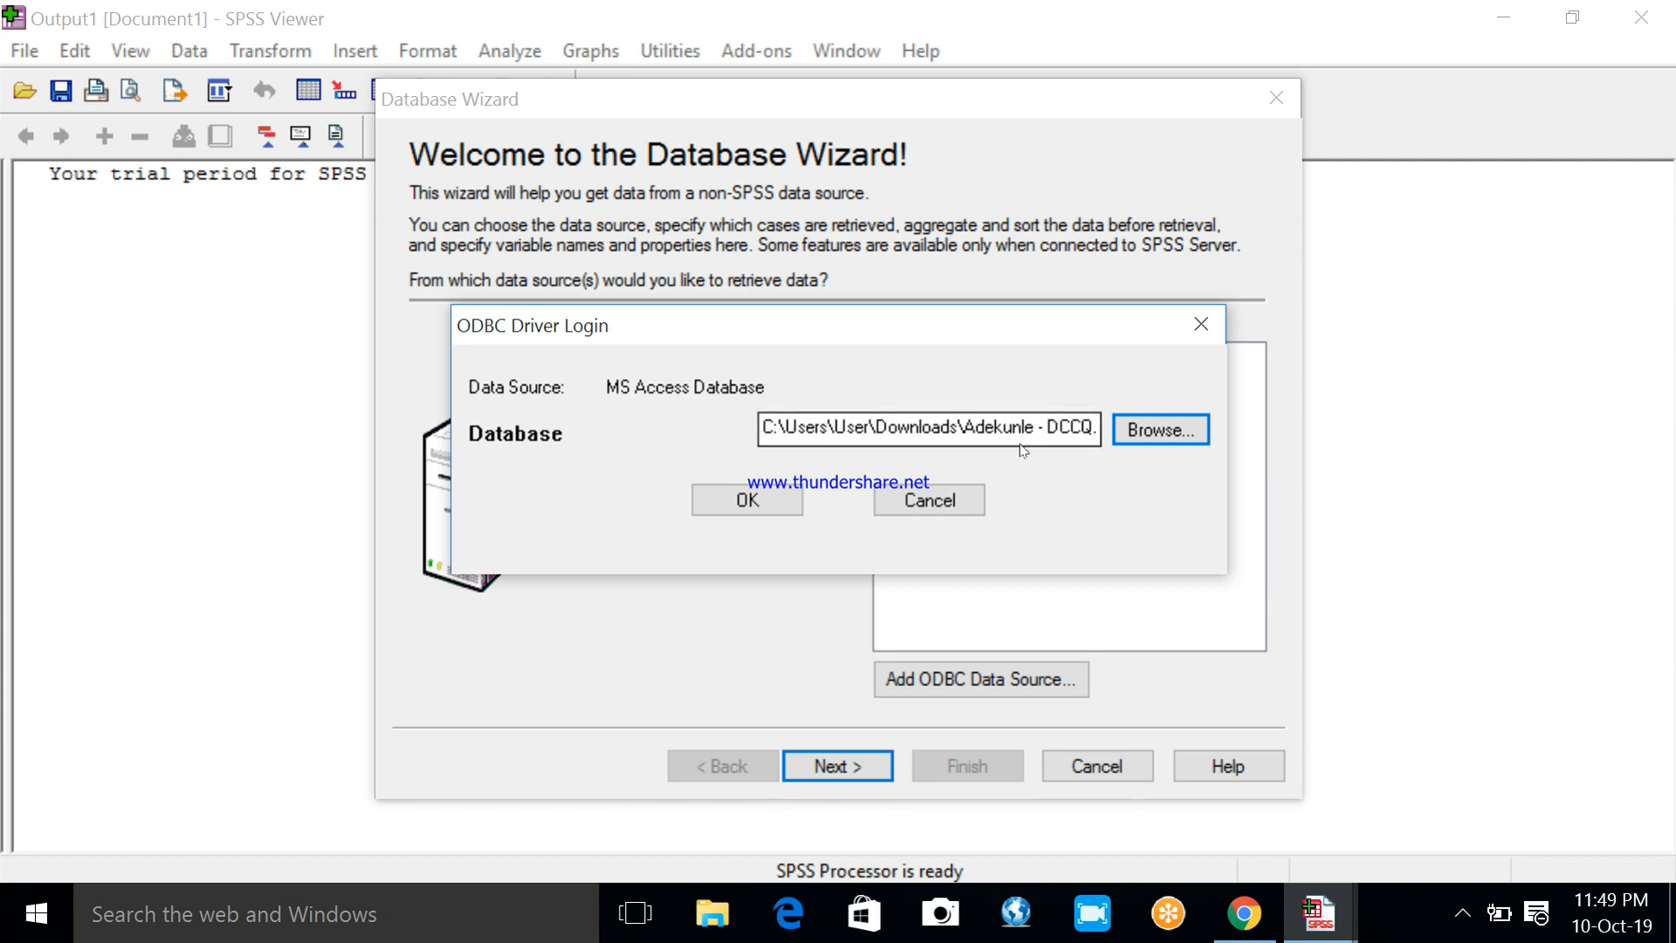
mouse_move(746, 499)
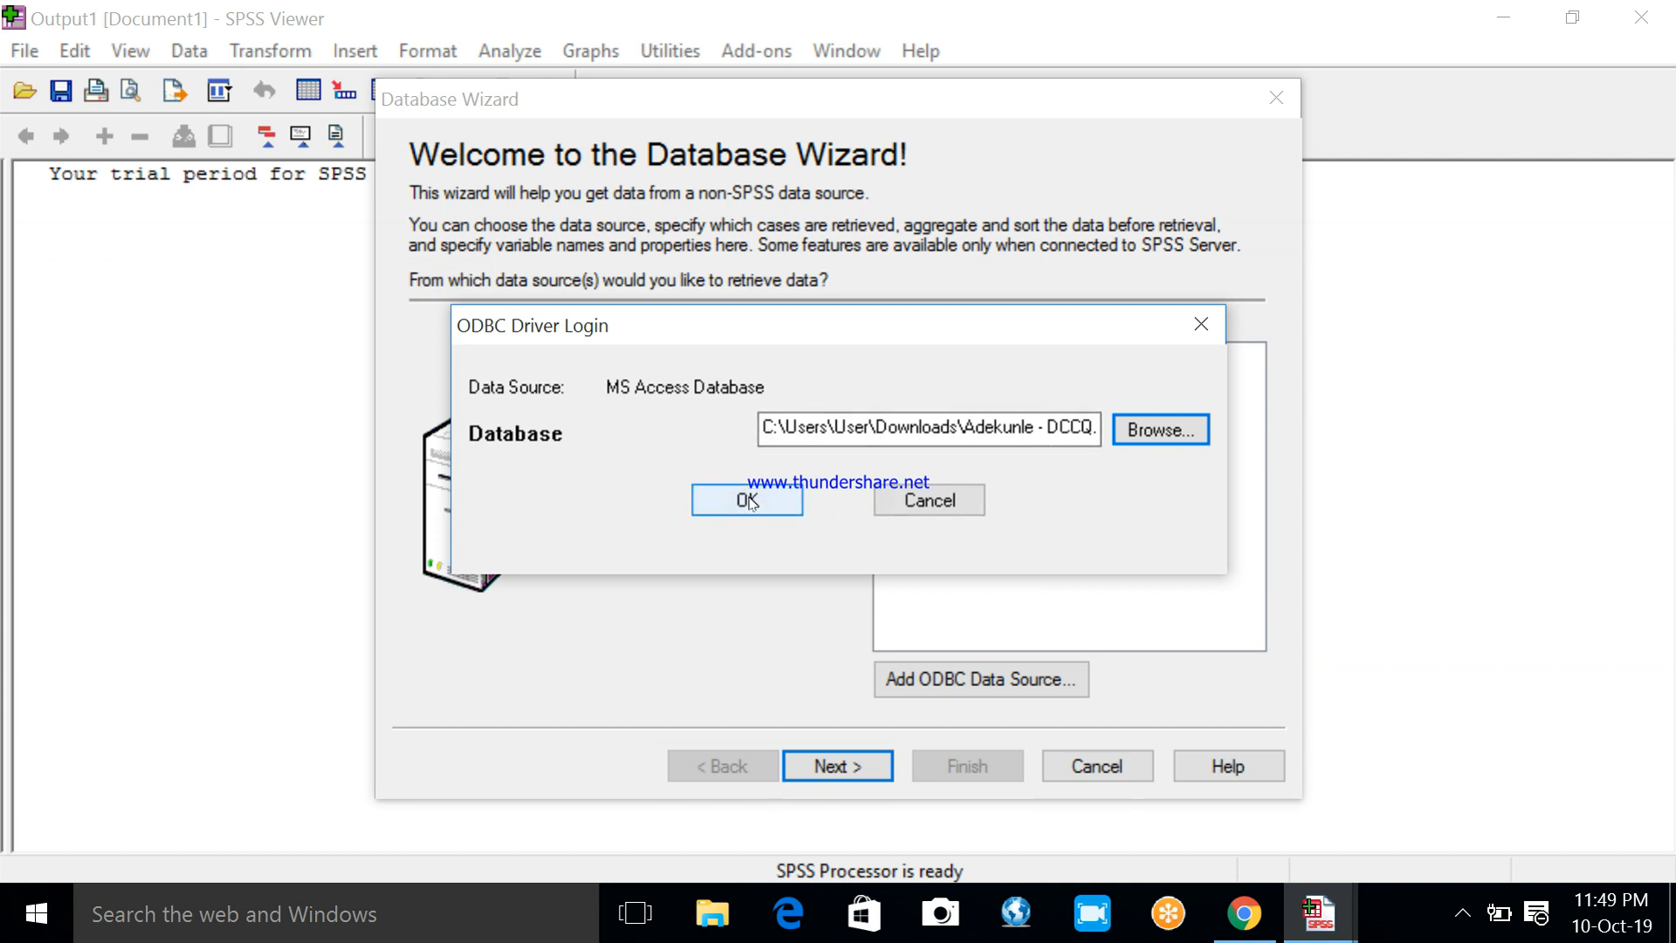
Confirm the login, retrieve all fields of Student's table, and finish the import
left_click(746, 499)
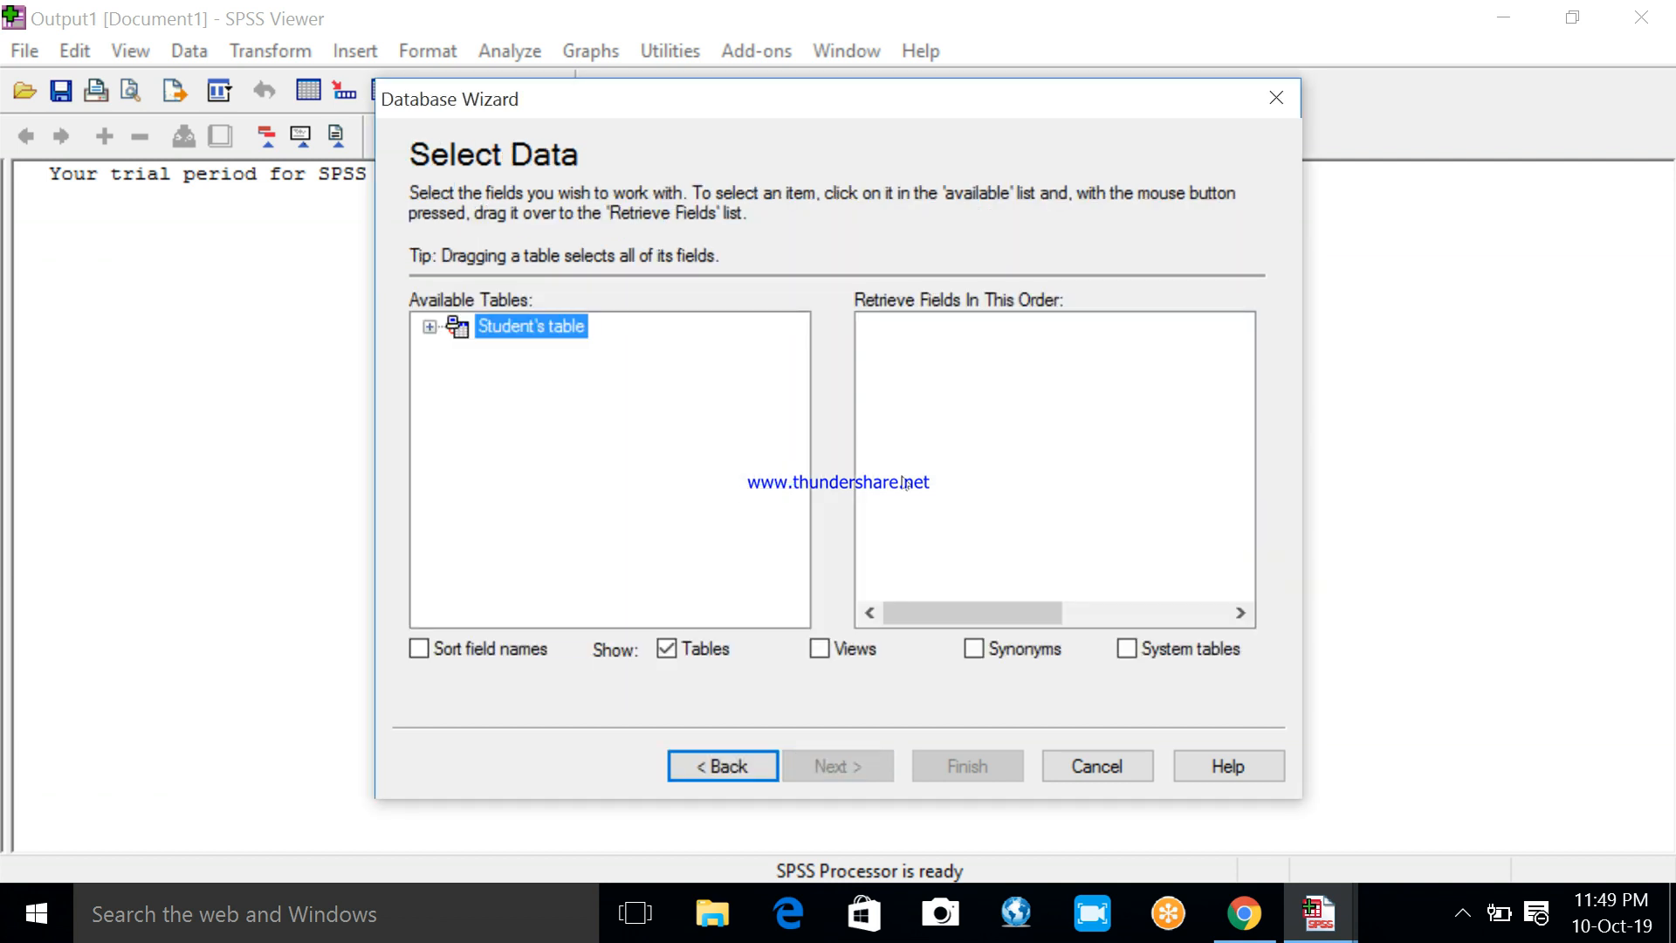
mouse_move(785, 425)
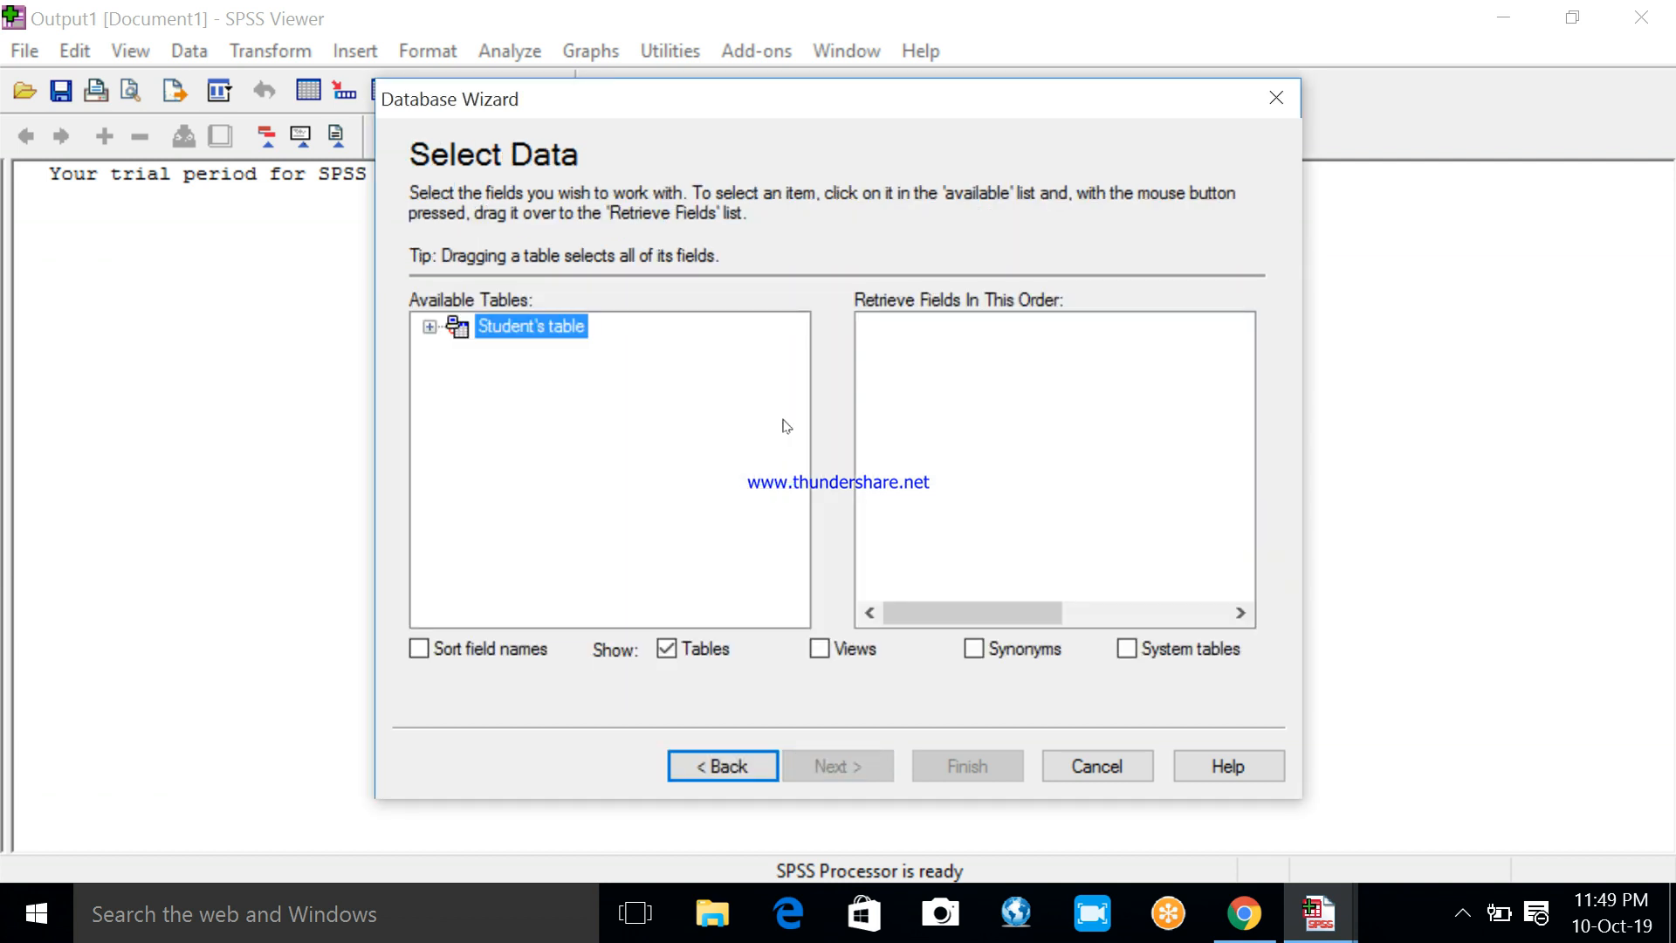
mouse_move(753, 429)
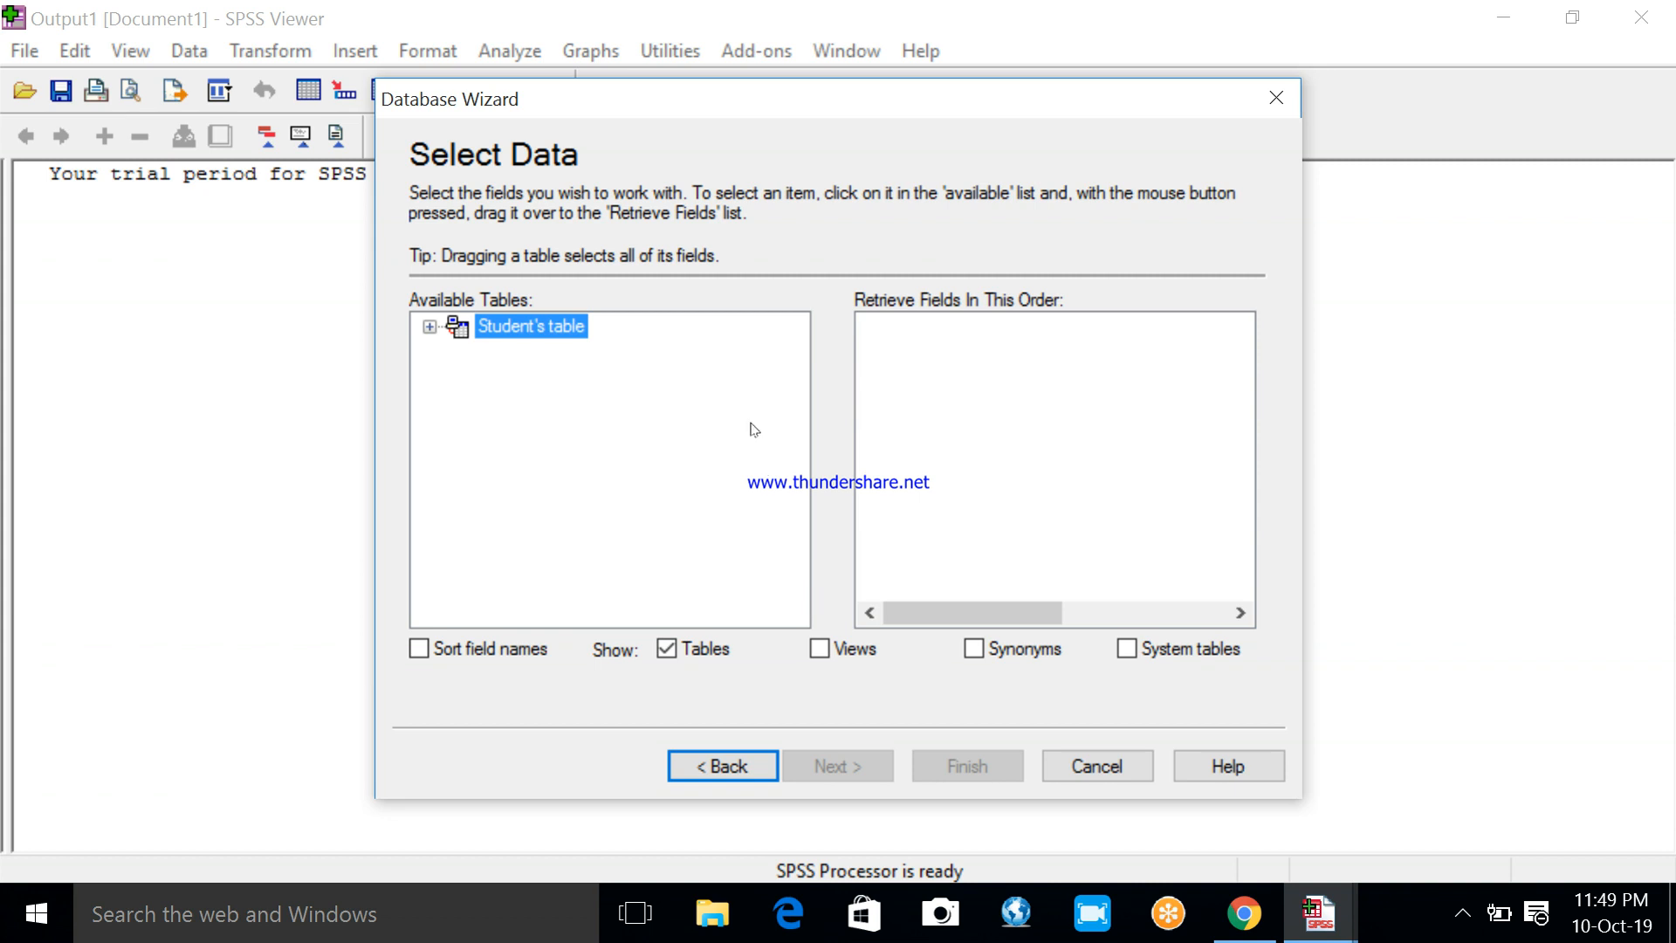
mouse_move(687, 576)
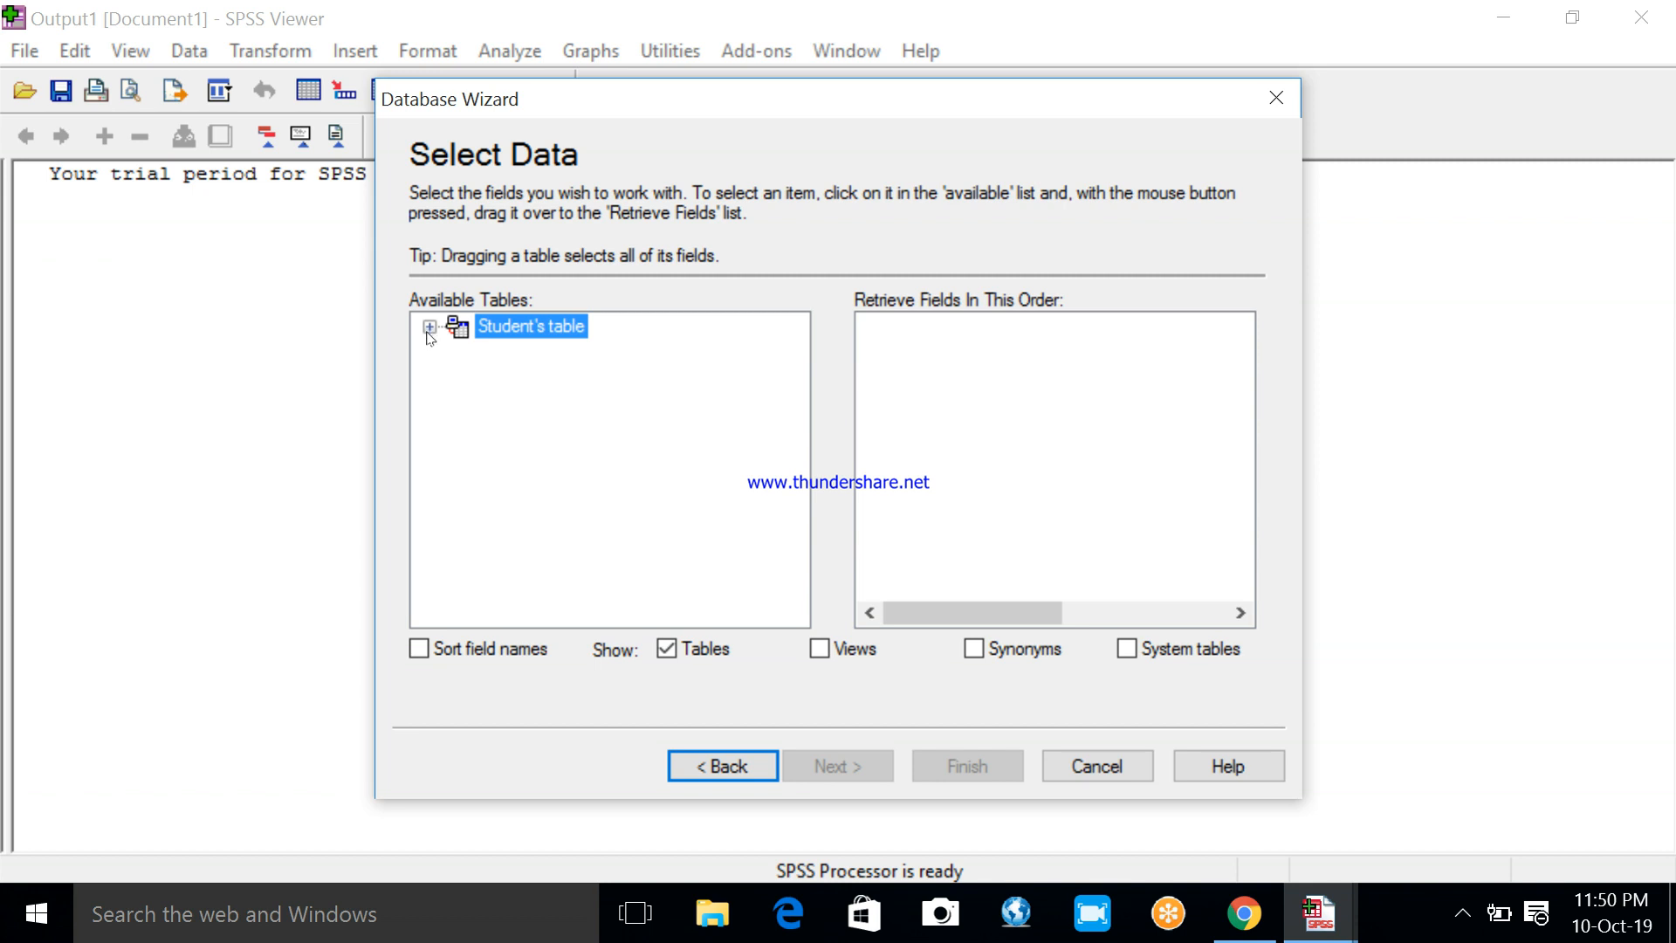
left_click(429, 326)
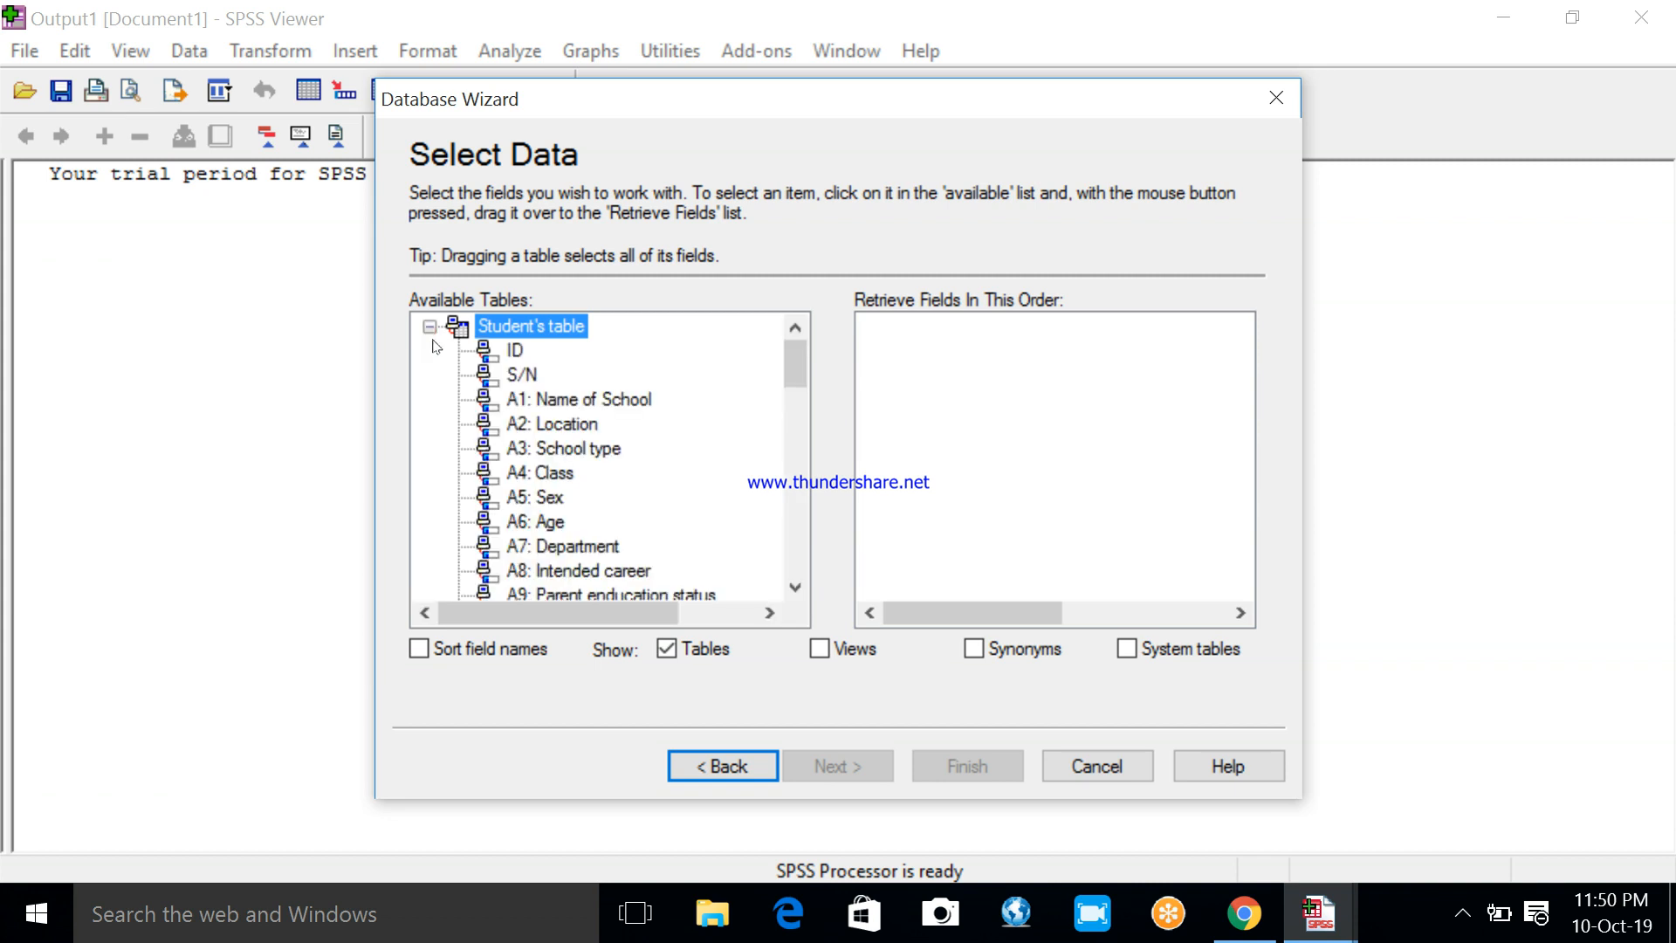
mouse_move(540, 591)
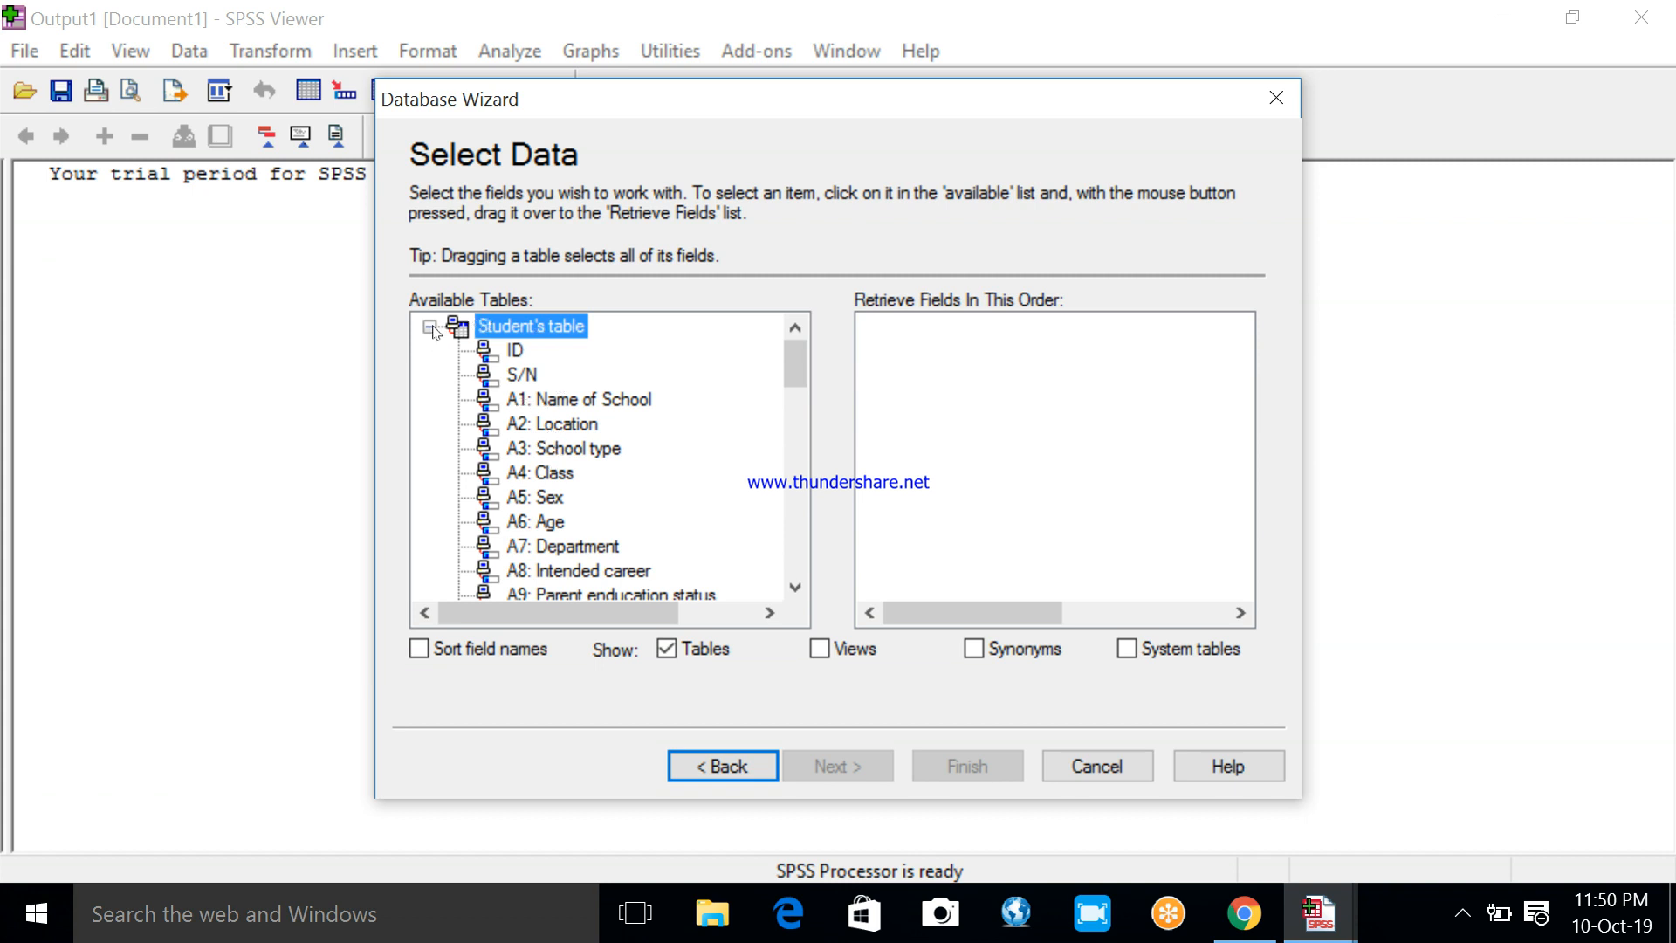
left_click(430, 325)
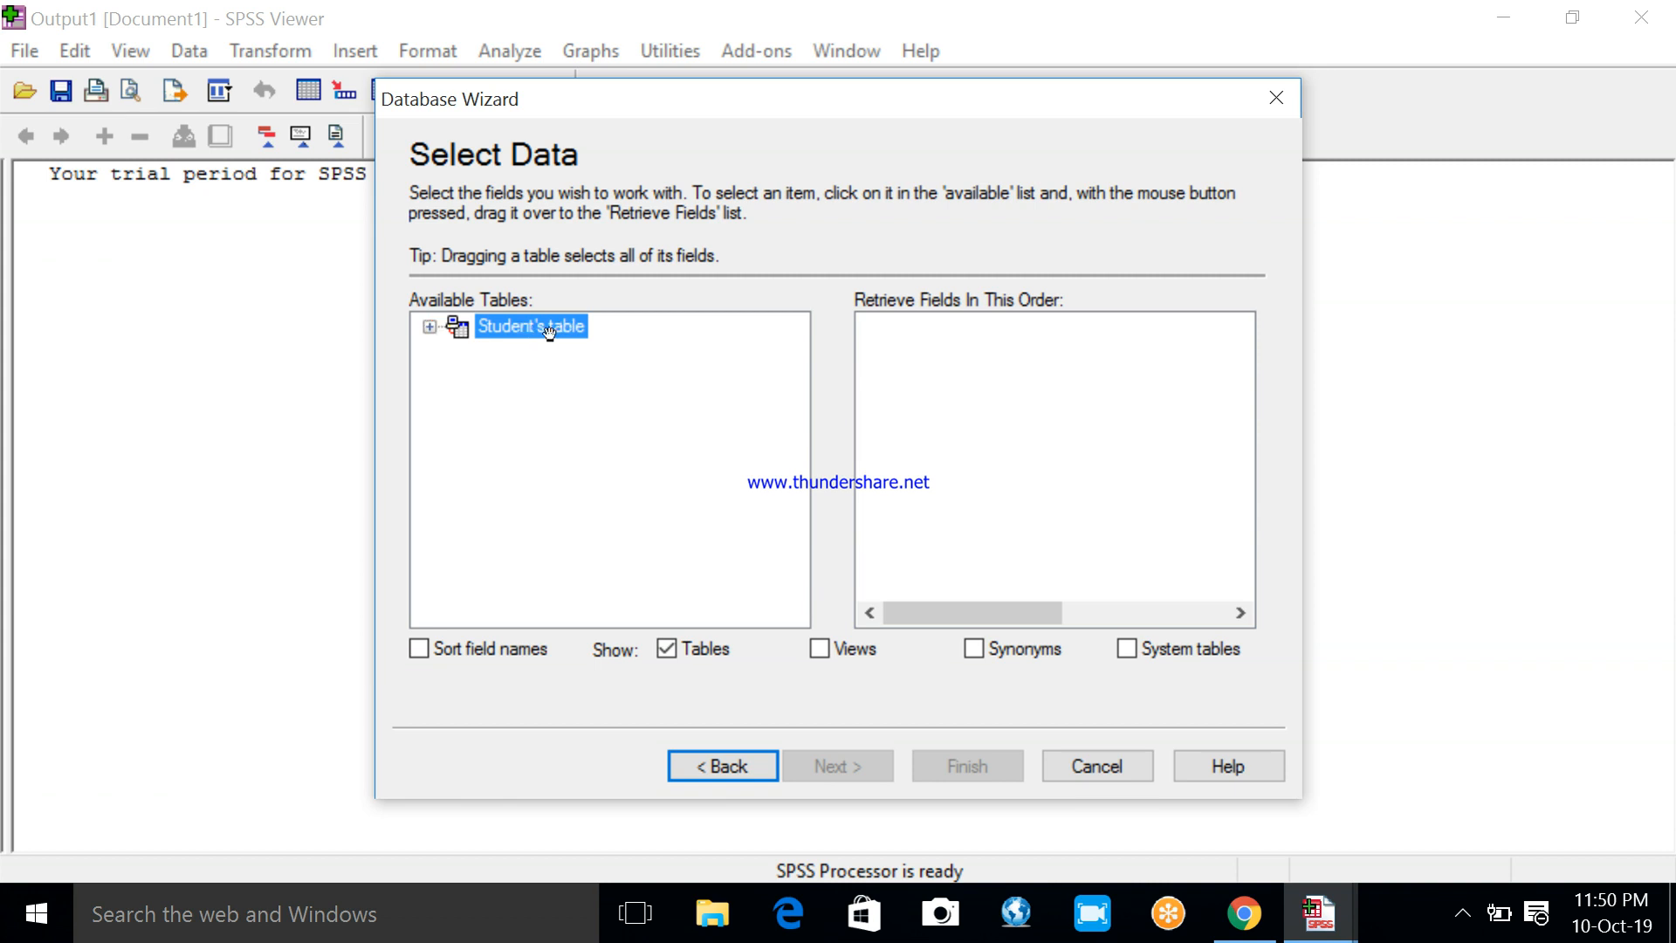
mouse_move(543, 328)
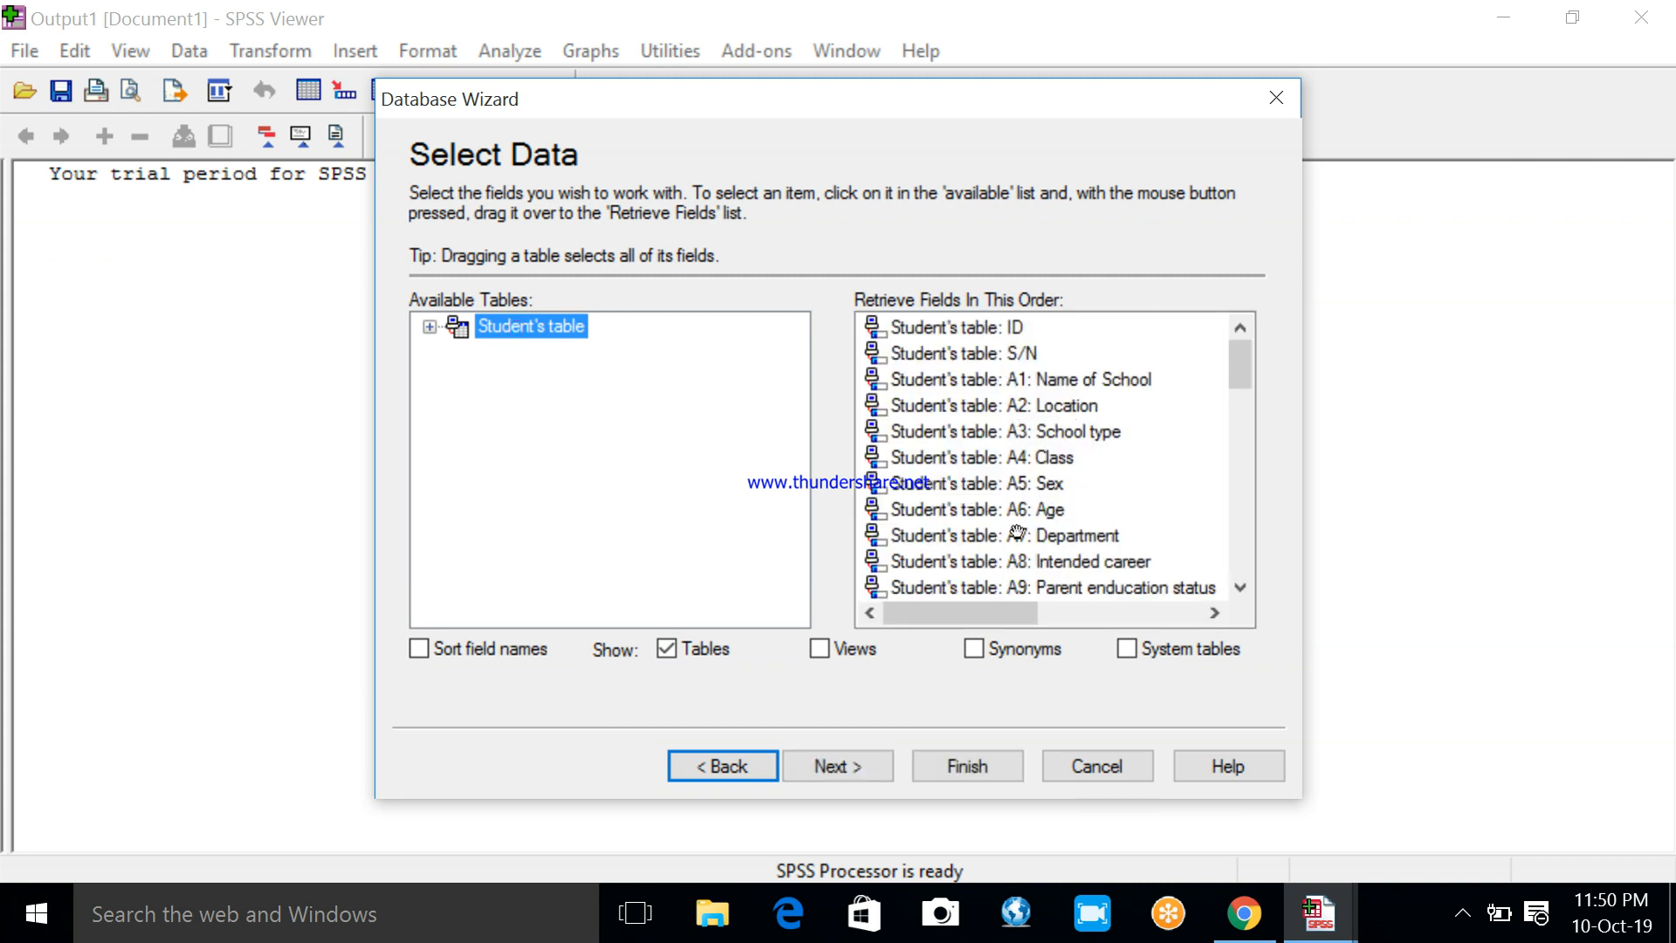
mouse_move(966, 766)
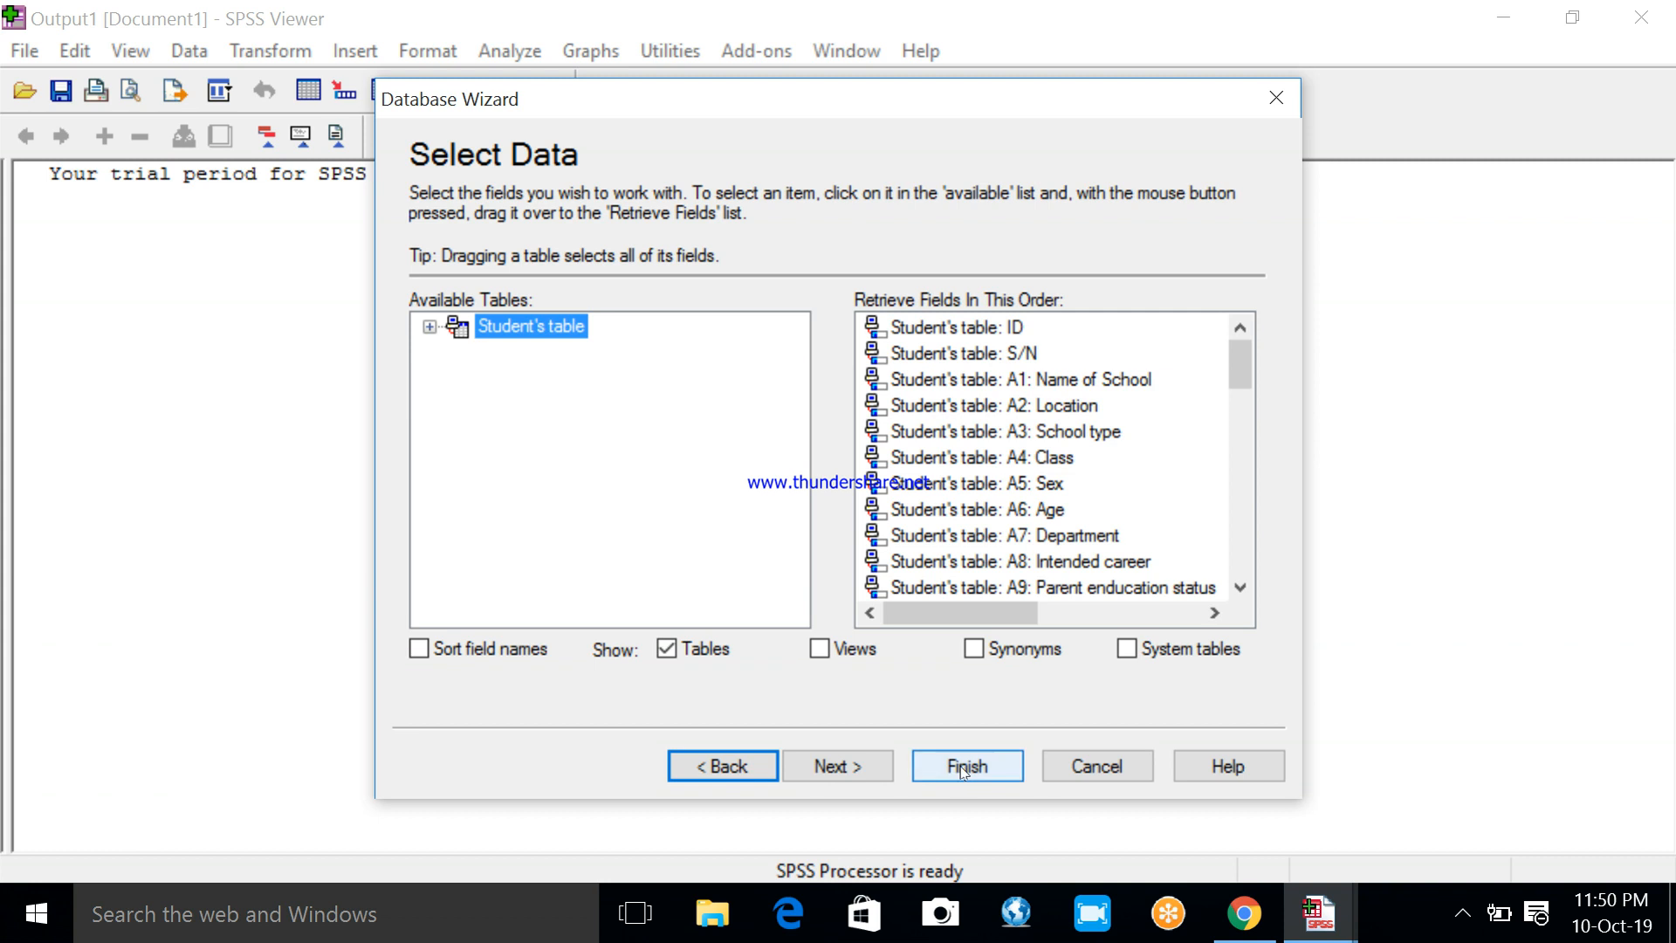
left_click(965, 765)
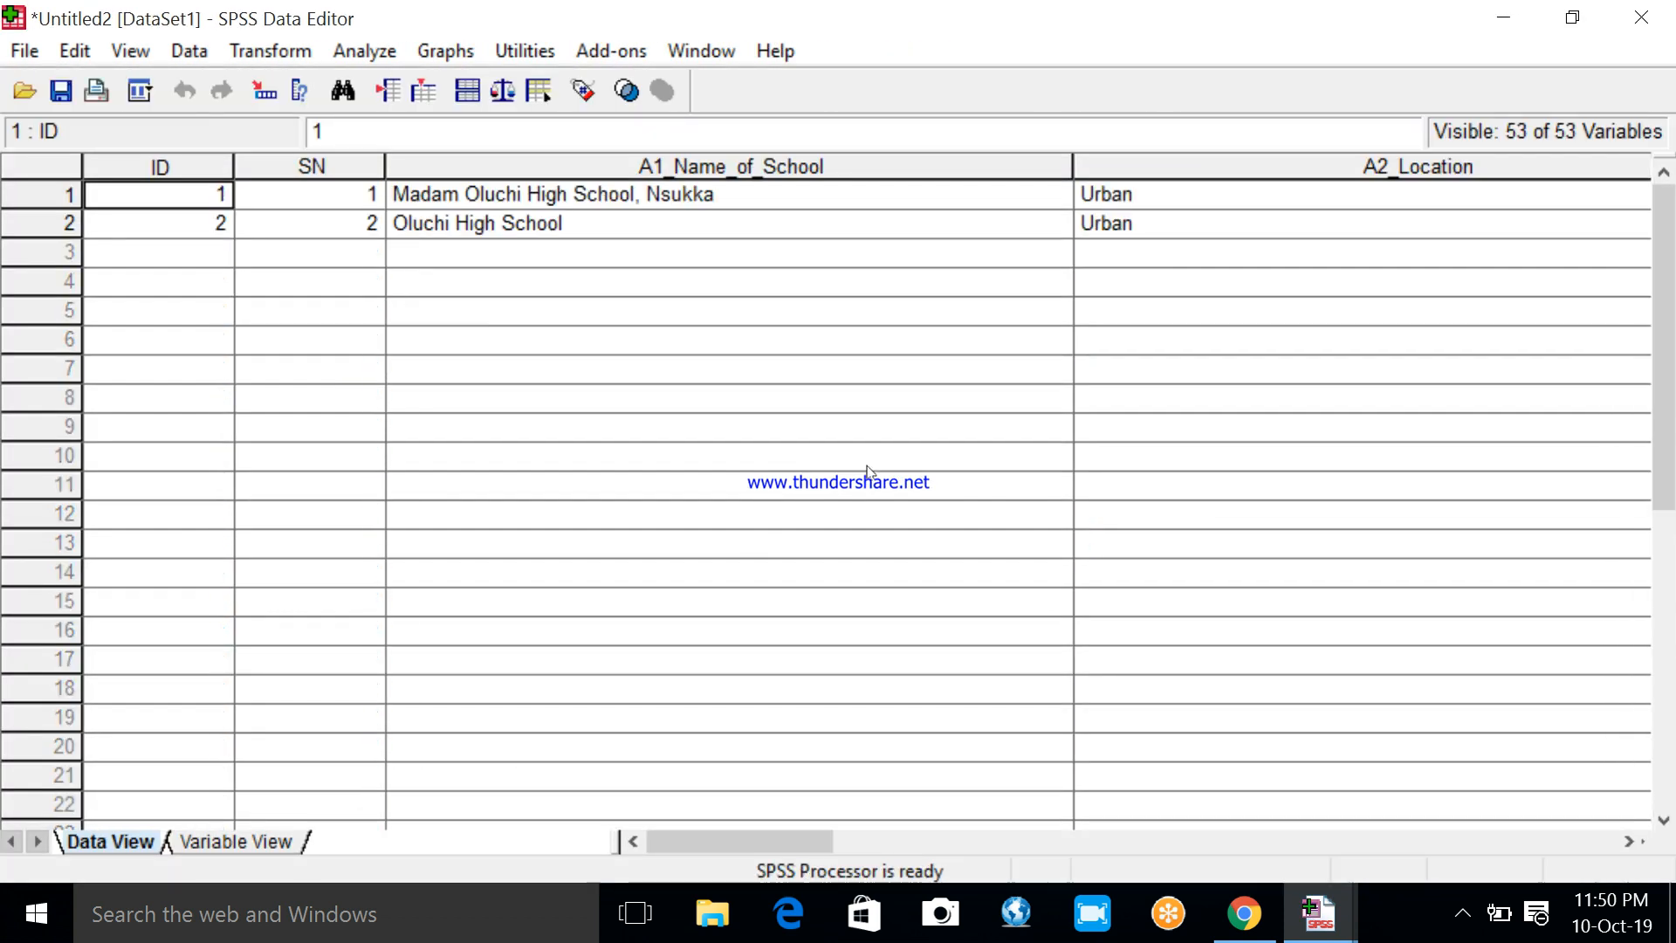
mouse_move(985, 188)
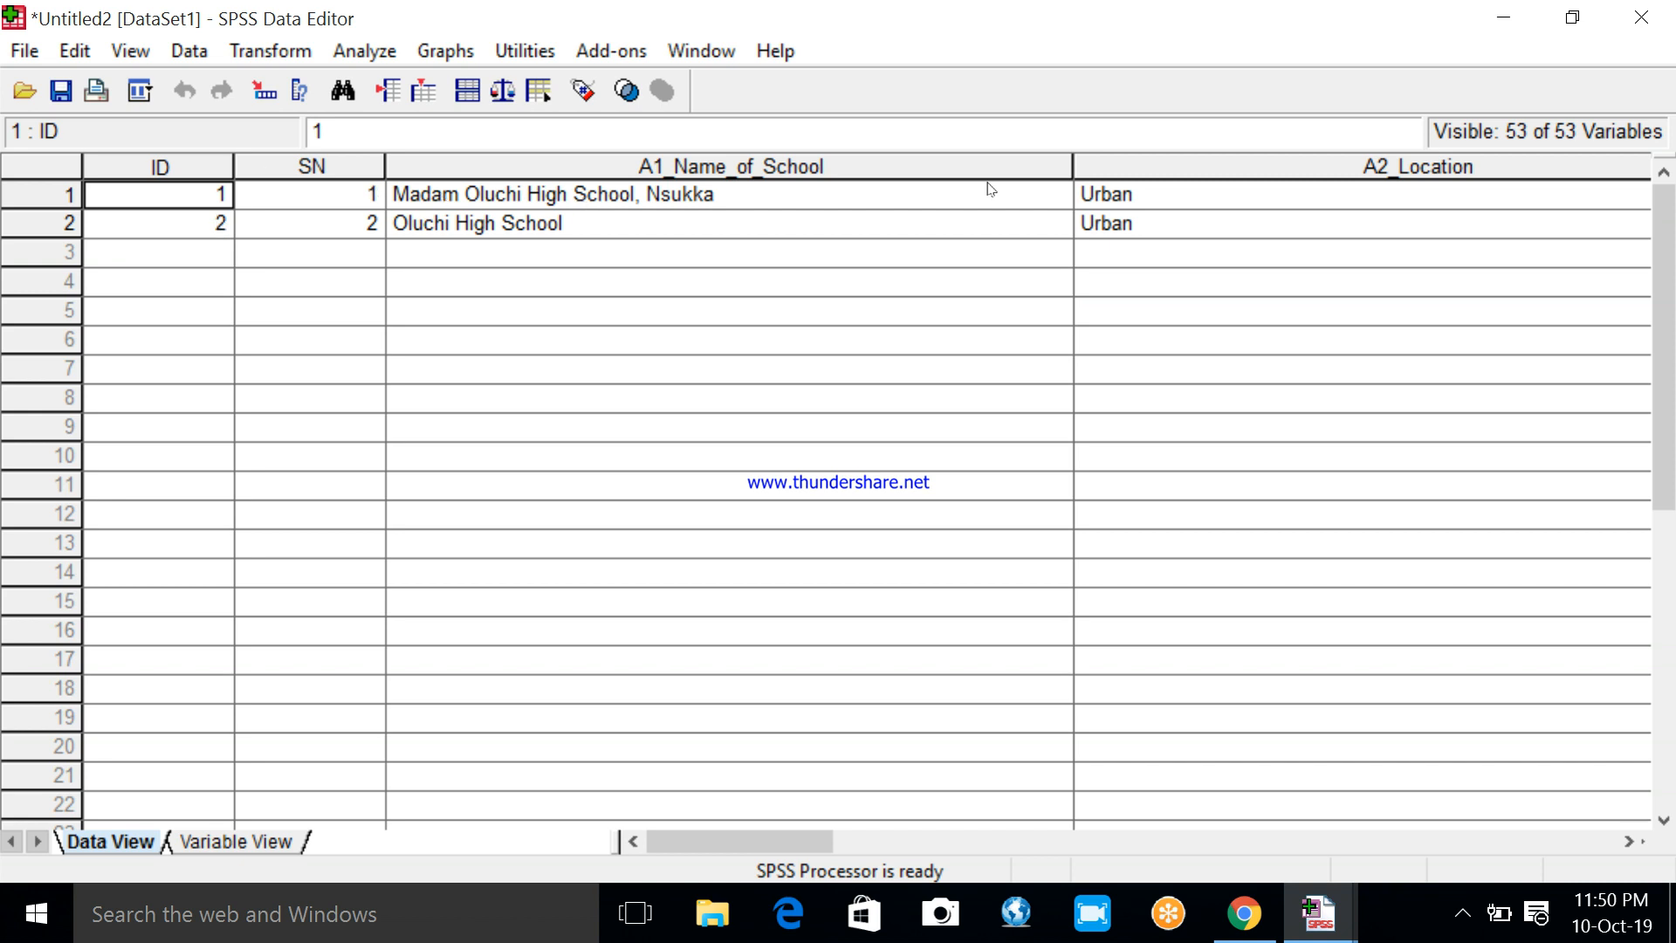
mouse_move(1048, 587)
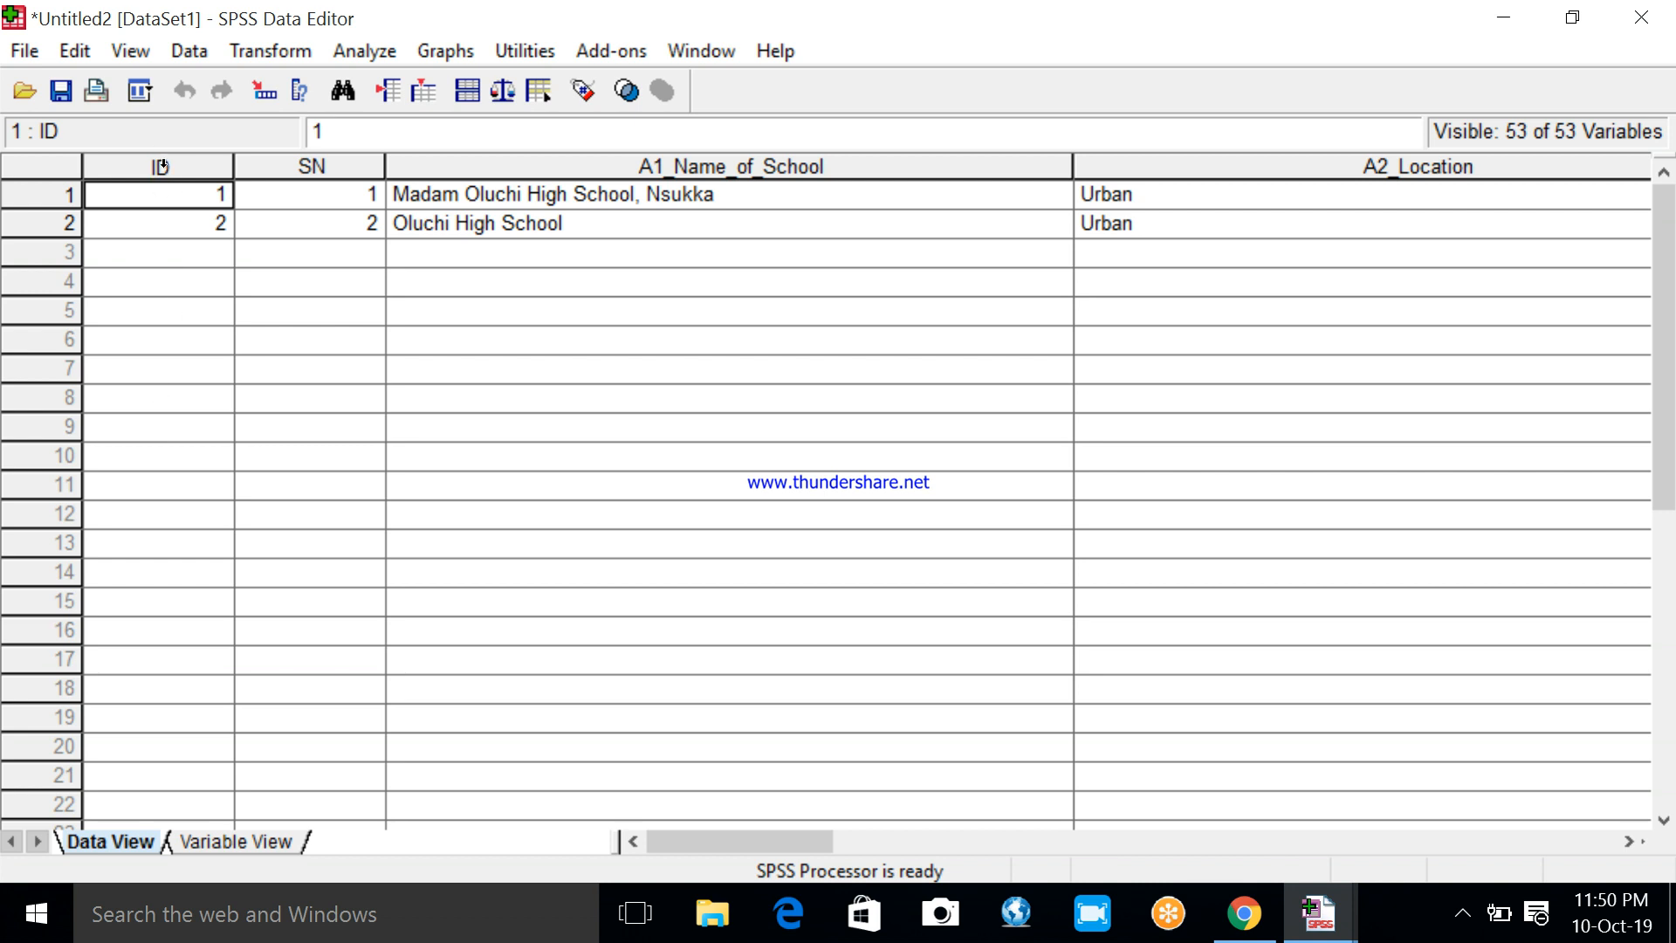
Delete the ID variable and narrow the SN column to fit its values
left_click(157, 166)
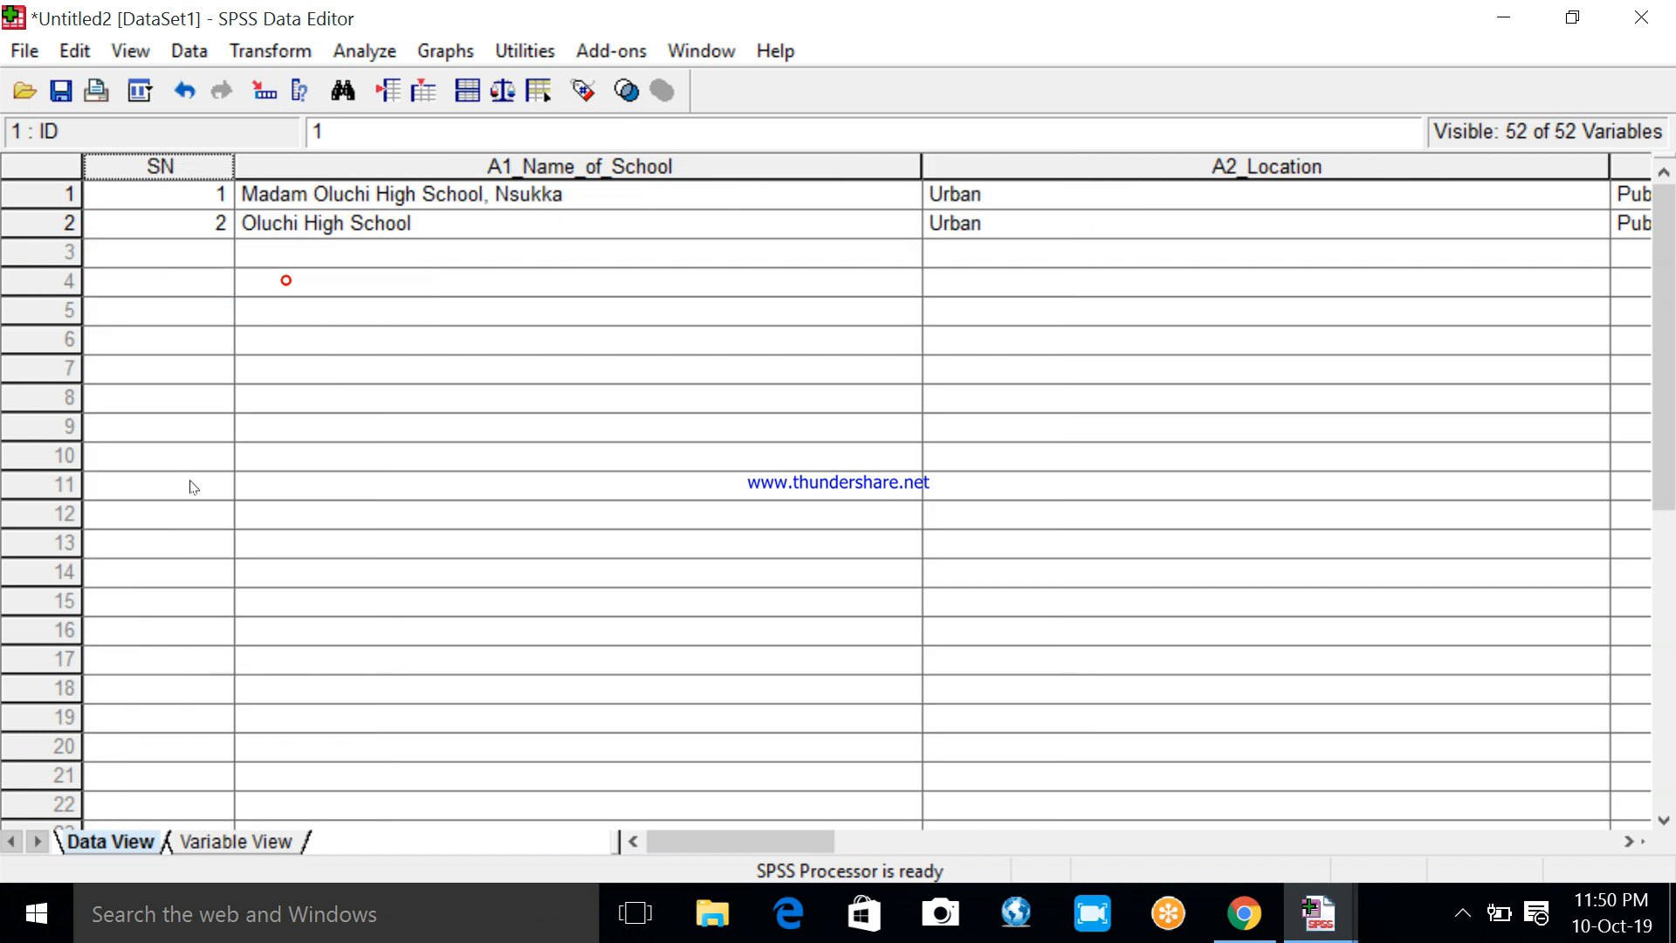
mouse_move(238, 166)
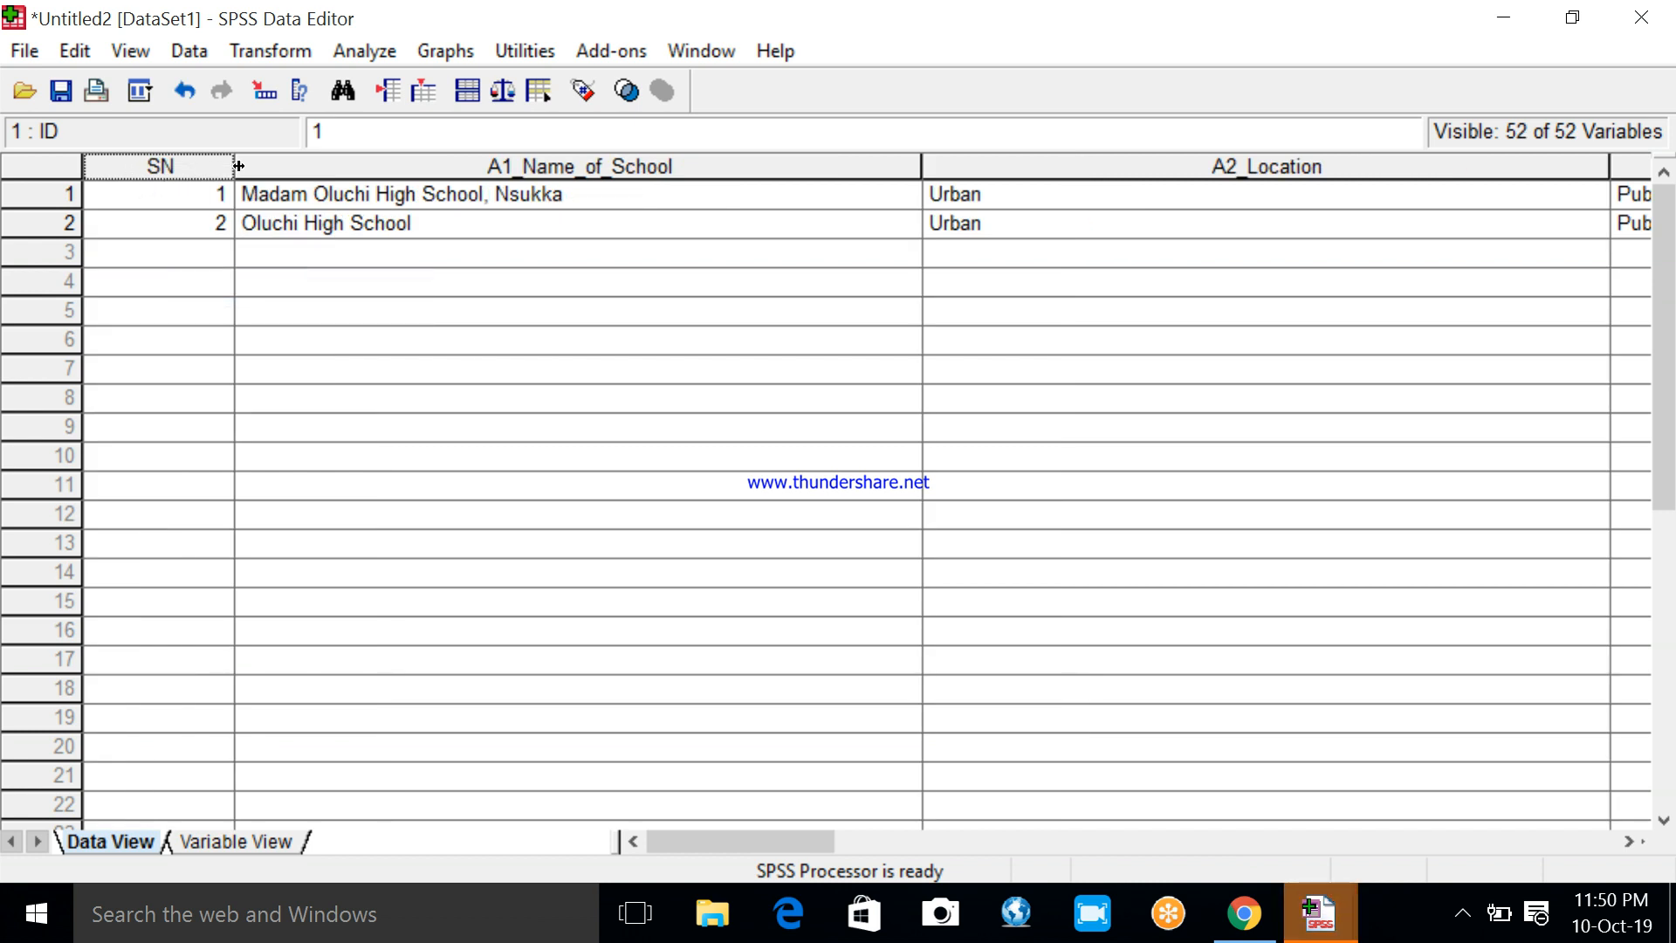
left_click_drag(238, 166, 171, 165)
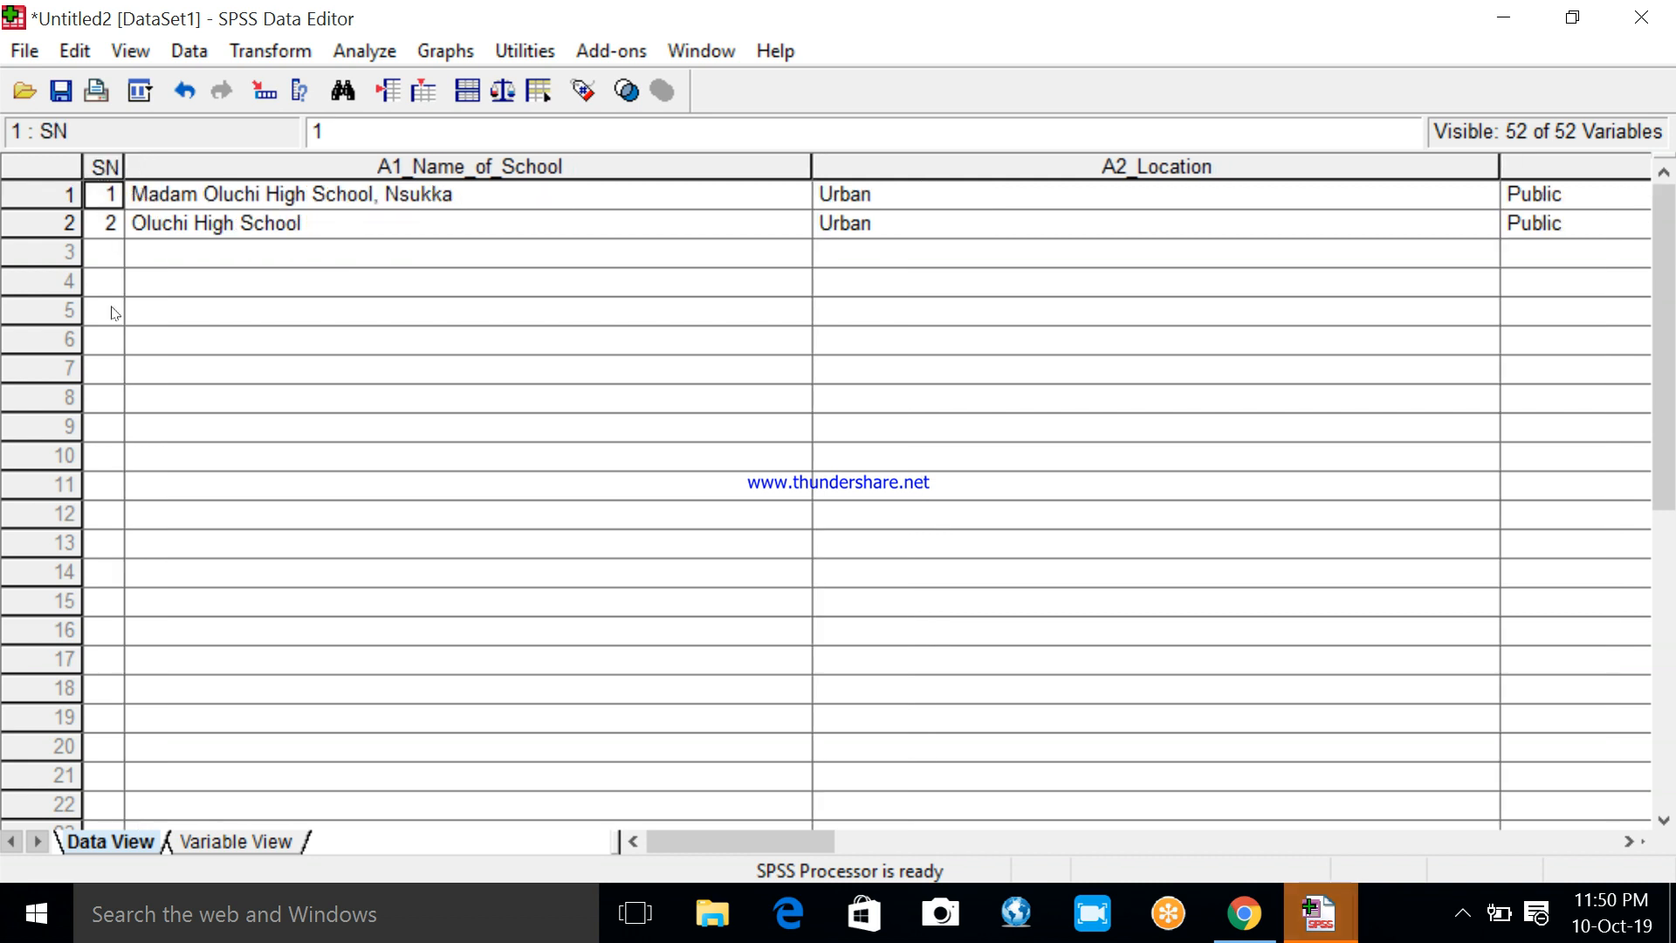
mouse_move(148, 191)
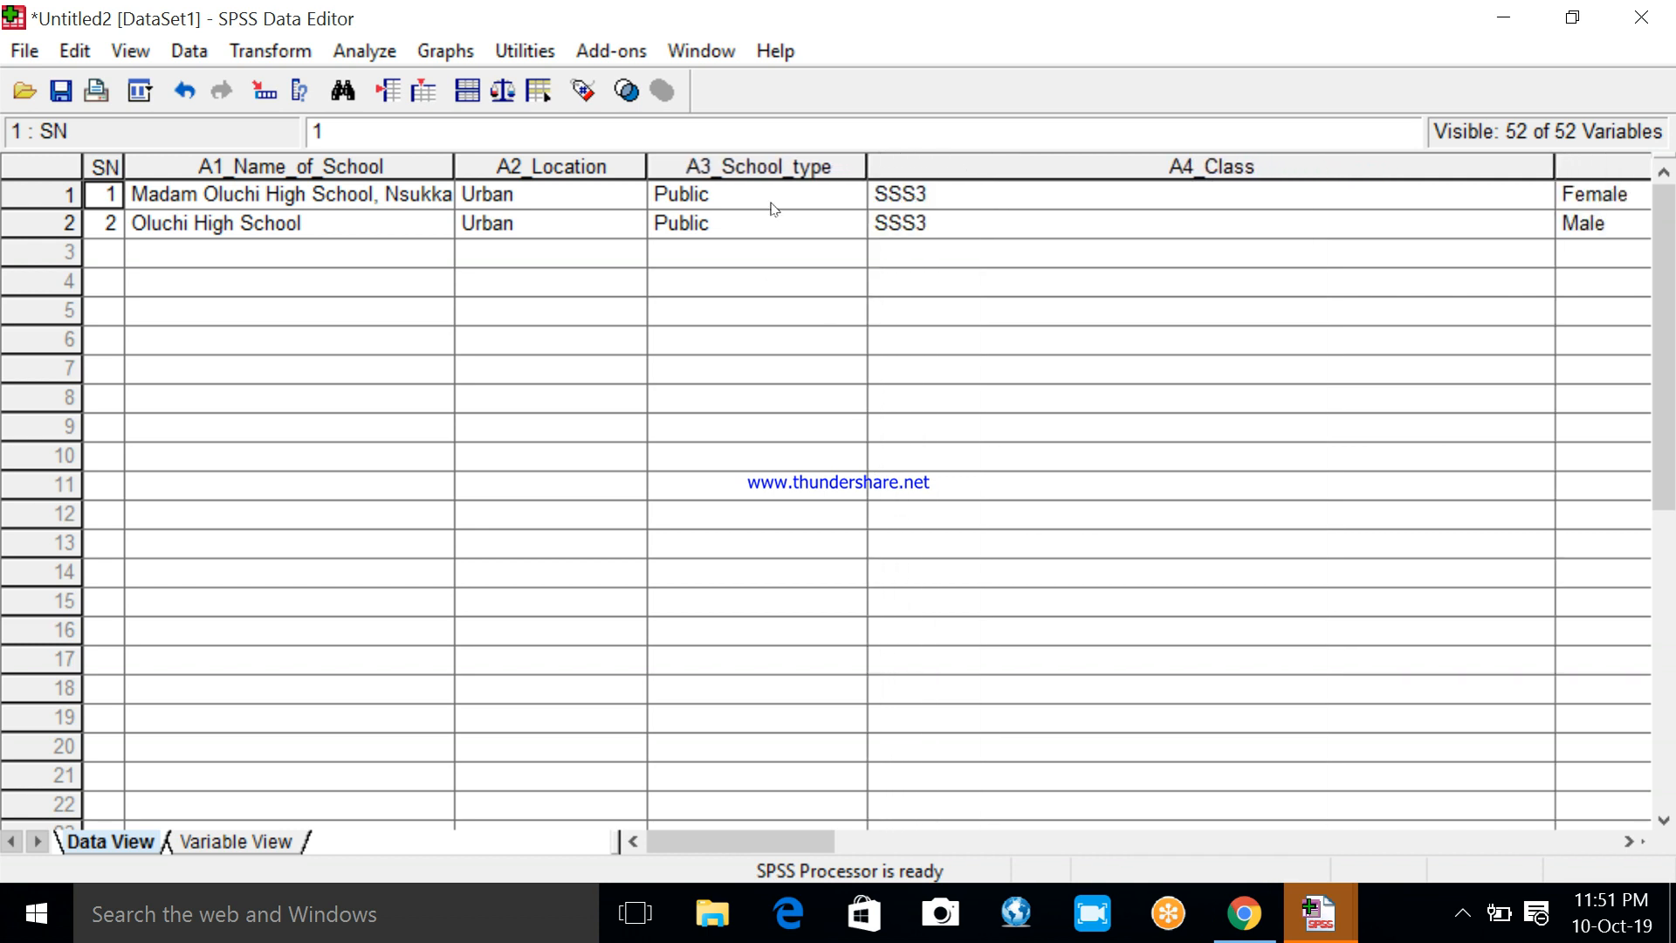
mouse_move(703, 197)
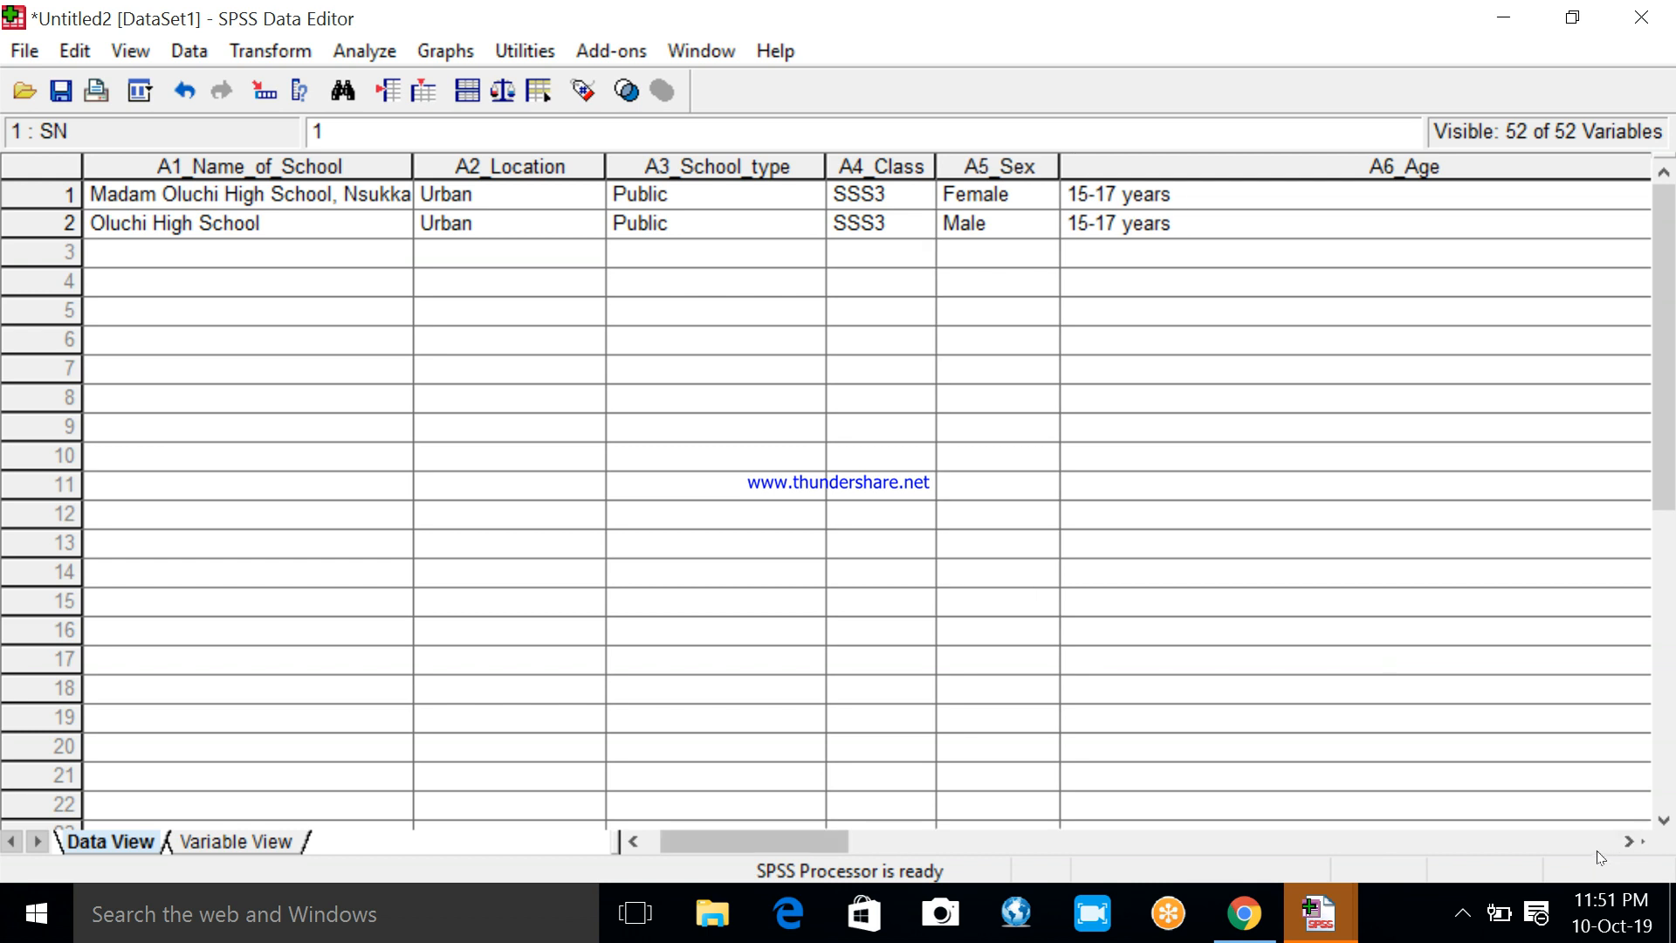
scroll("right", 3)
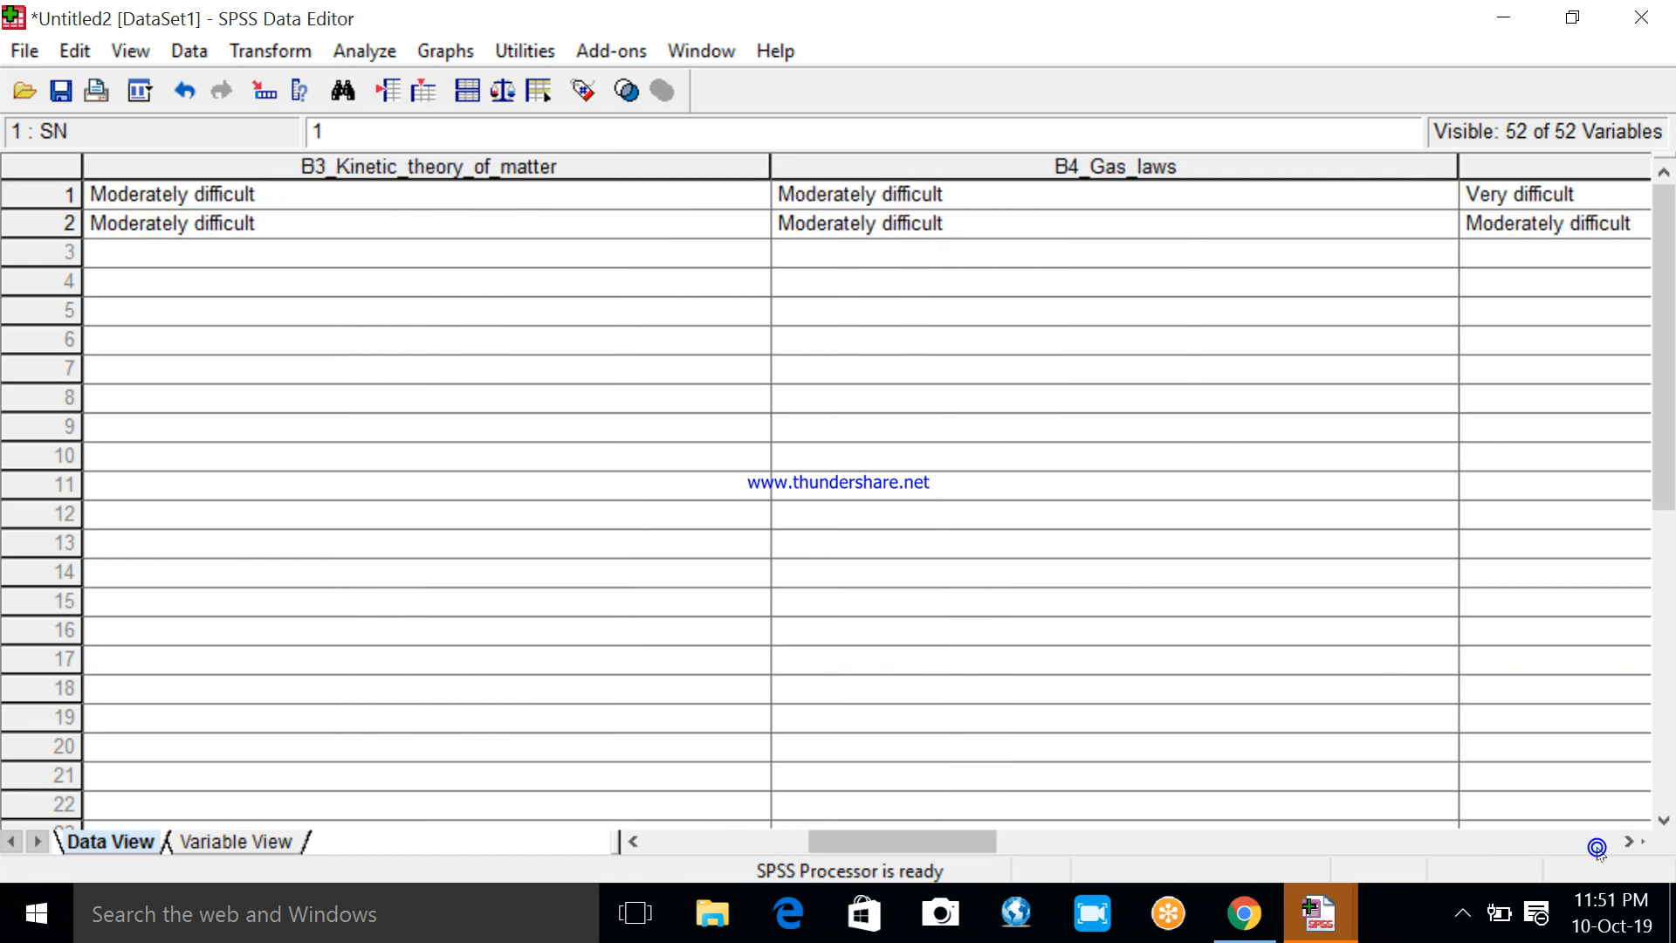
scroll("right", 3)
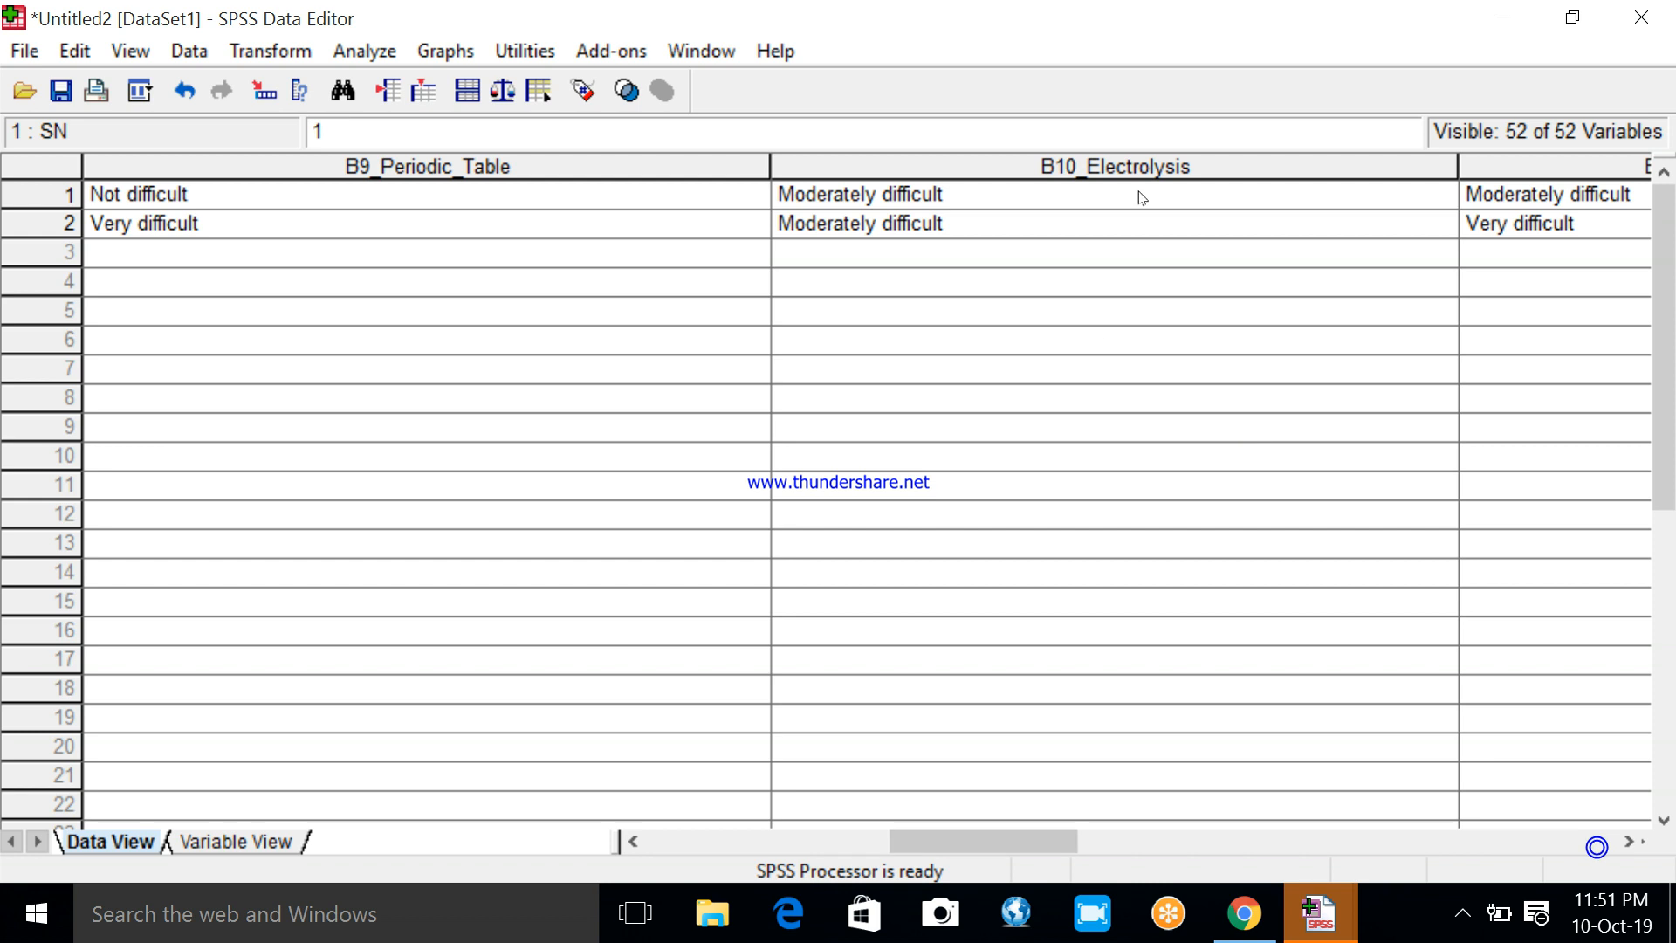
mouse_move(945, 243)
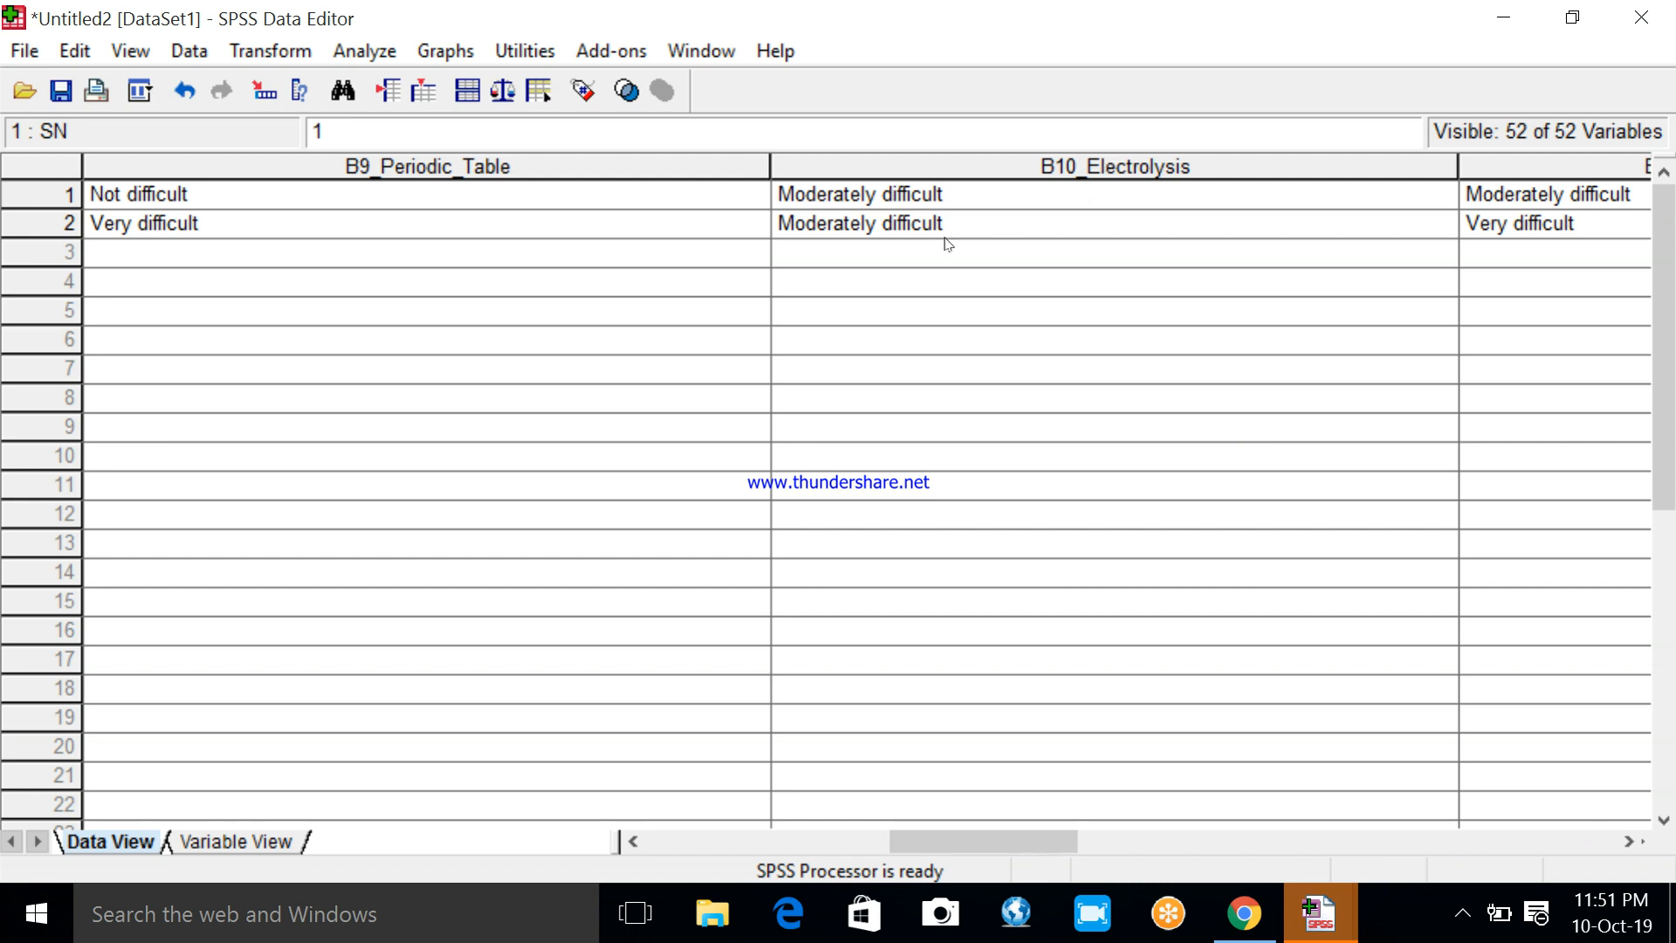
mouse_move(880, 200)
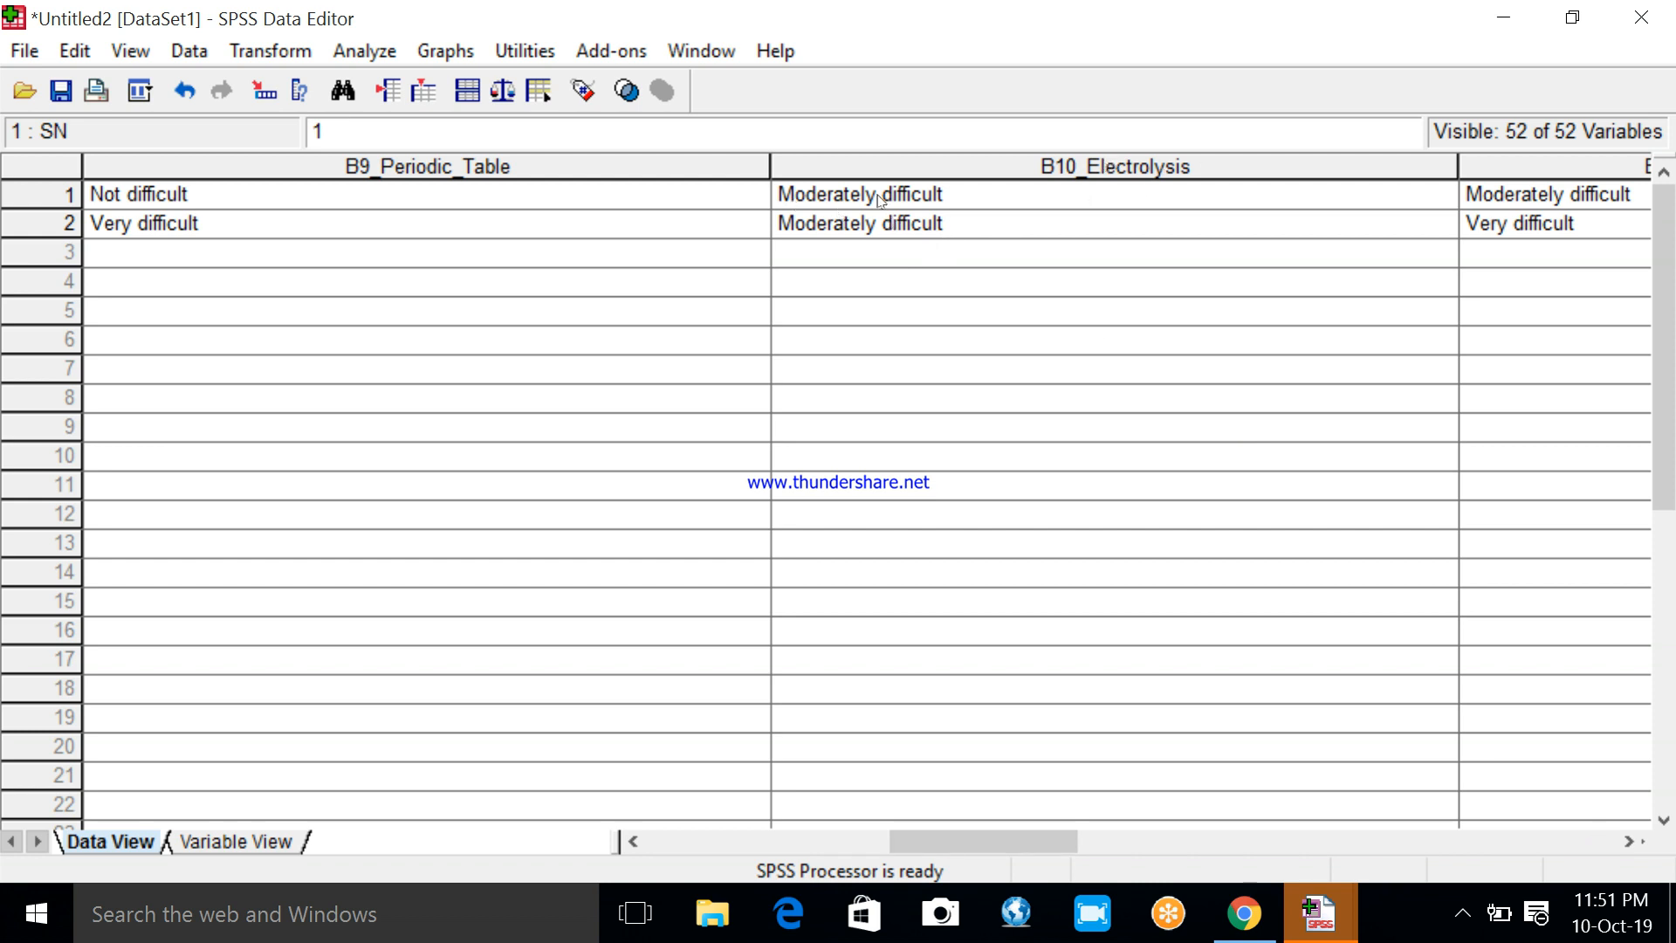
mouse_move(943, 230)
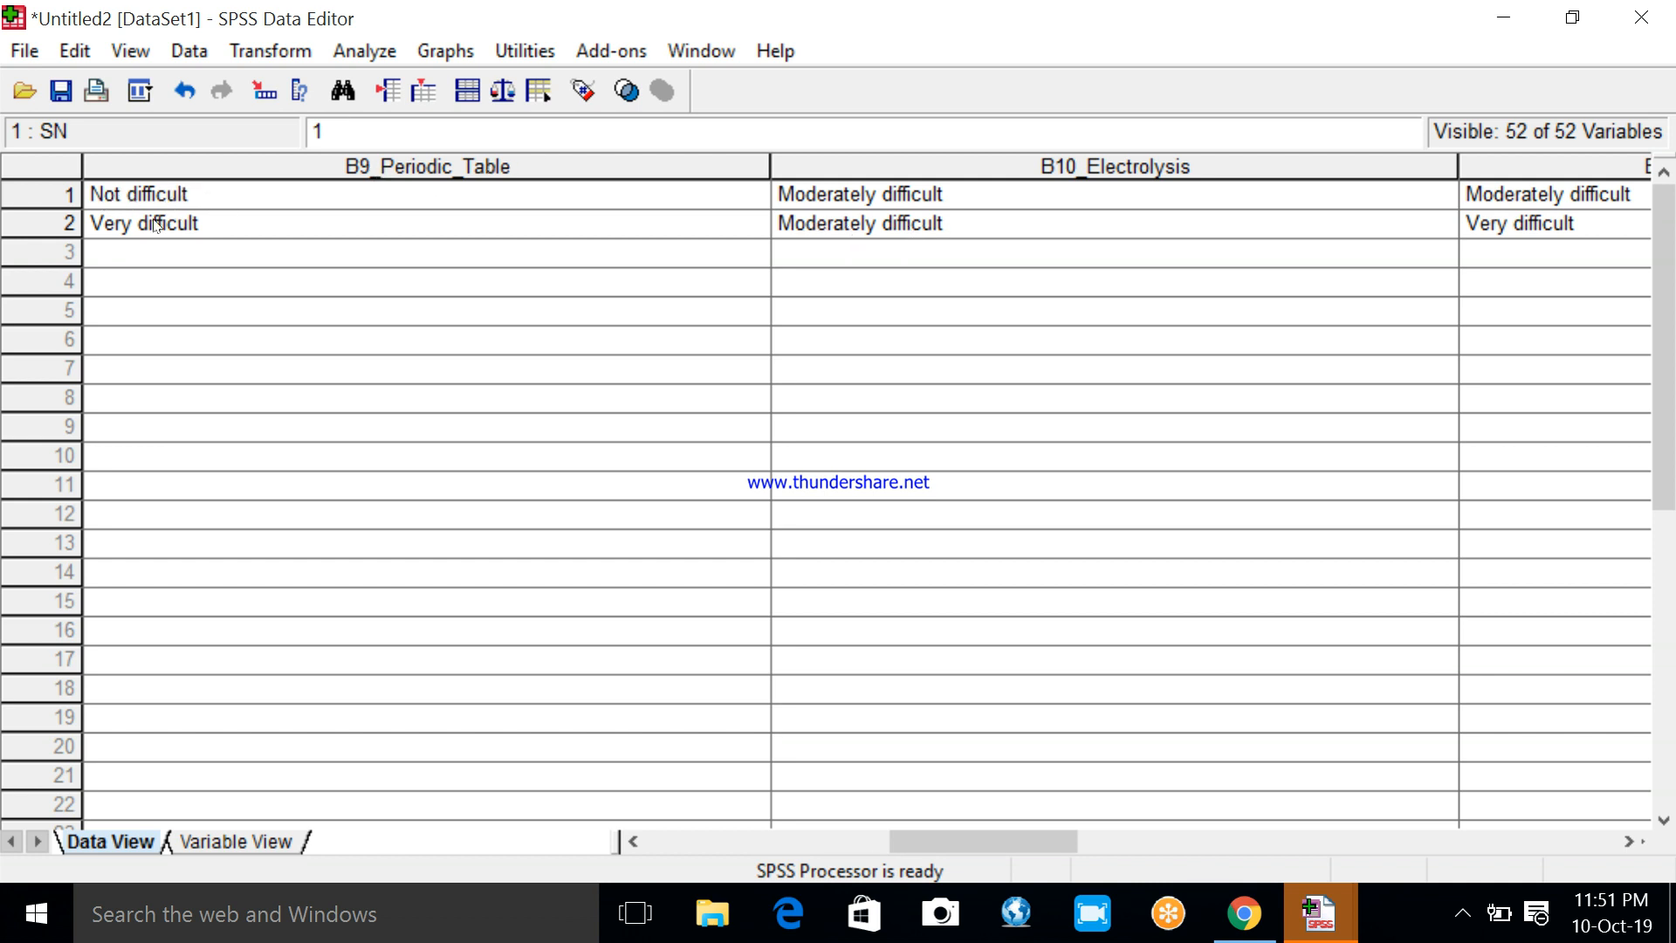
mouse_move(1546, 372)
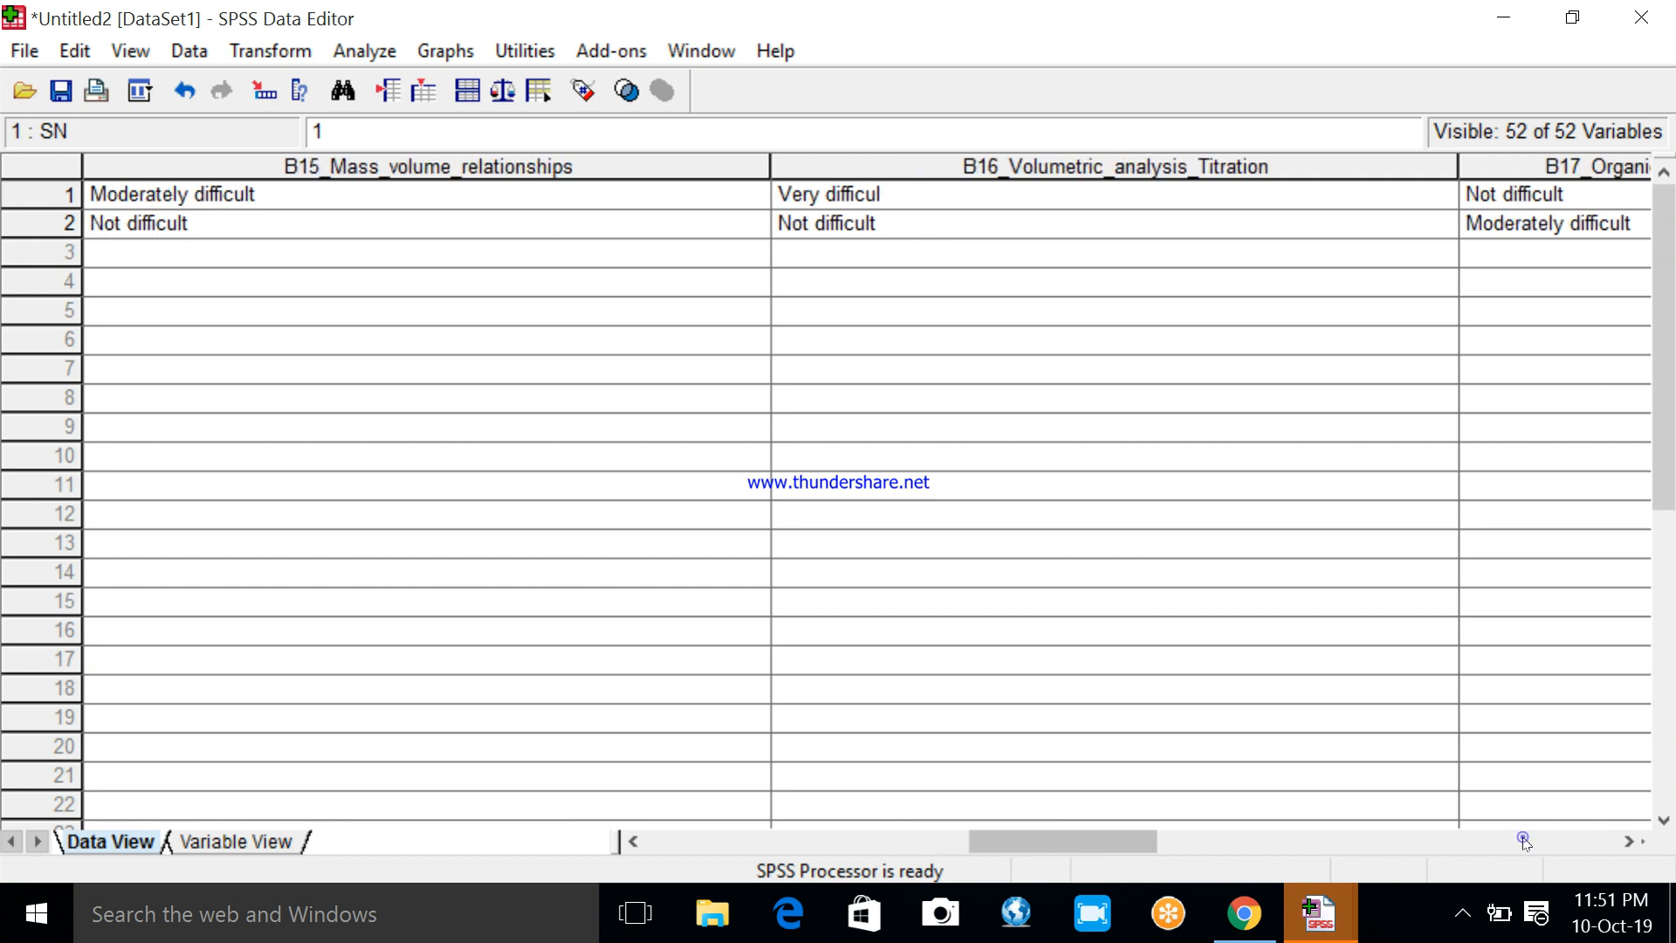
scroll("left", 3)
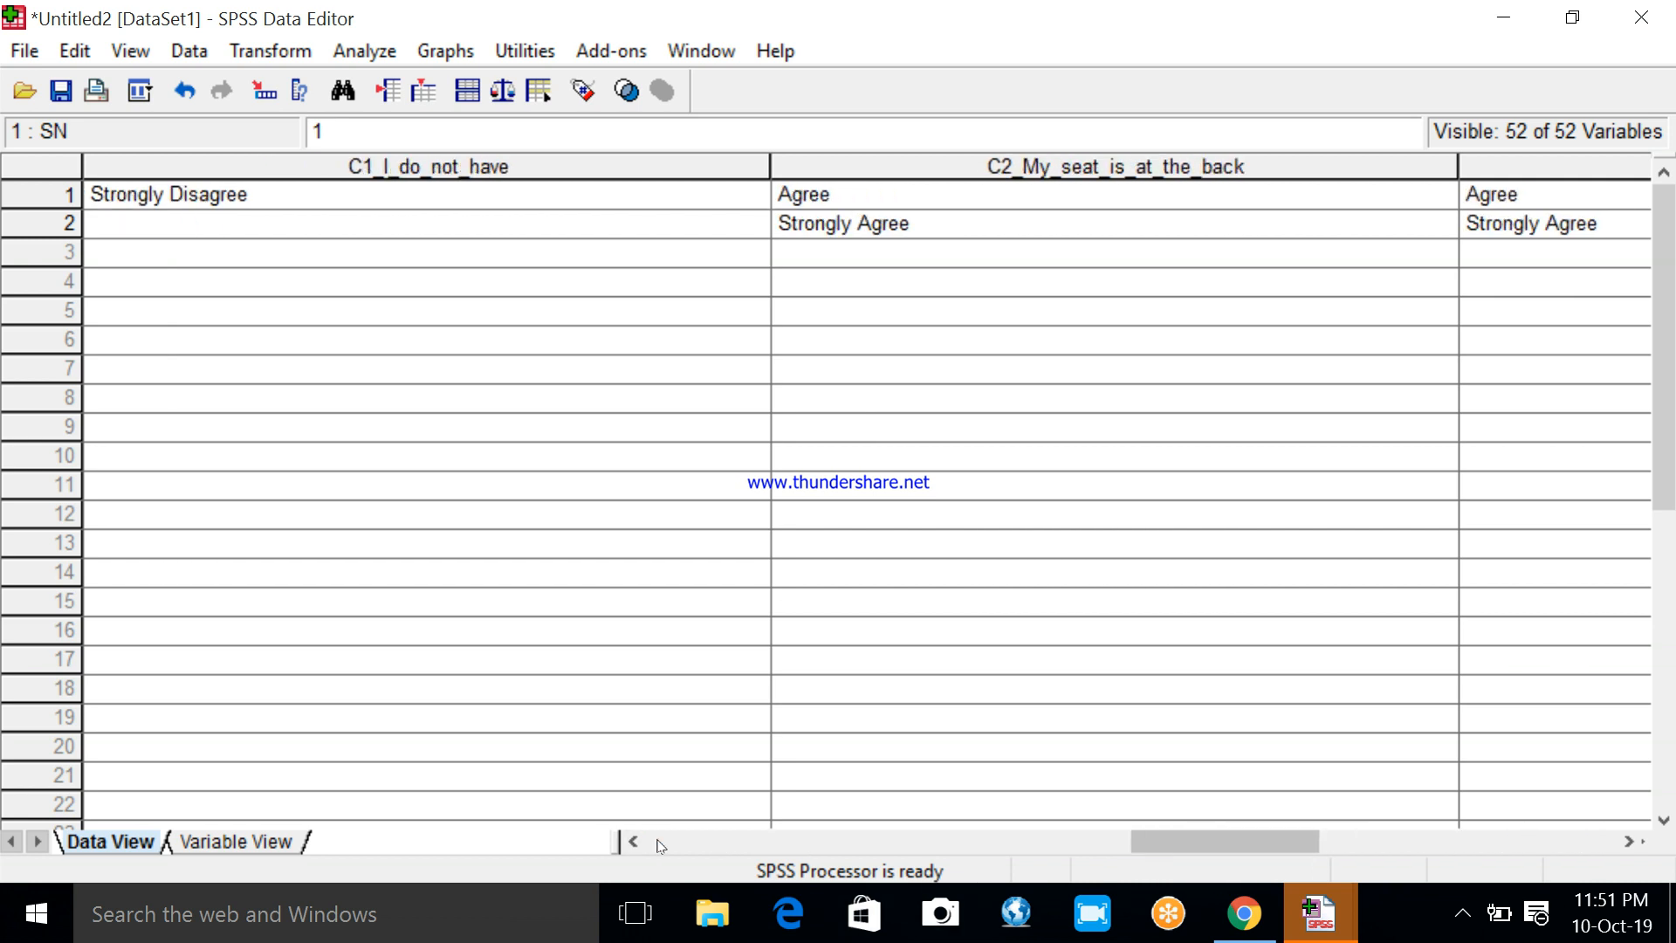
scroll("left", 3)
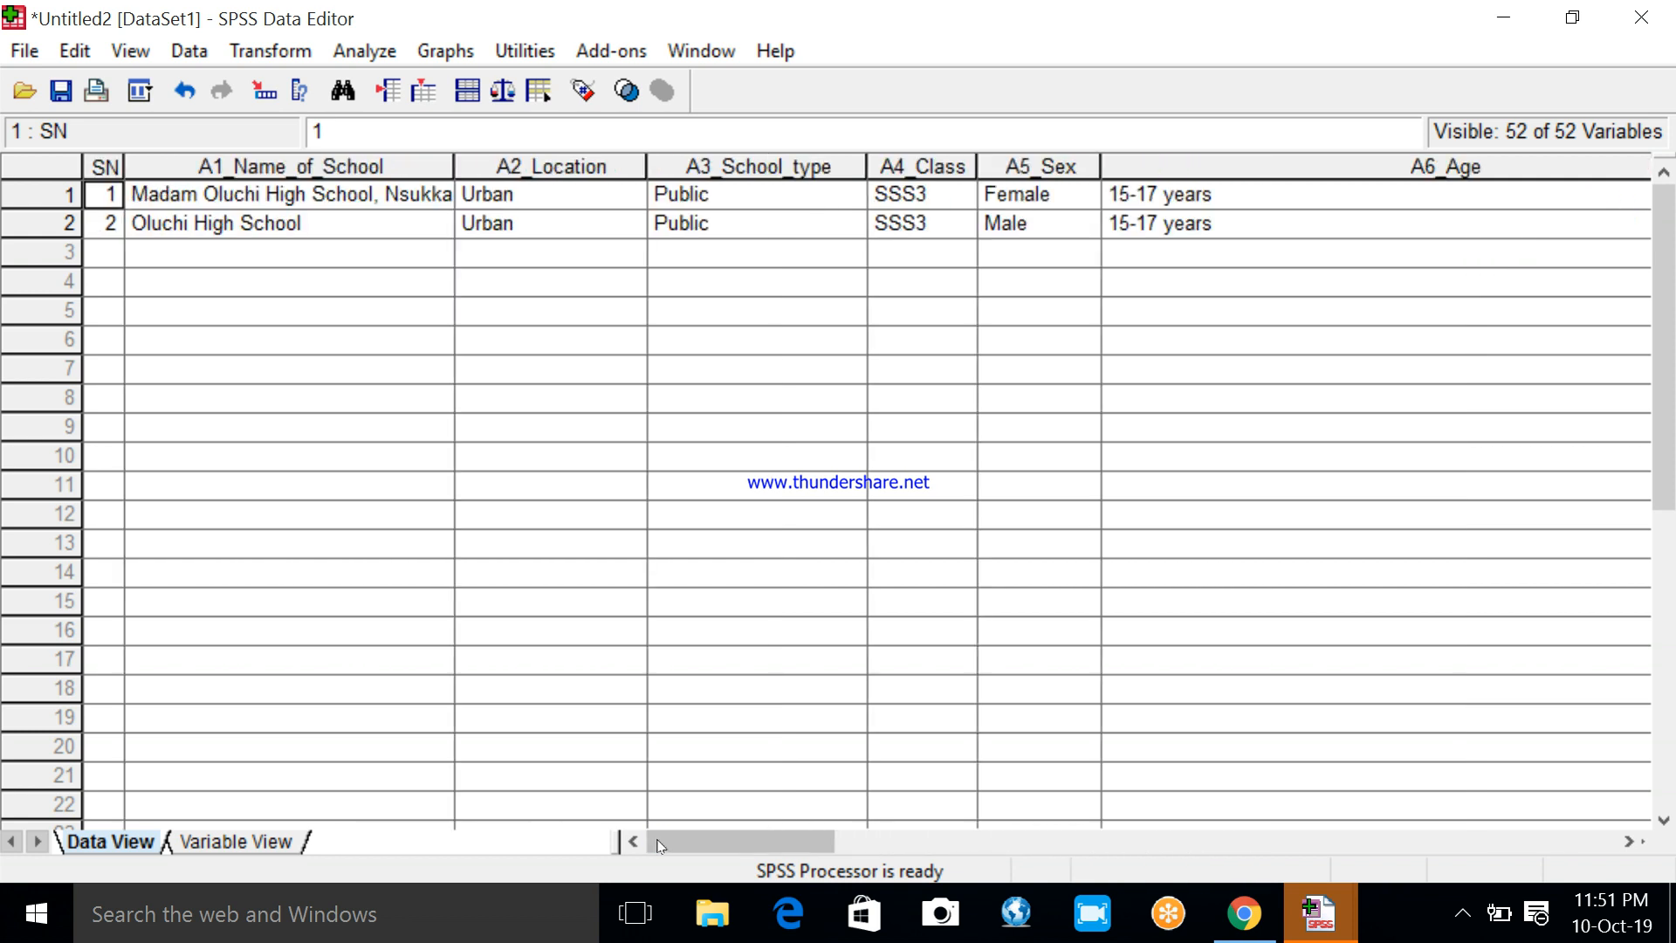
mouse_move(744, 565)
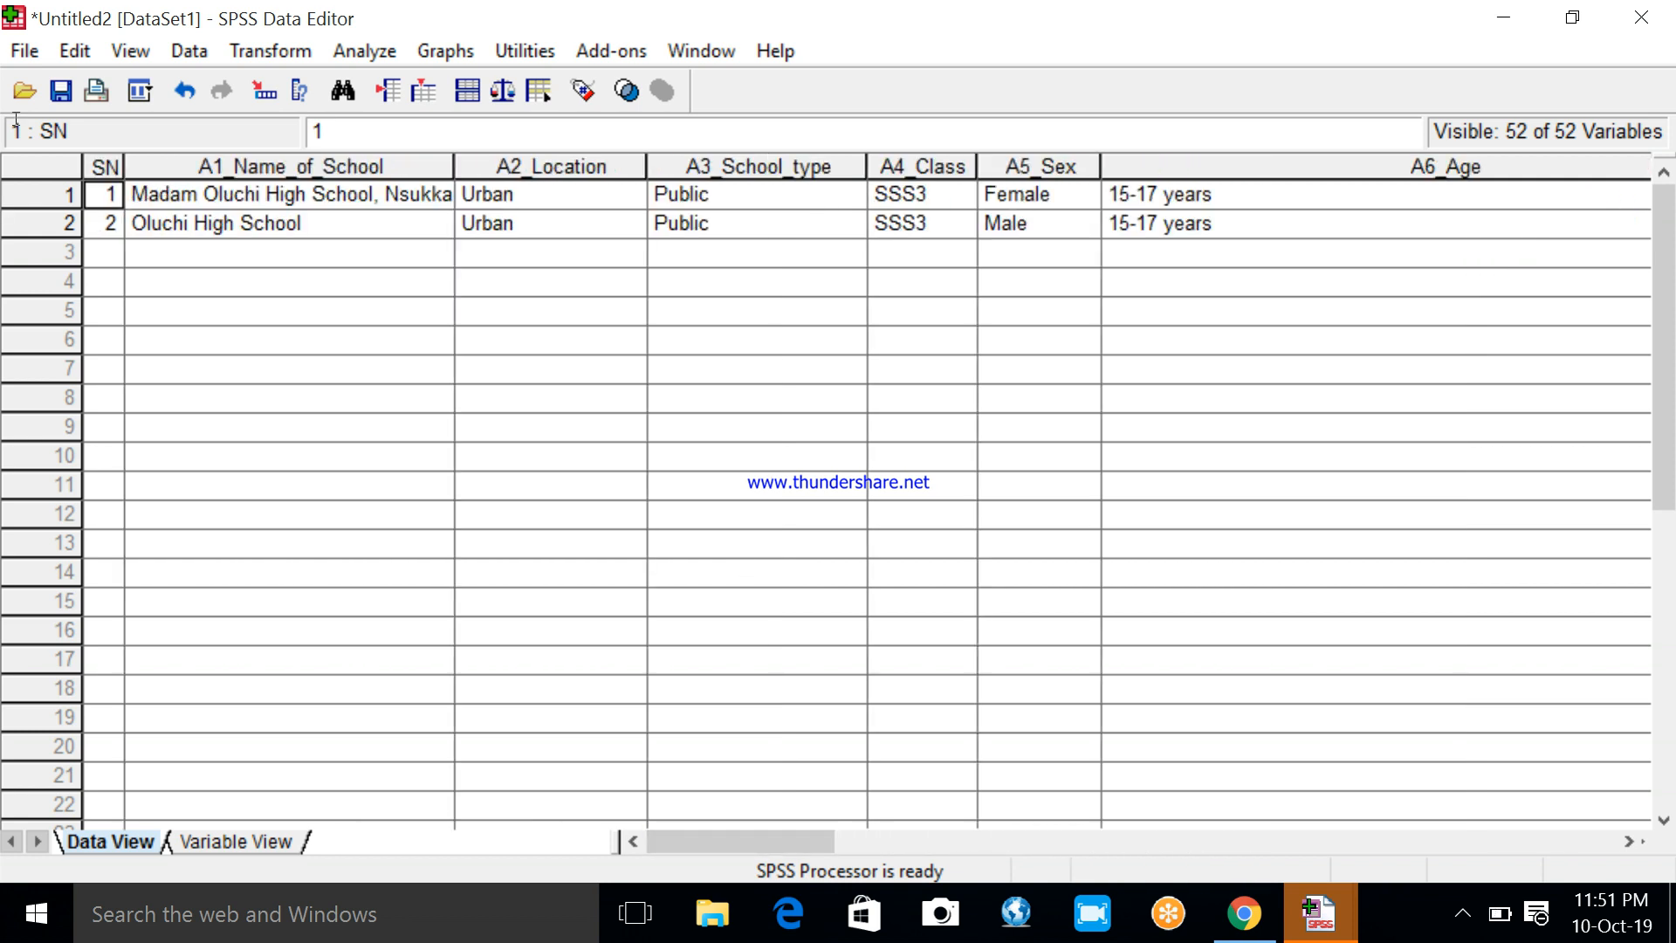
mouse_move(465, 628)
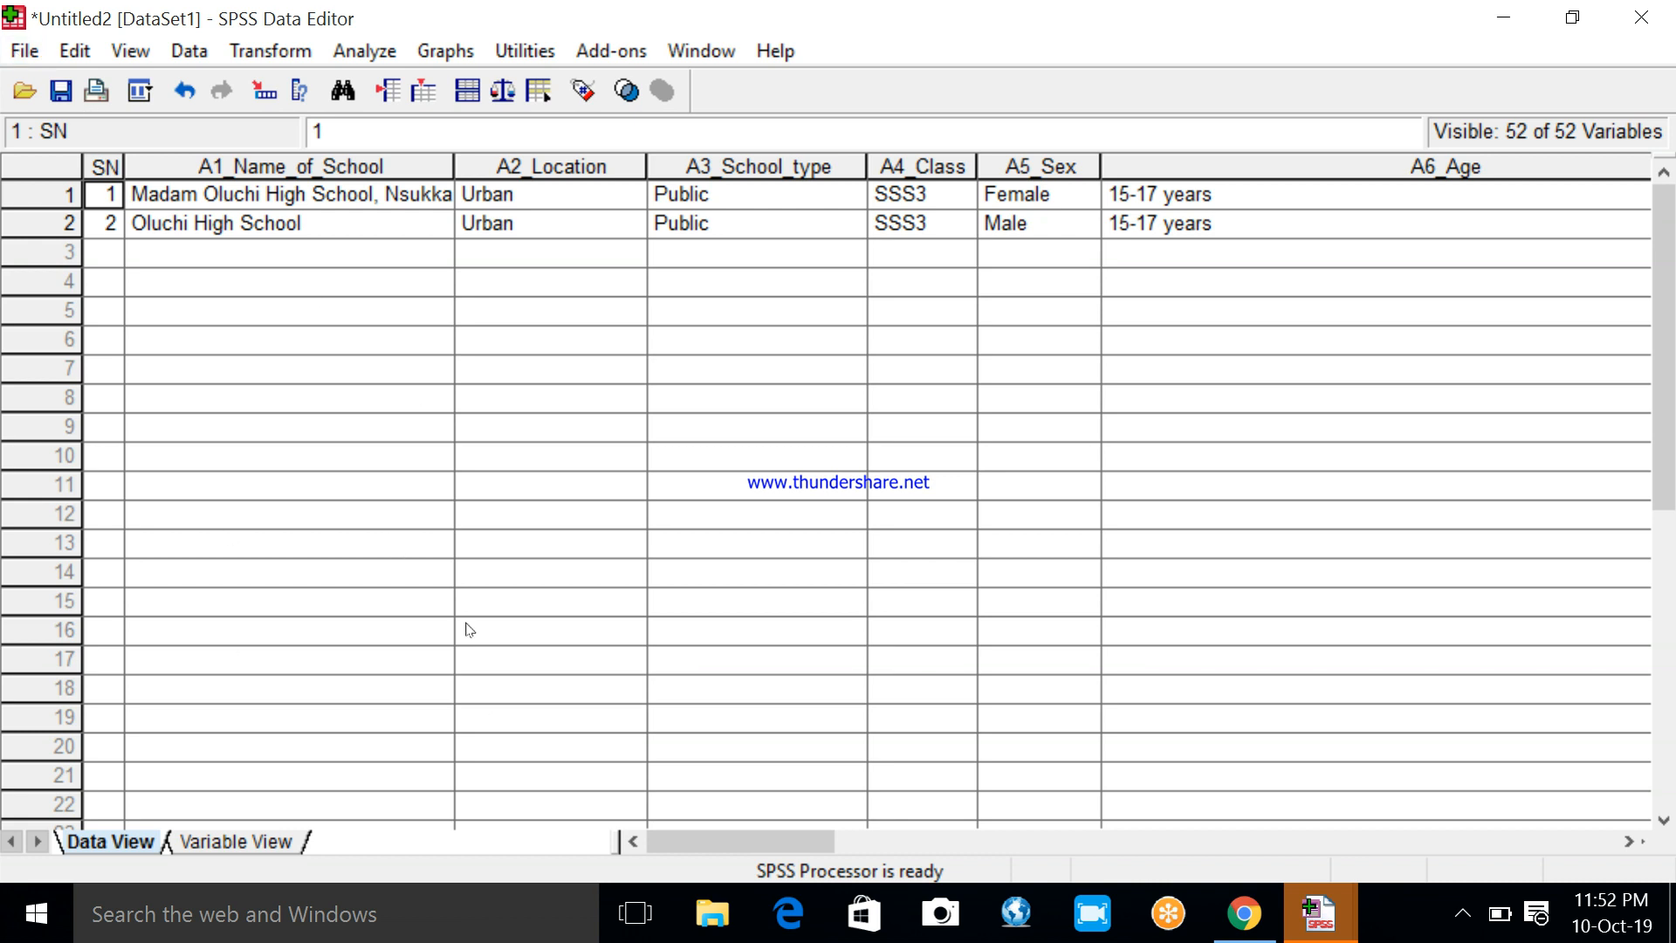
mouse_move(681, 664)
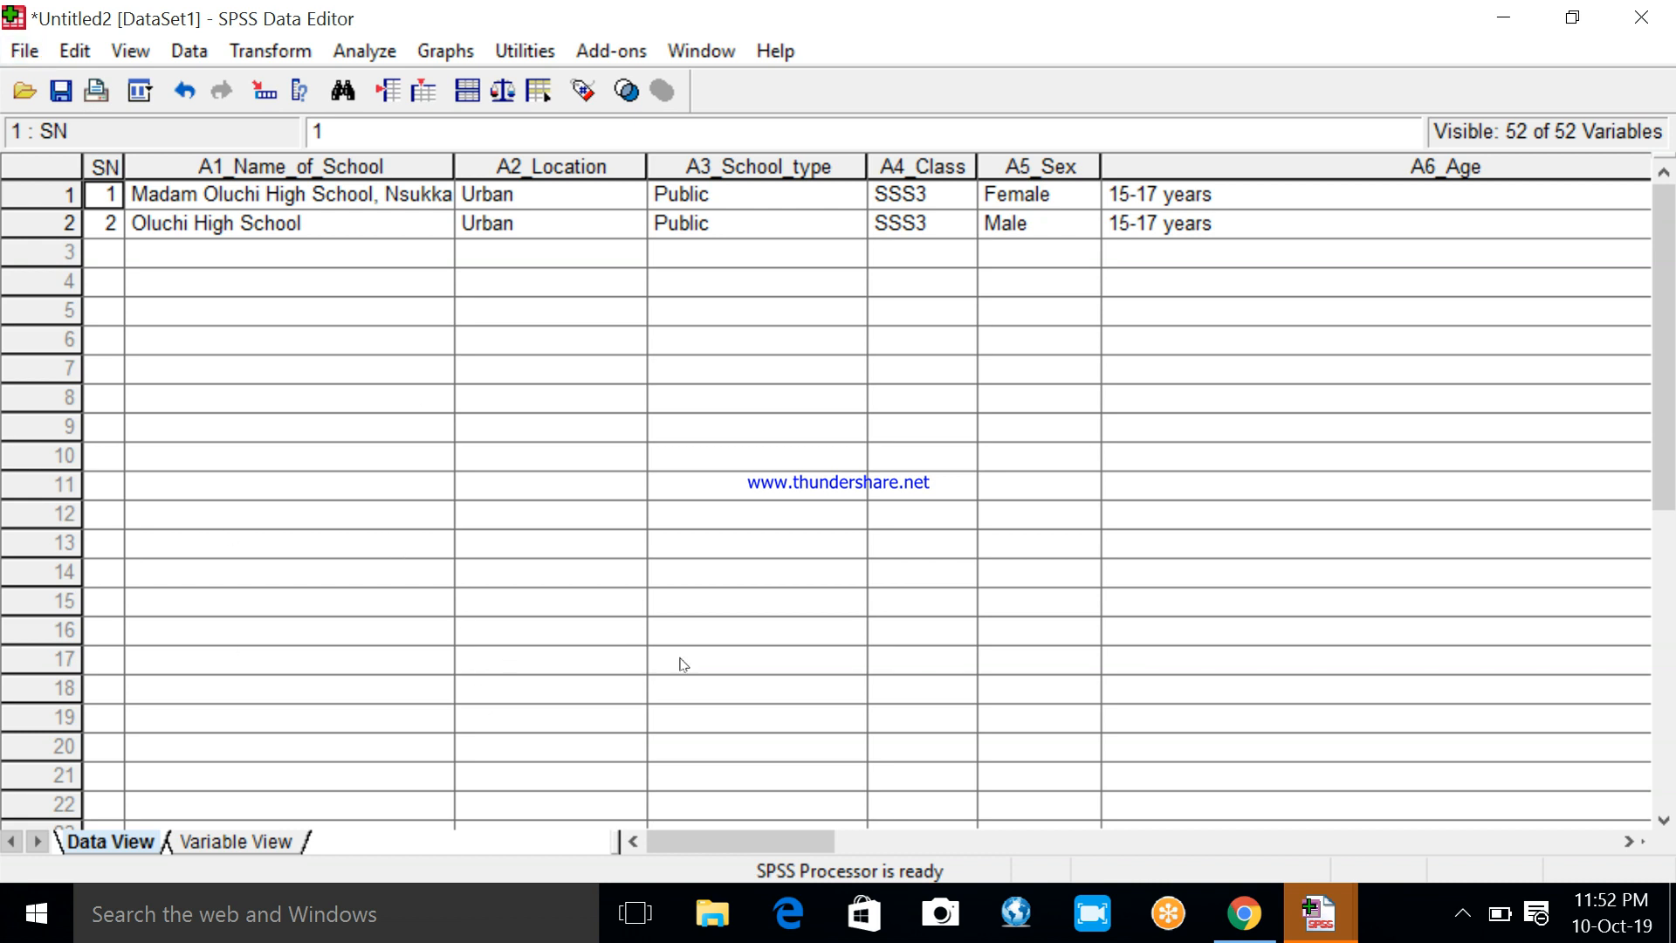
mouse_move(718, 530)
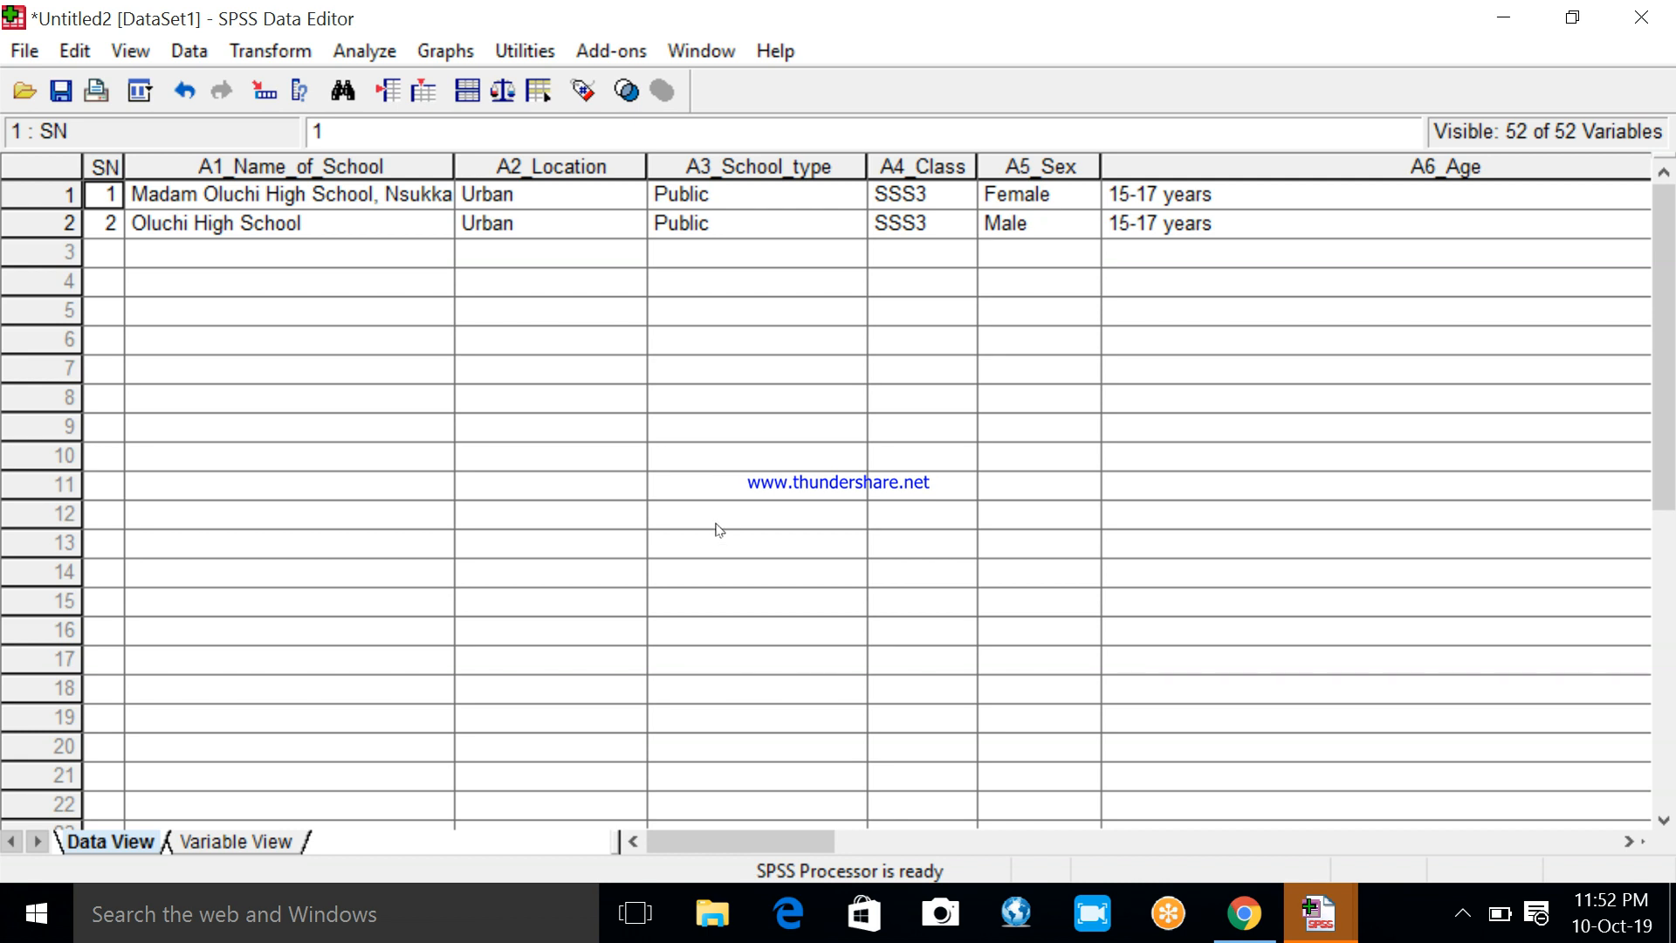
mouse_move(387, 477)
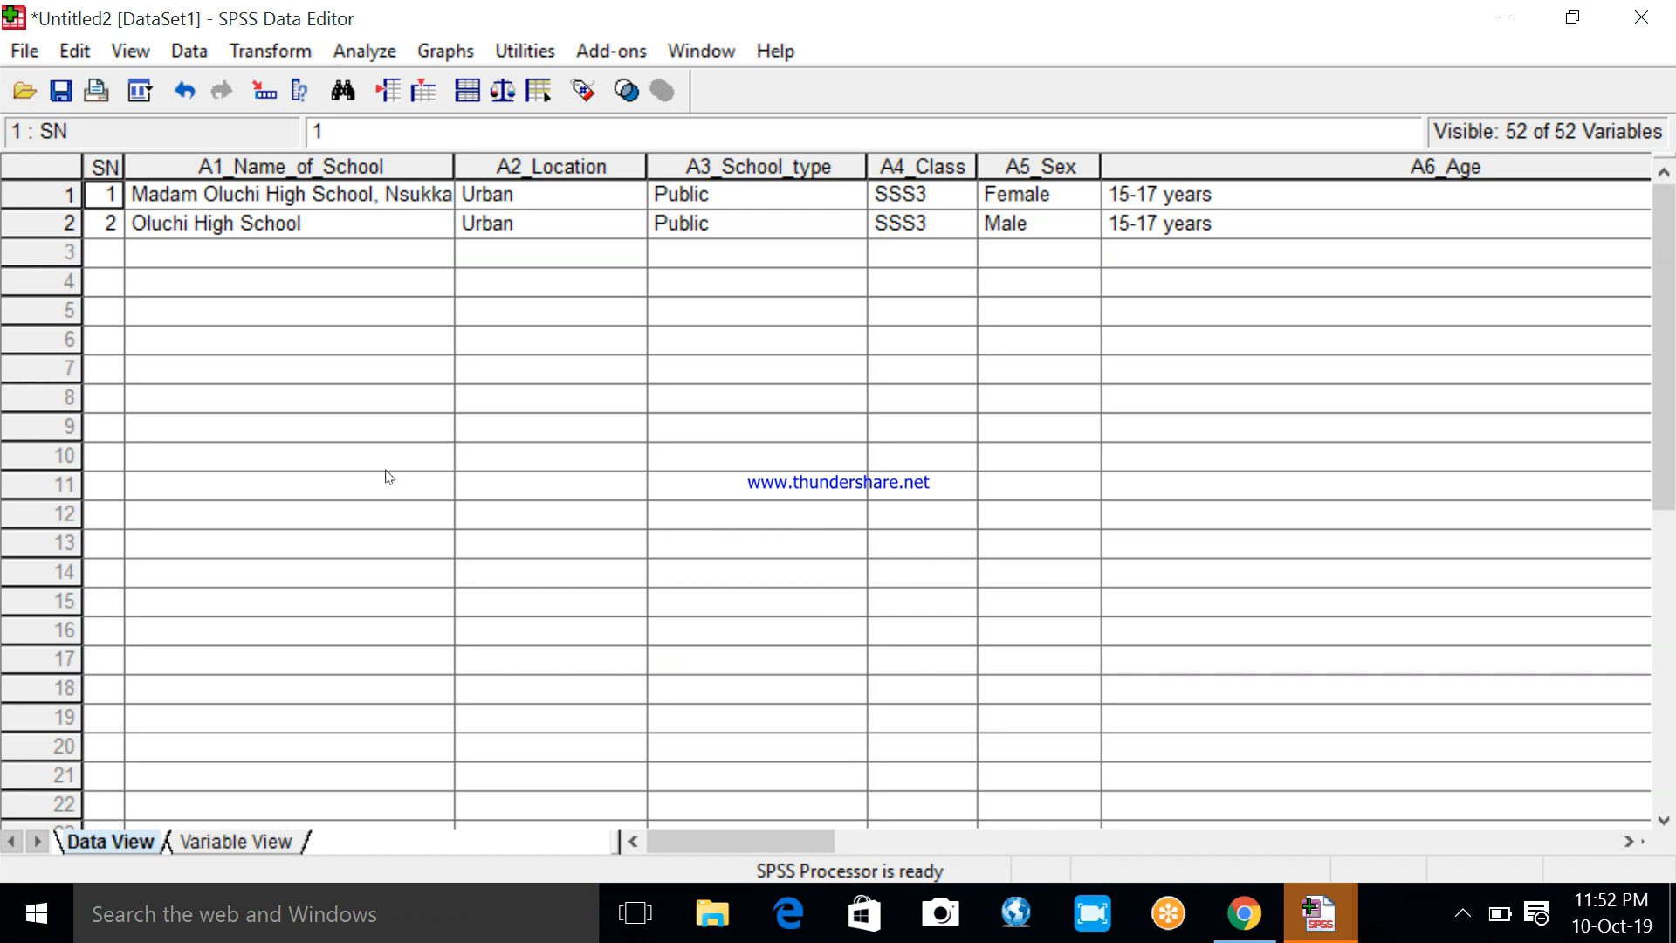
mouse_move(196, 284)
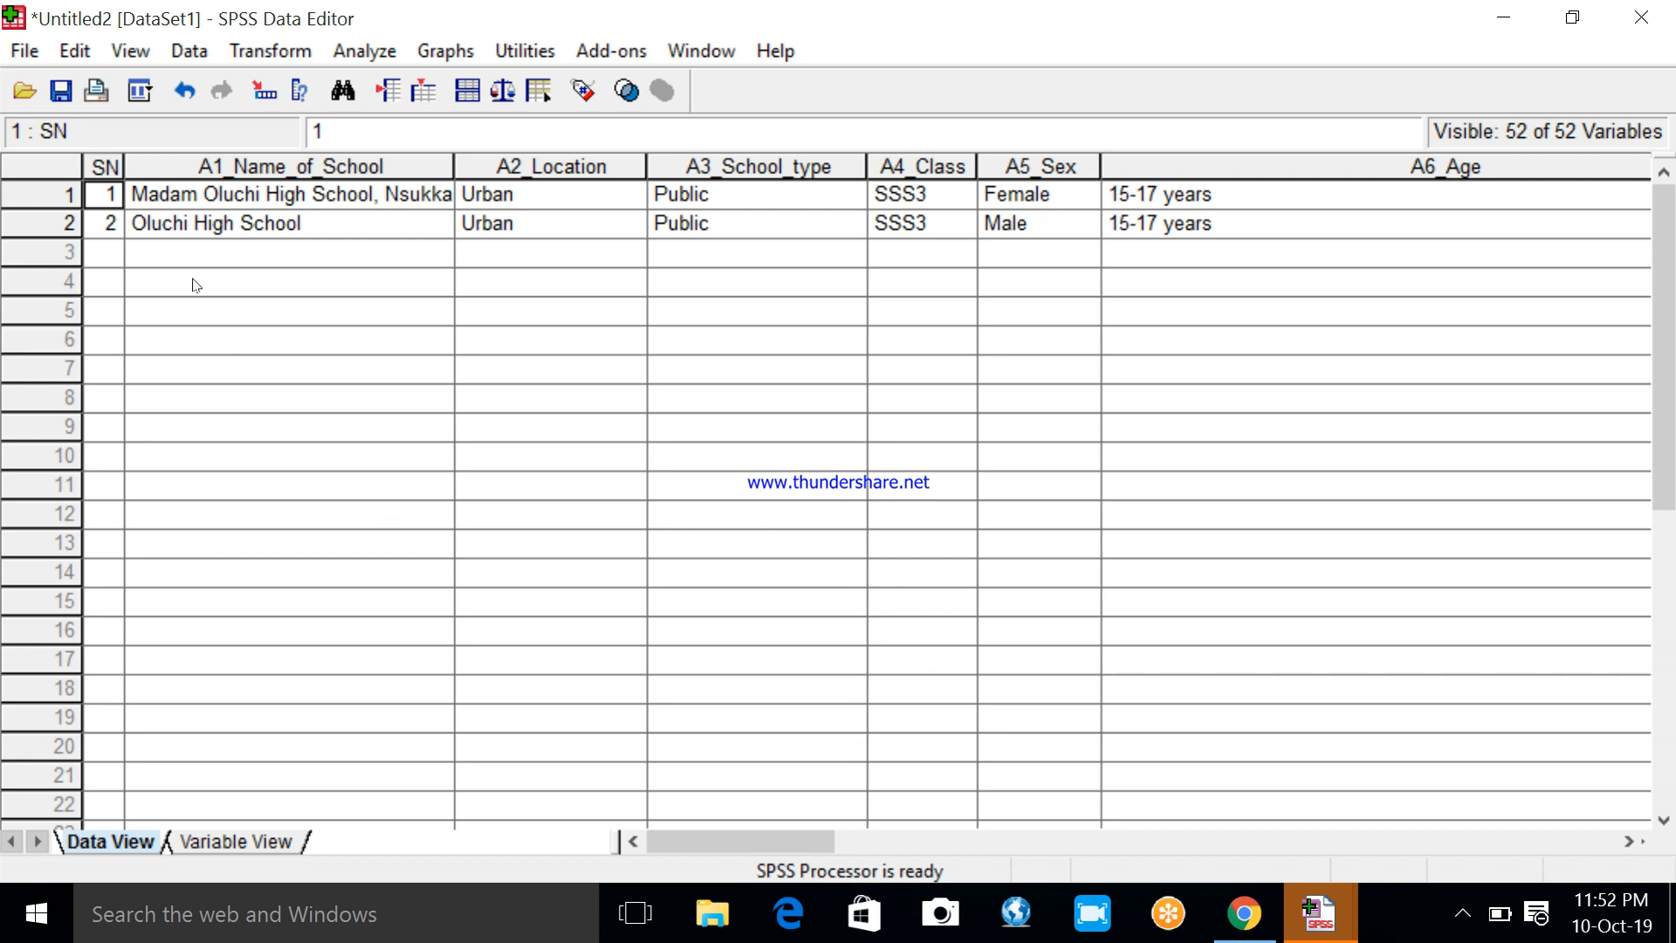
Launch the Database Wizard from File > Open Database > New Query
left_click(23, 51)
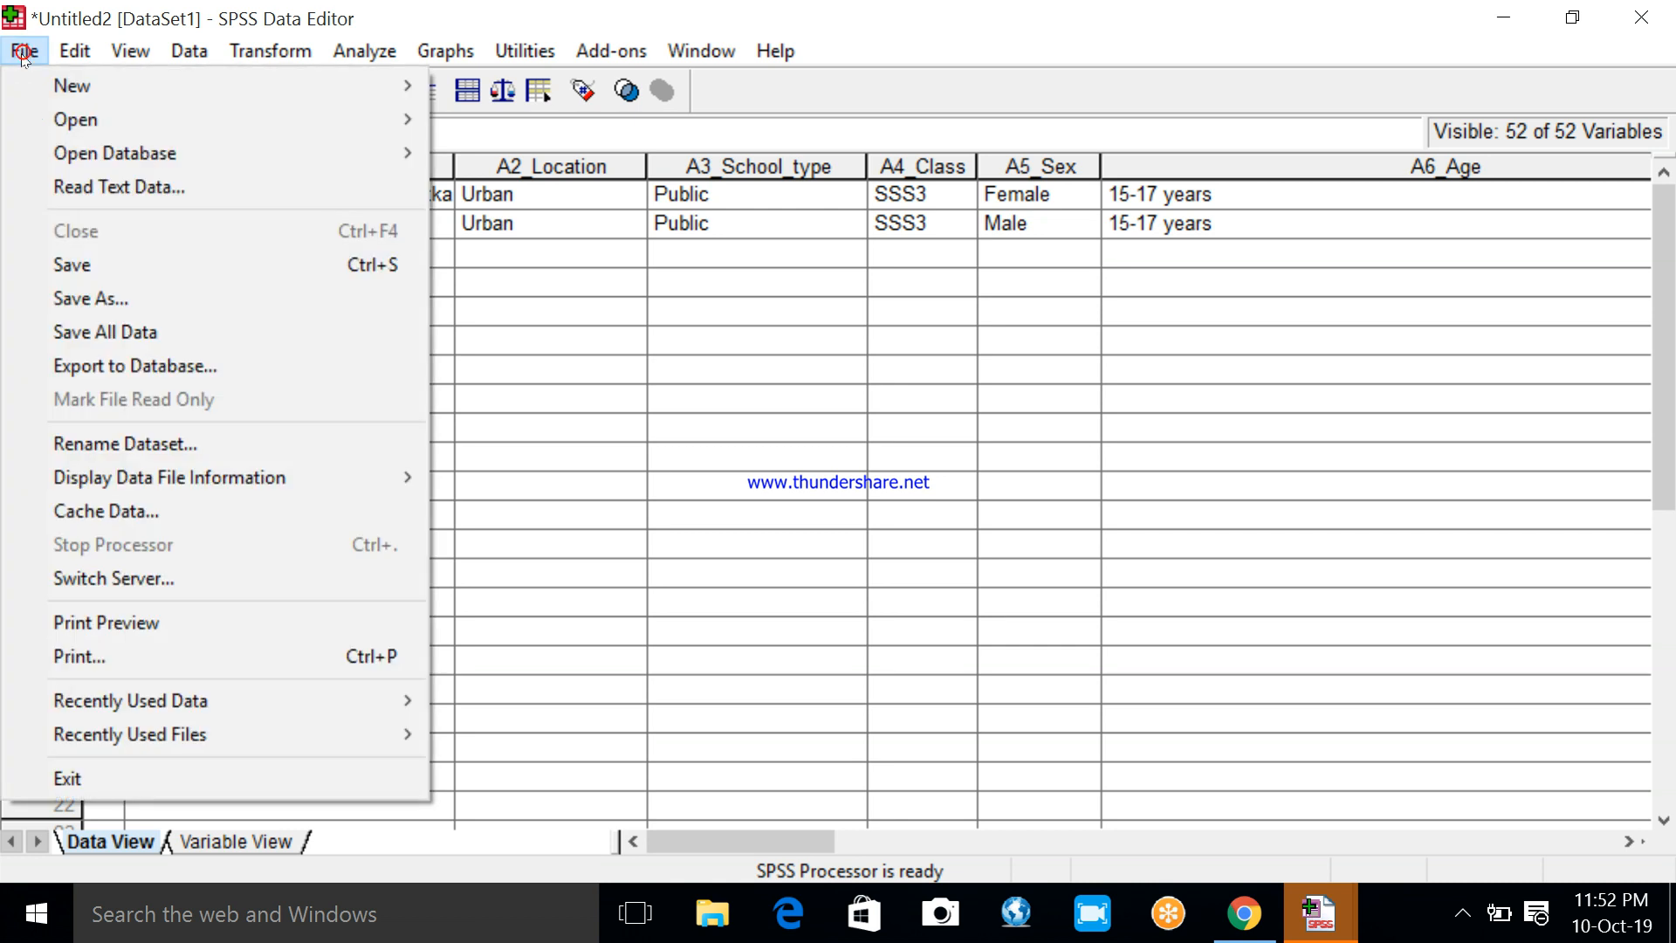
mouse_move(115, 153)
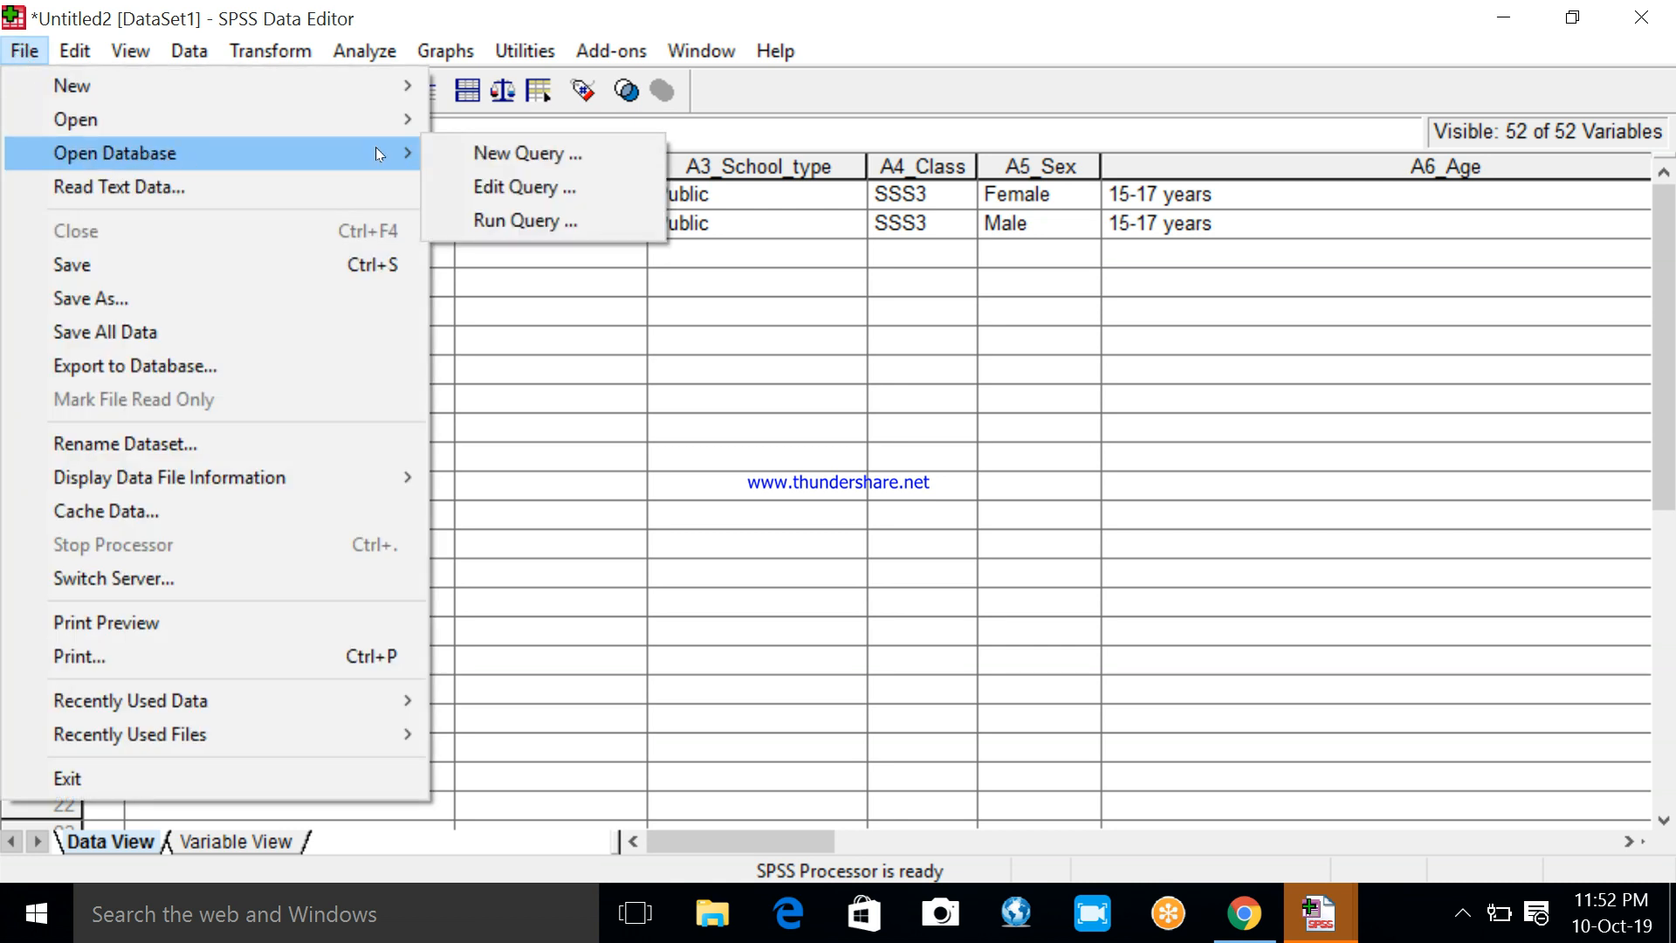
mouse_move(526, 153)
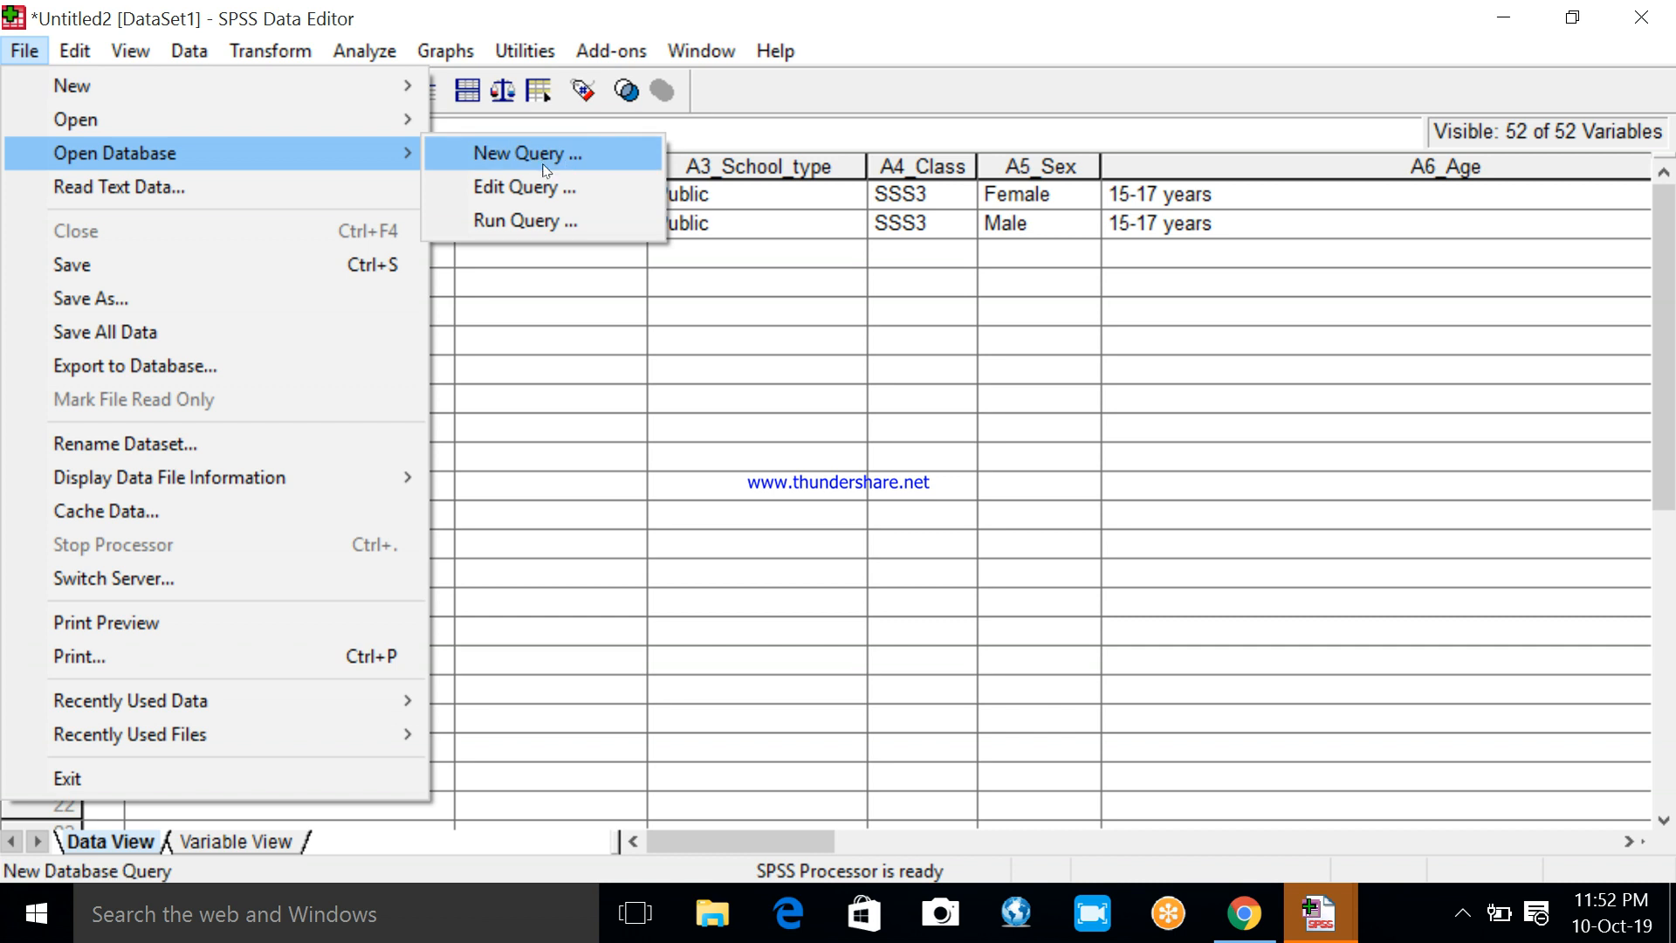
left_click(524, 153)
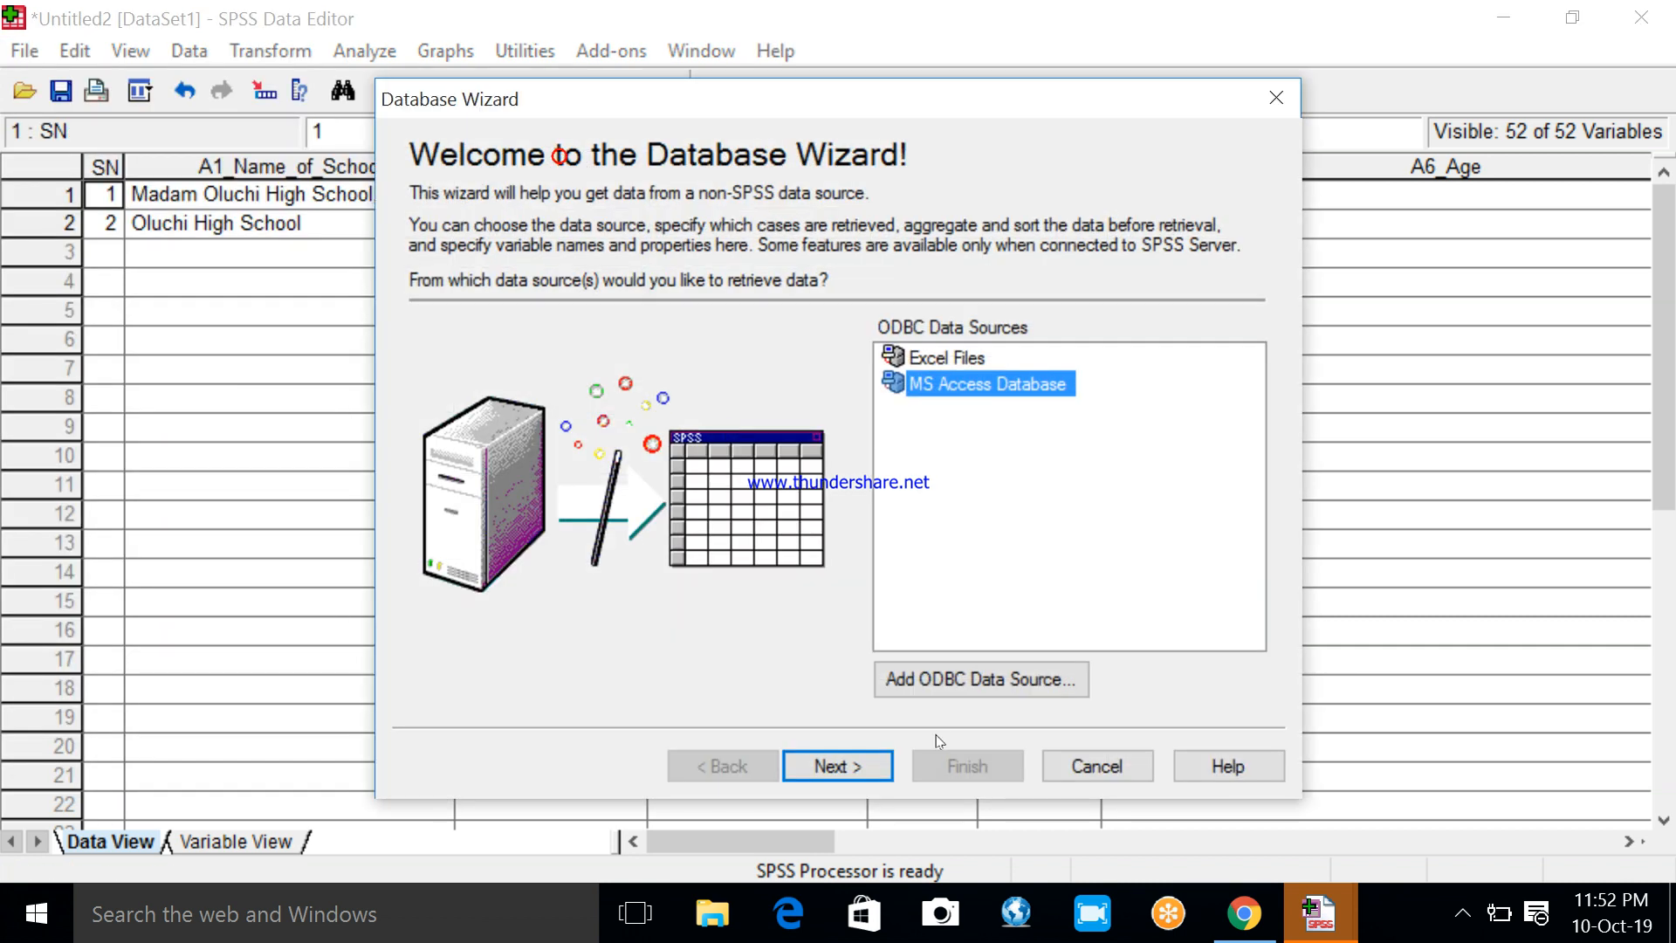
mouse_move(744, 175)
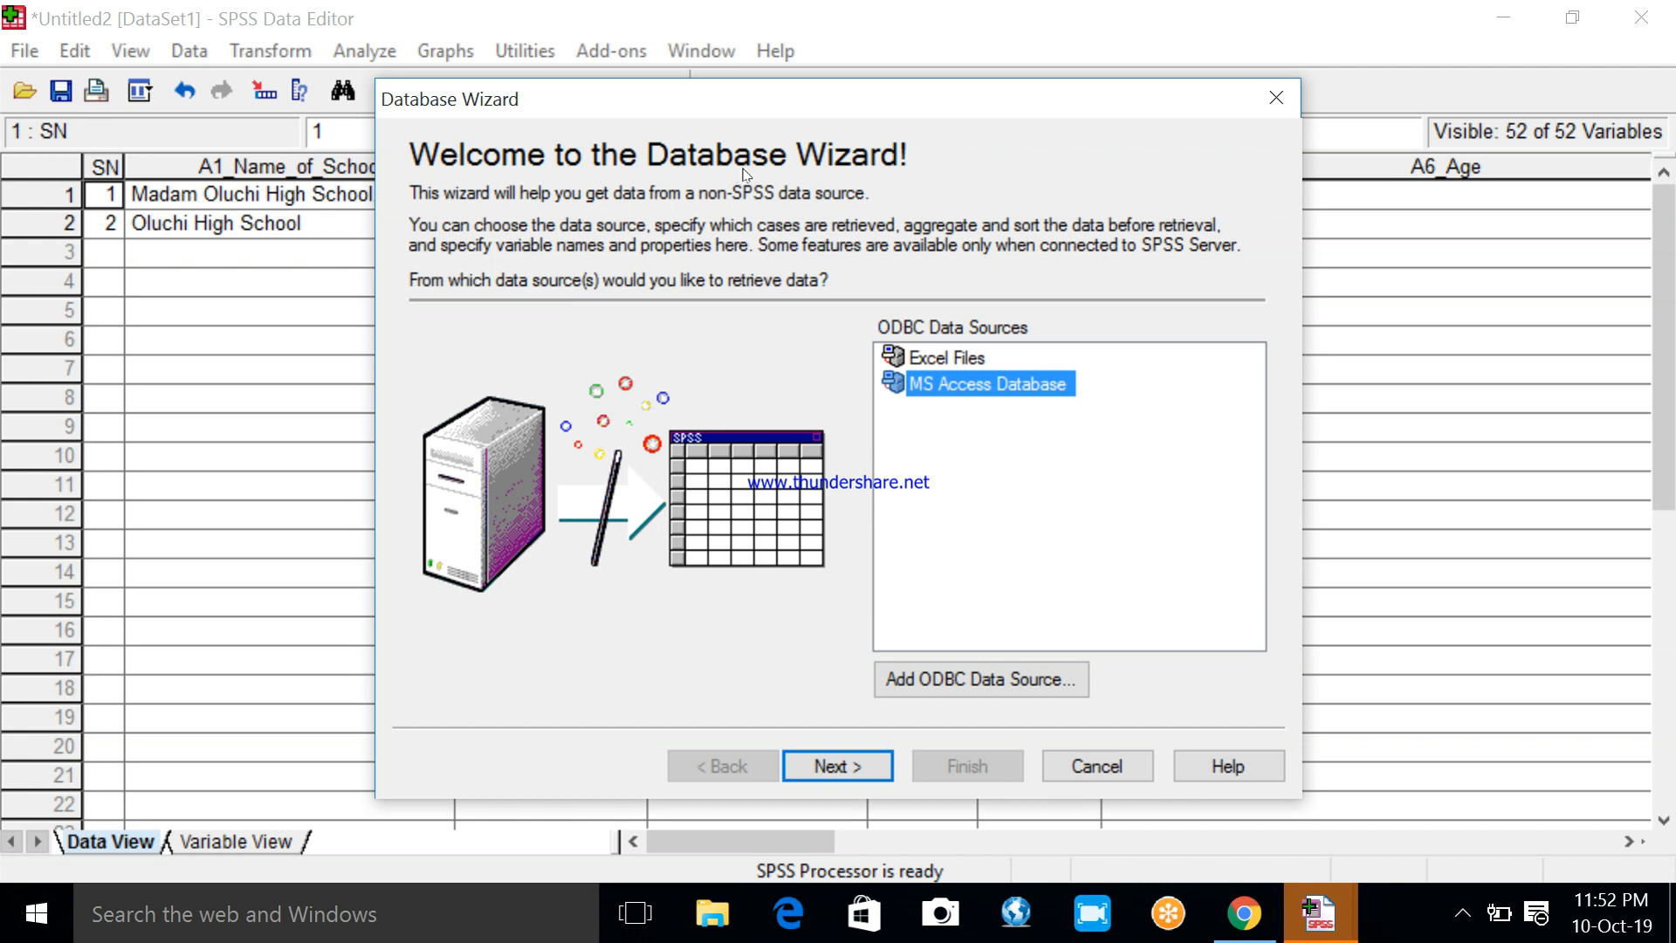
mouse_move(962, 385)
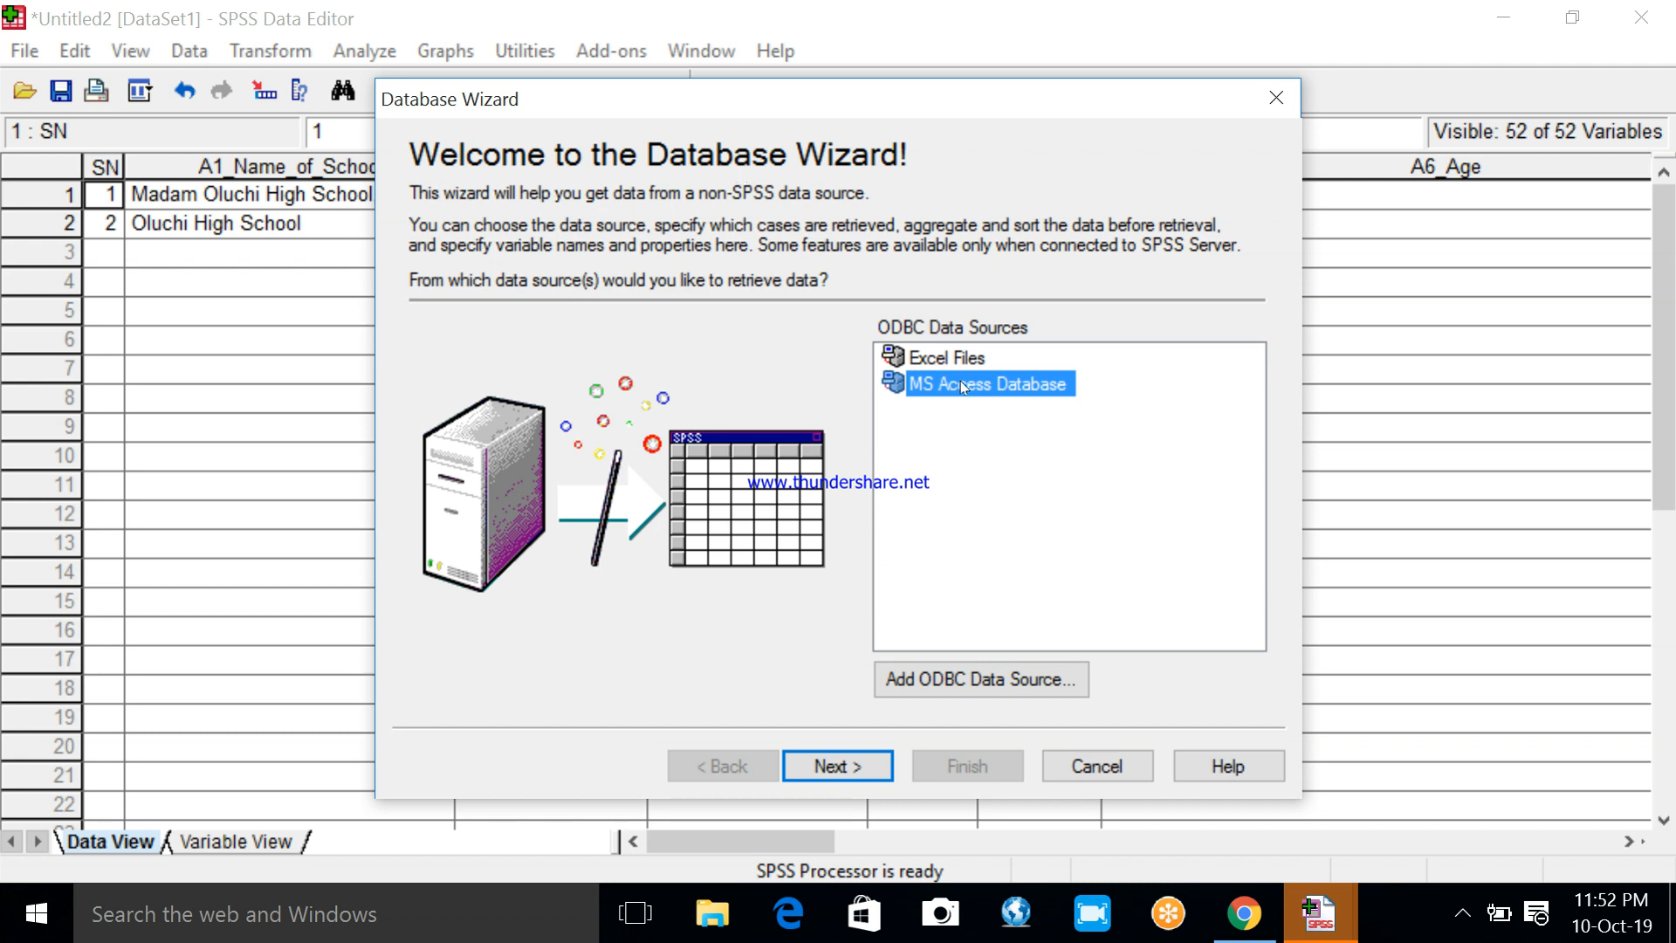
mouse_move(967, 393)
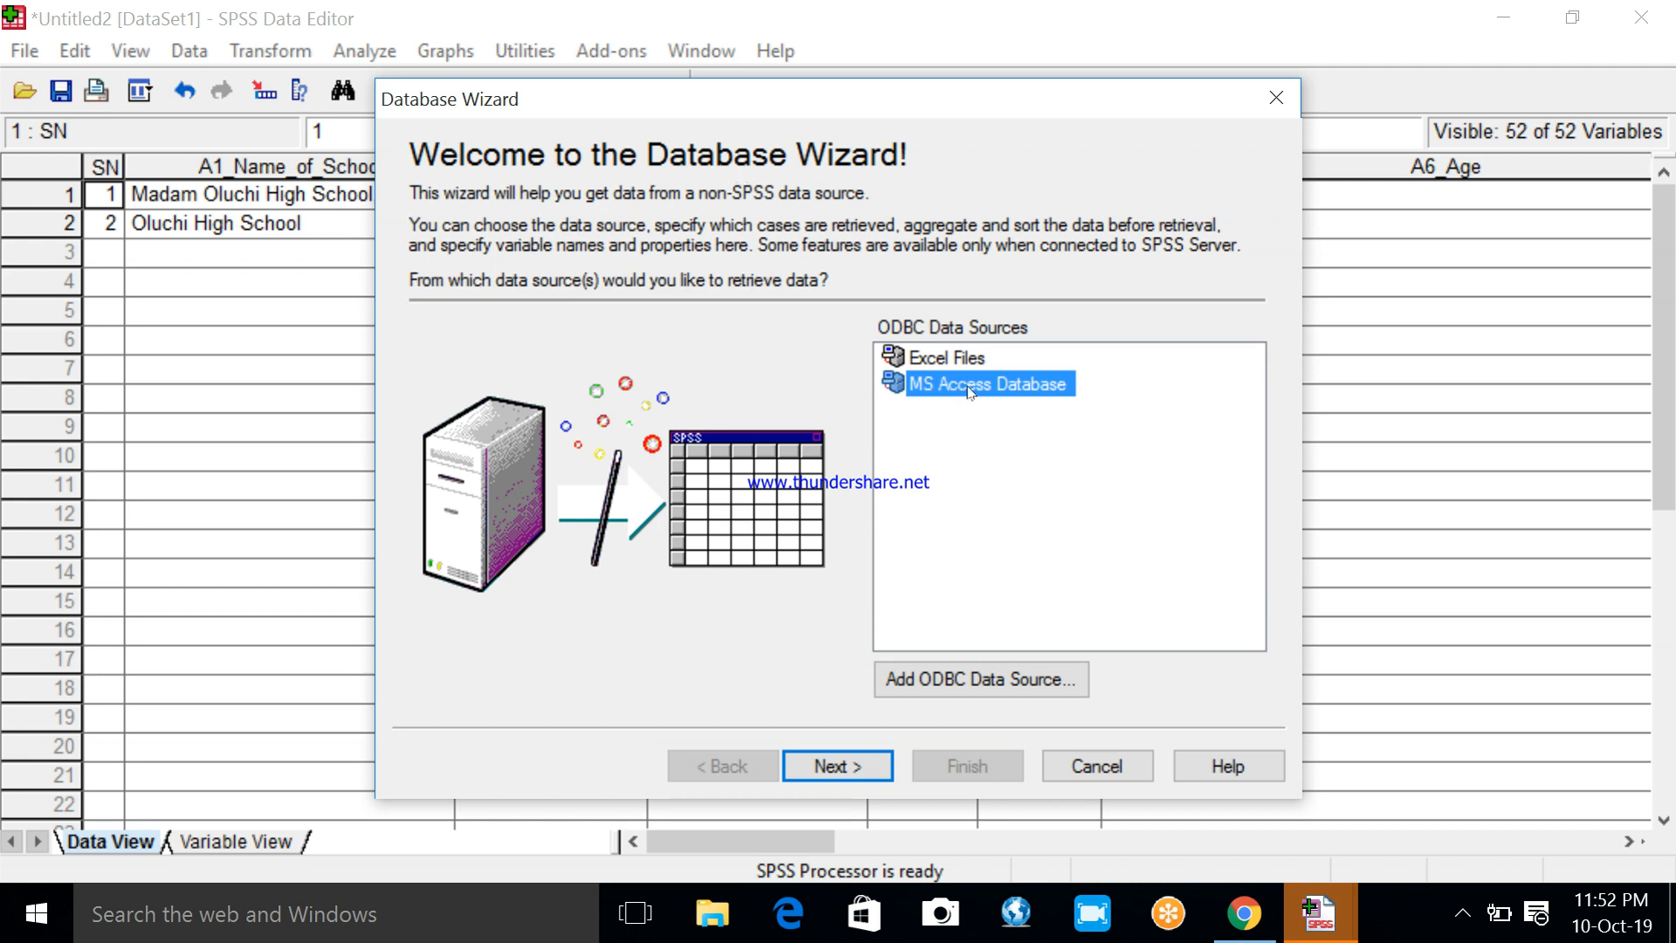
mouse_move(972, 391)
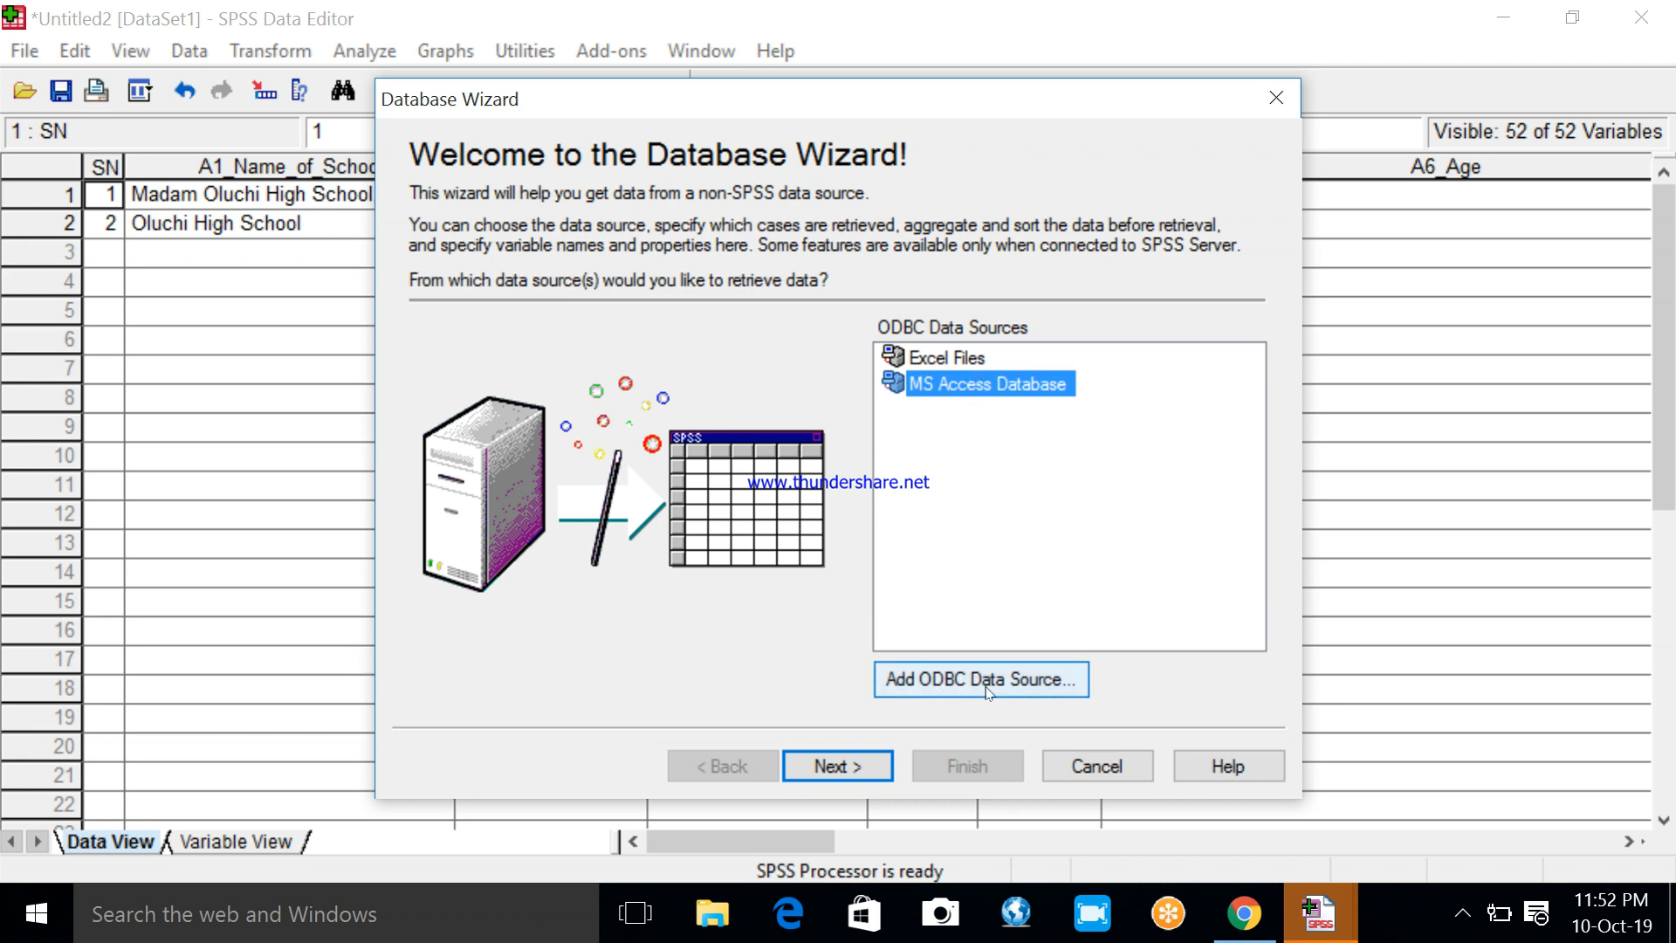
mouse_move(837, 765)
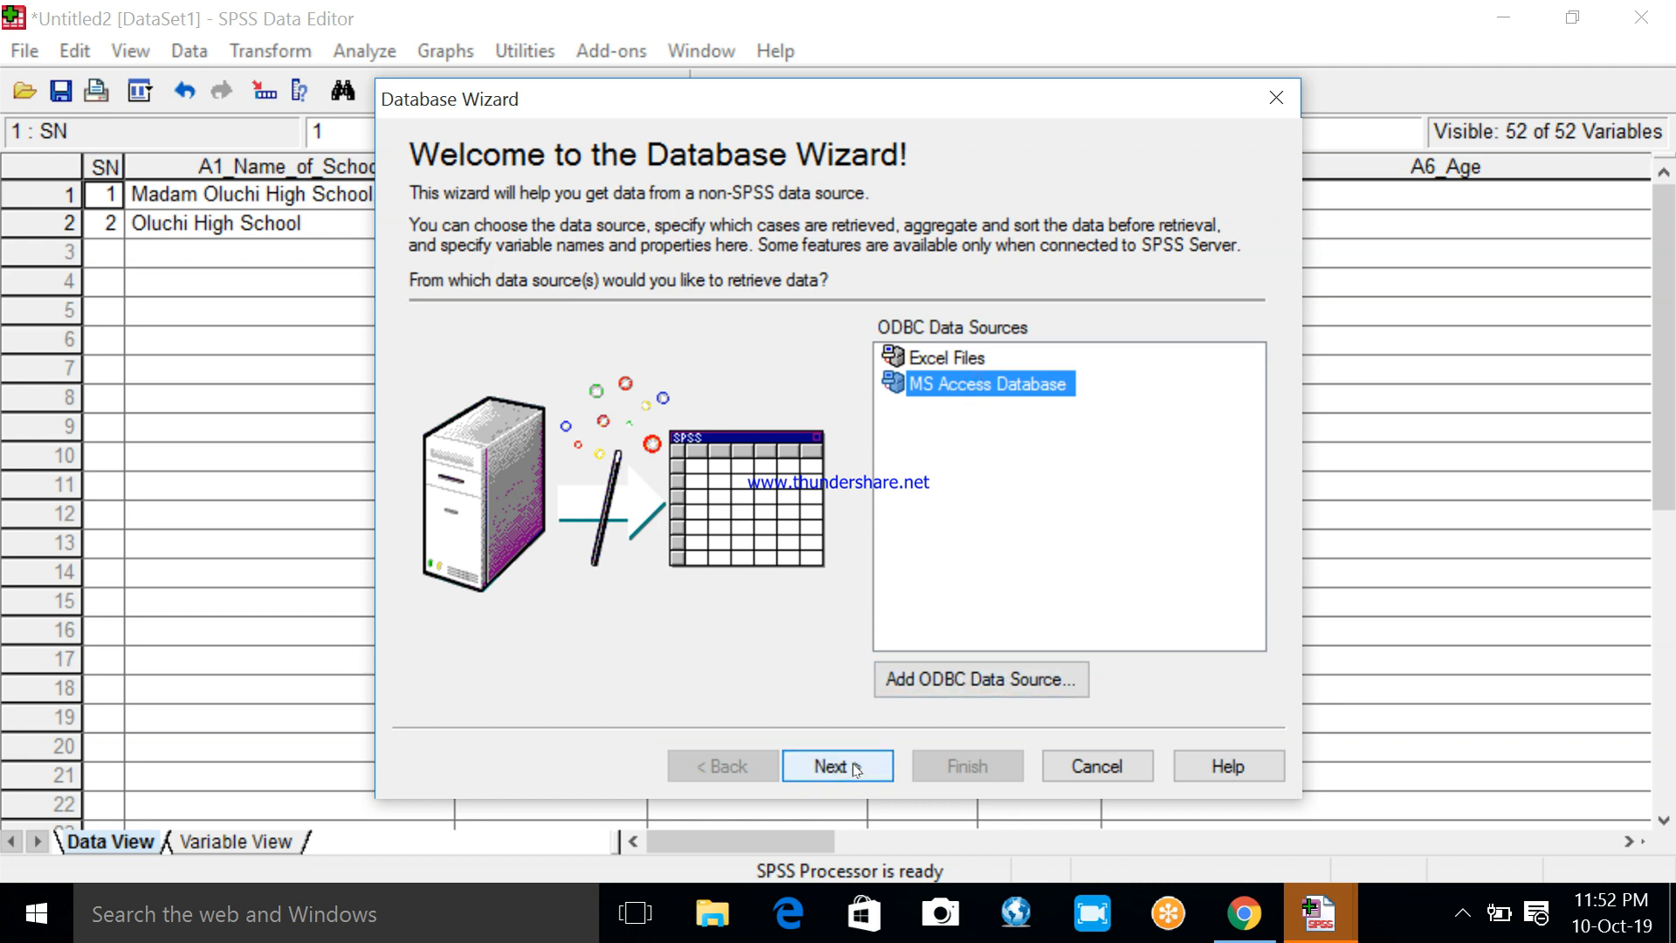
Preview Student's table fields, then cancel the wizard without importing
left_click(837, 765)
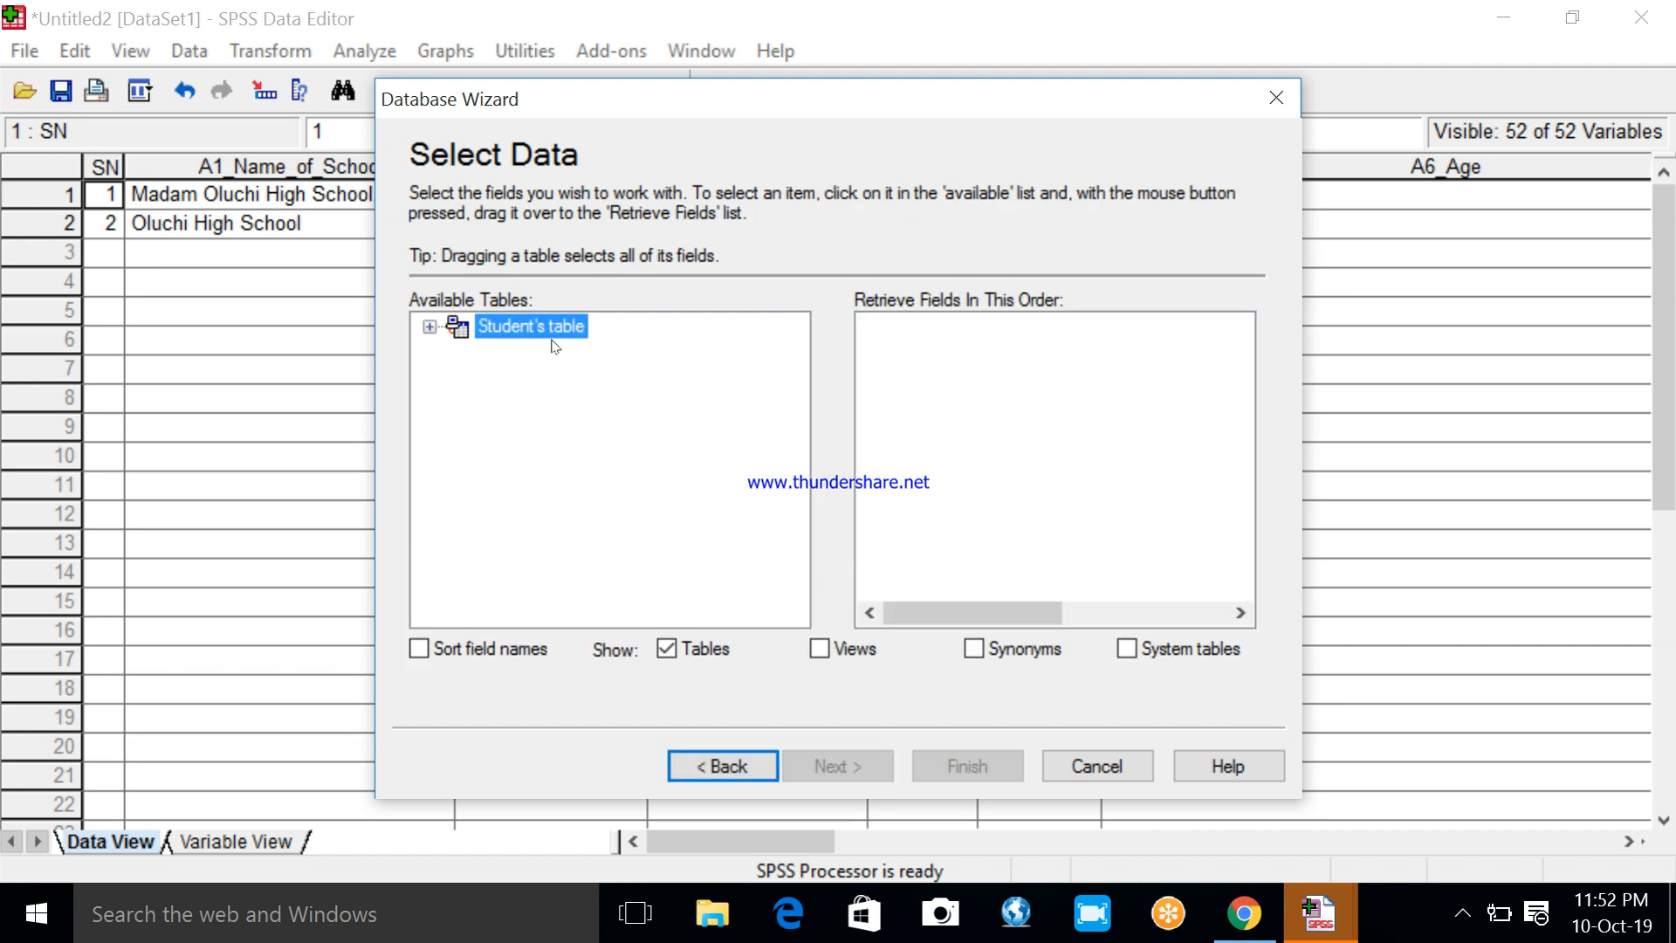
mouse_move(527, 326)
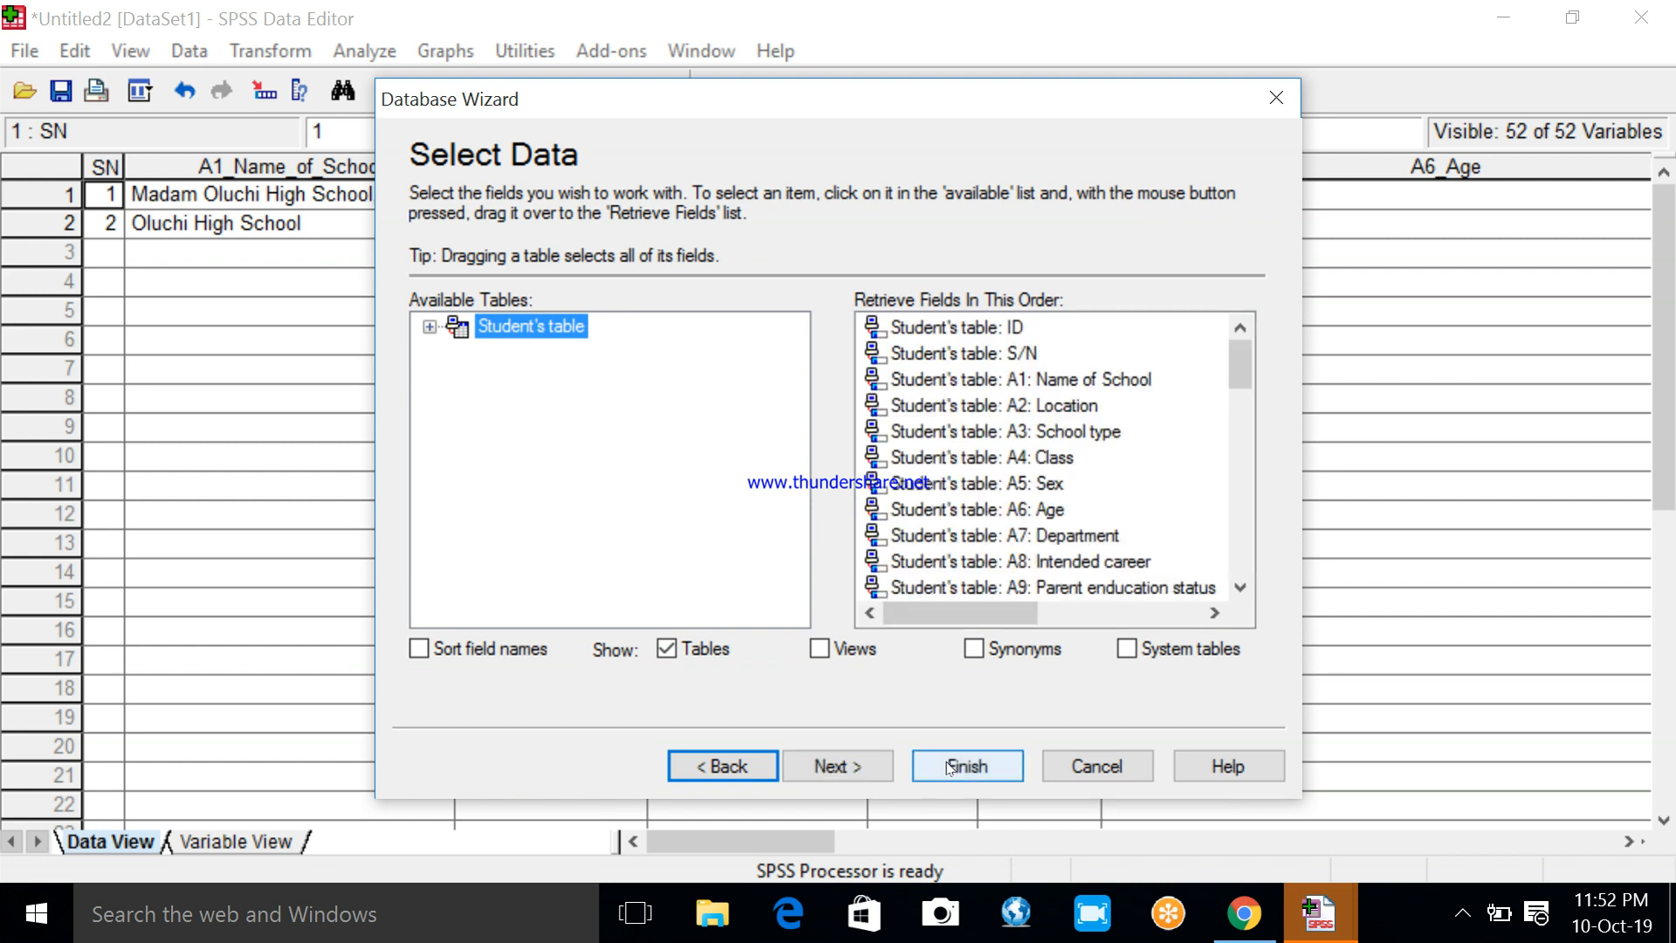
mouse_move(1095, 767)
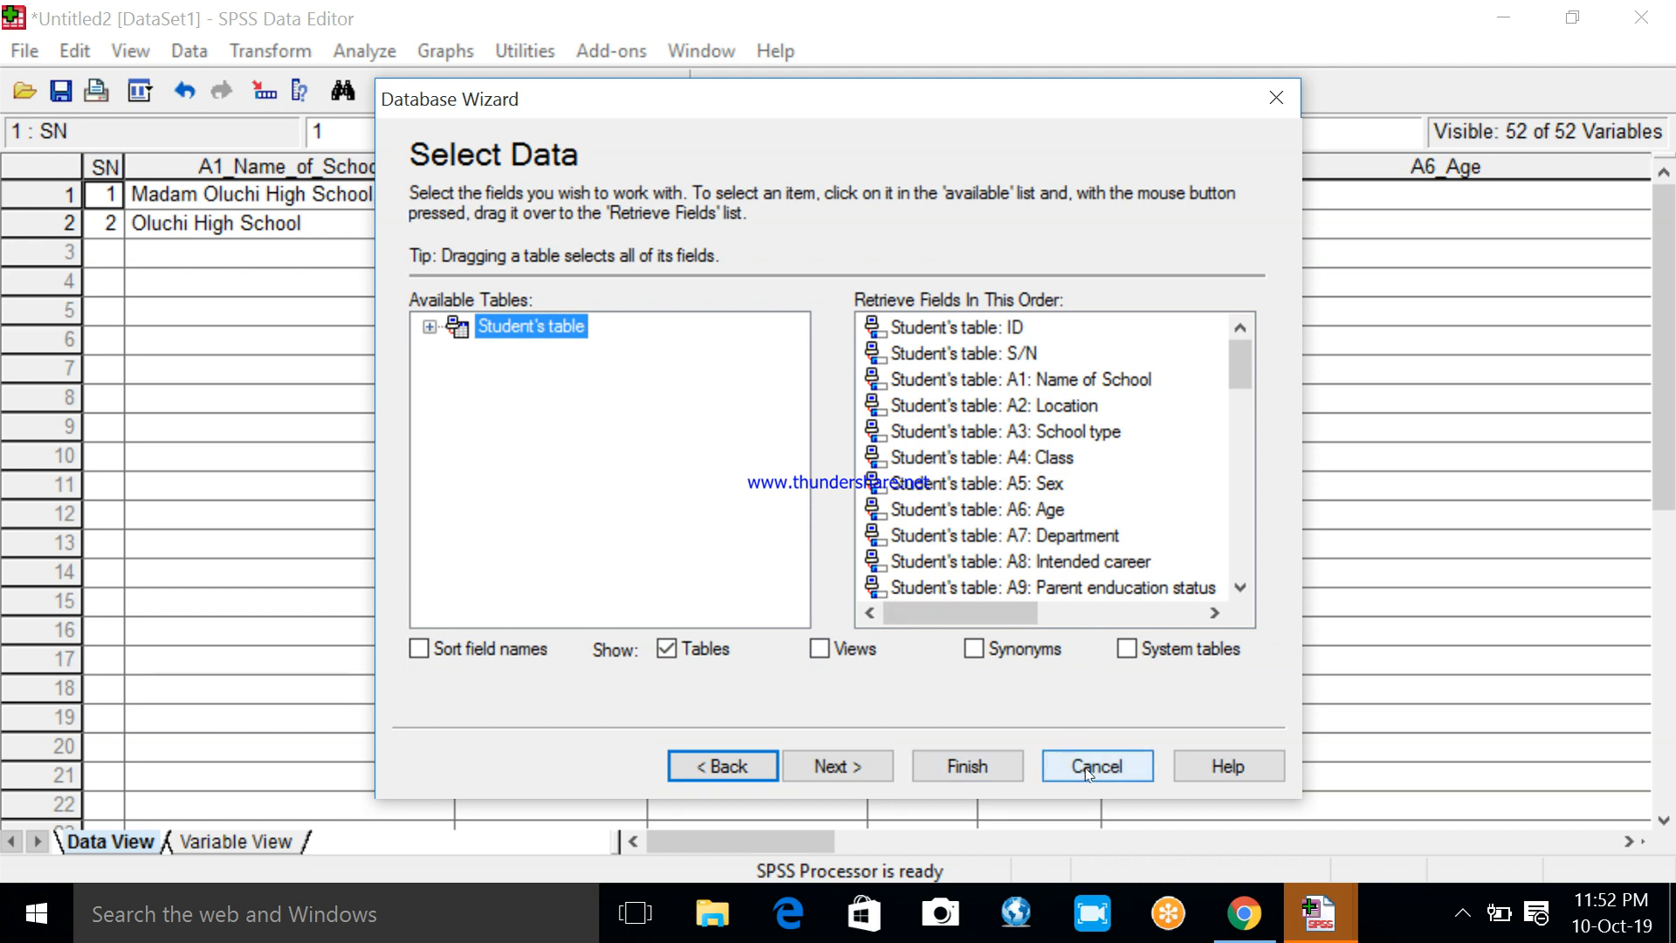
left_click(1094, 767)
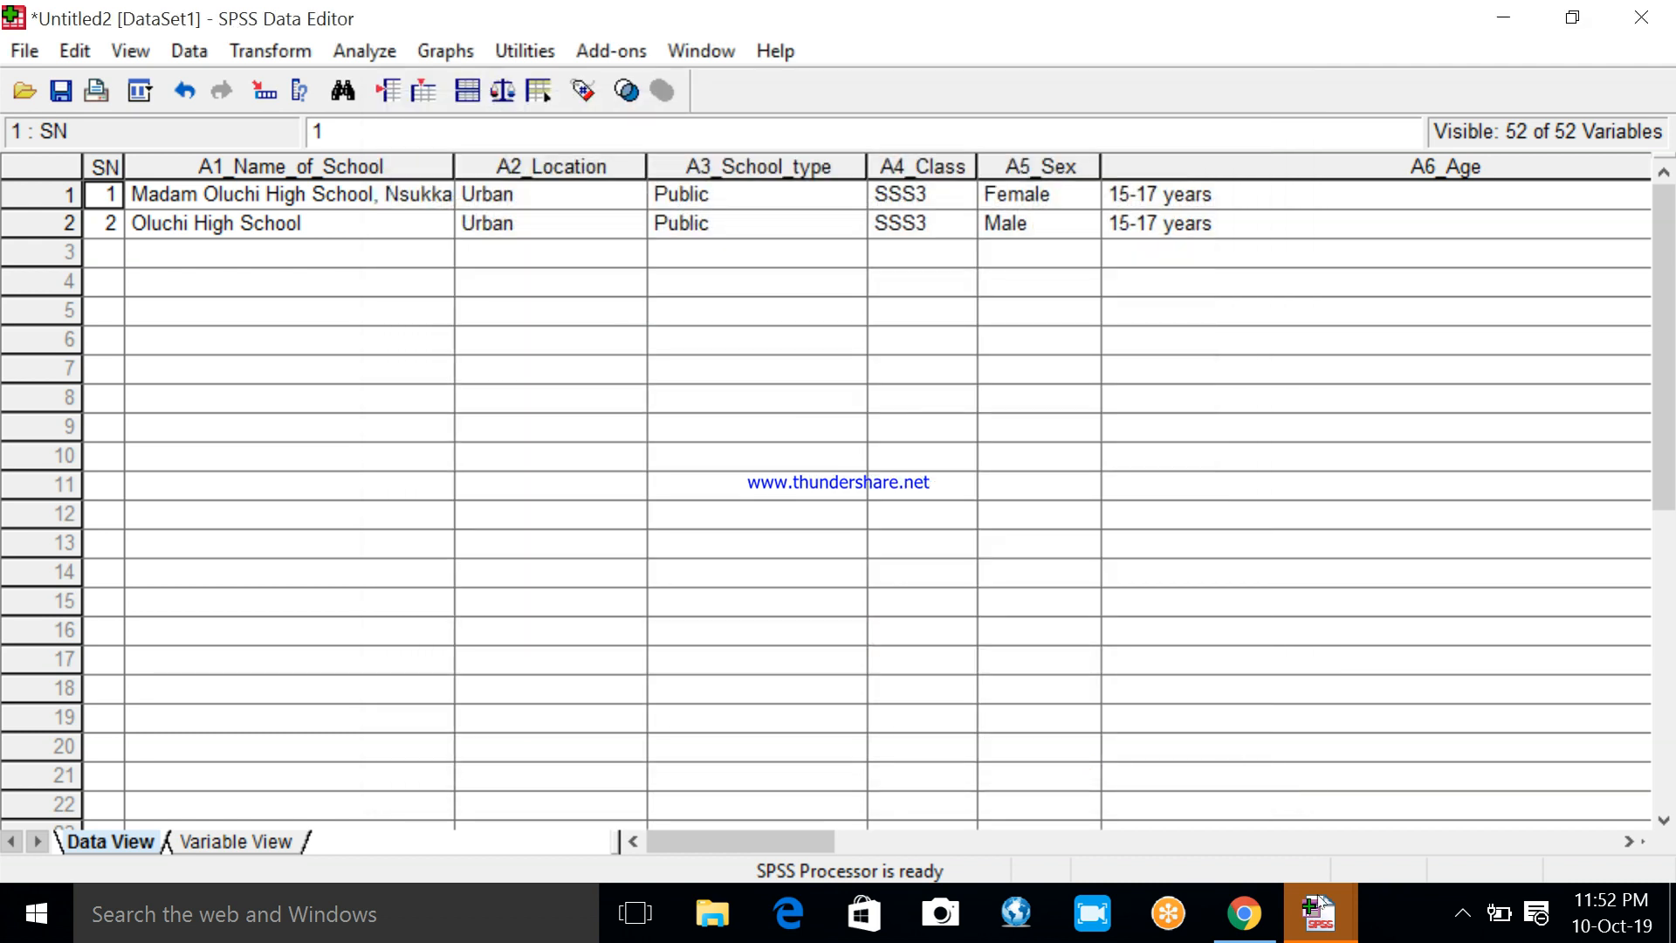
mouse_move(1464, 917)
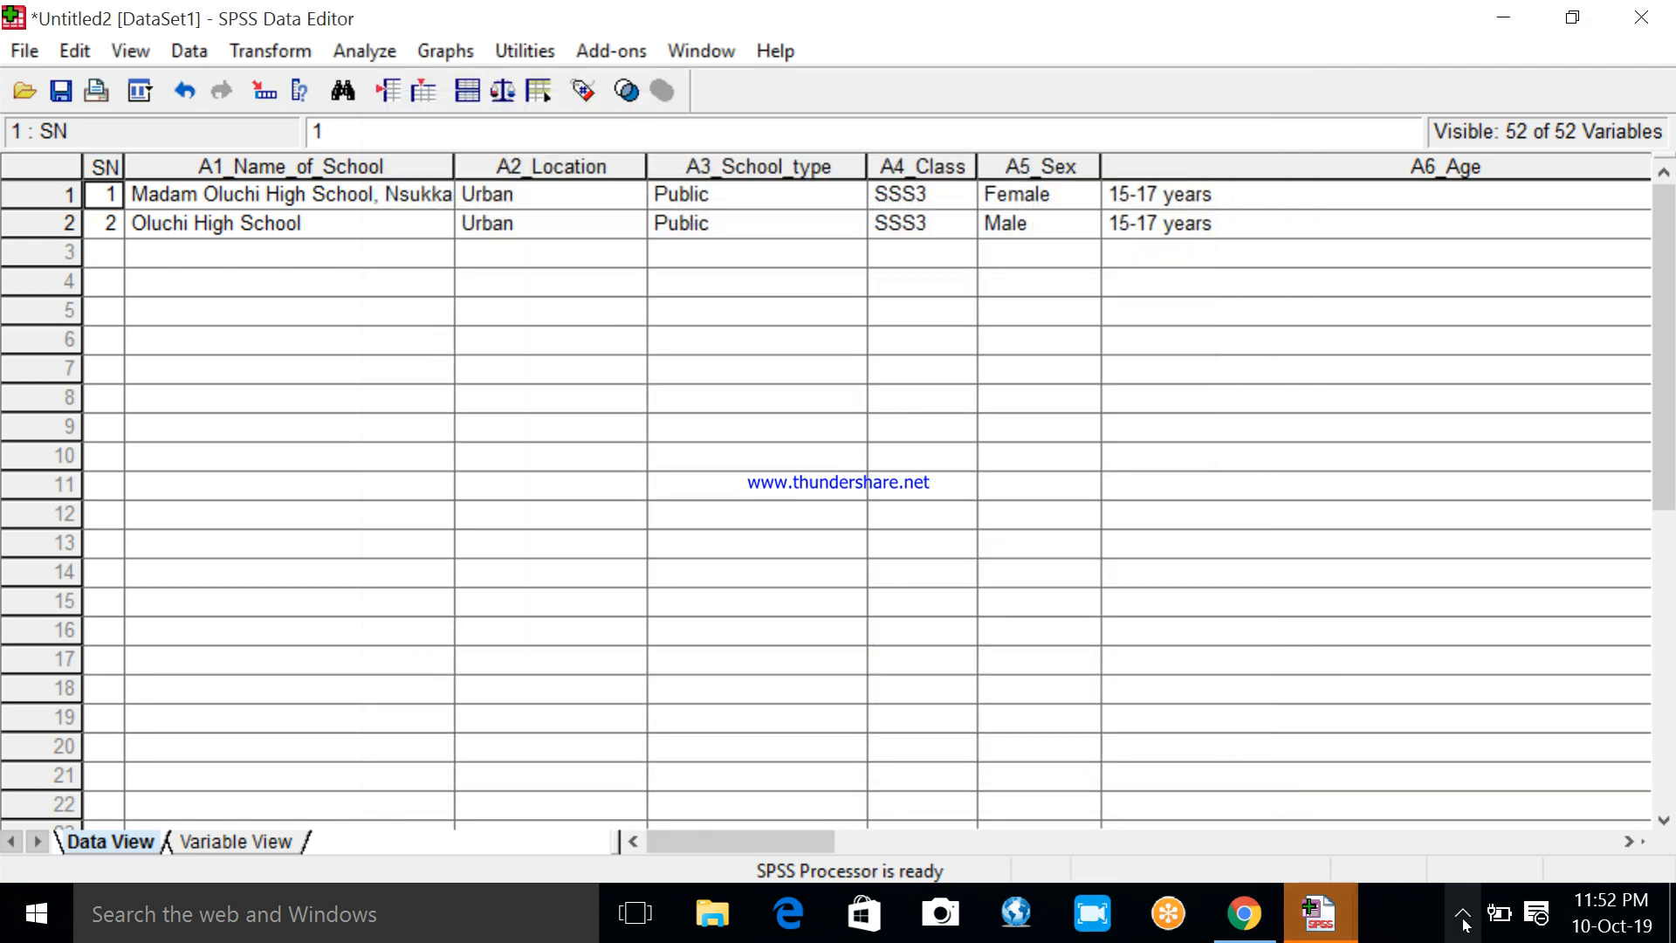